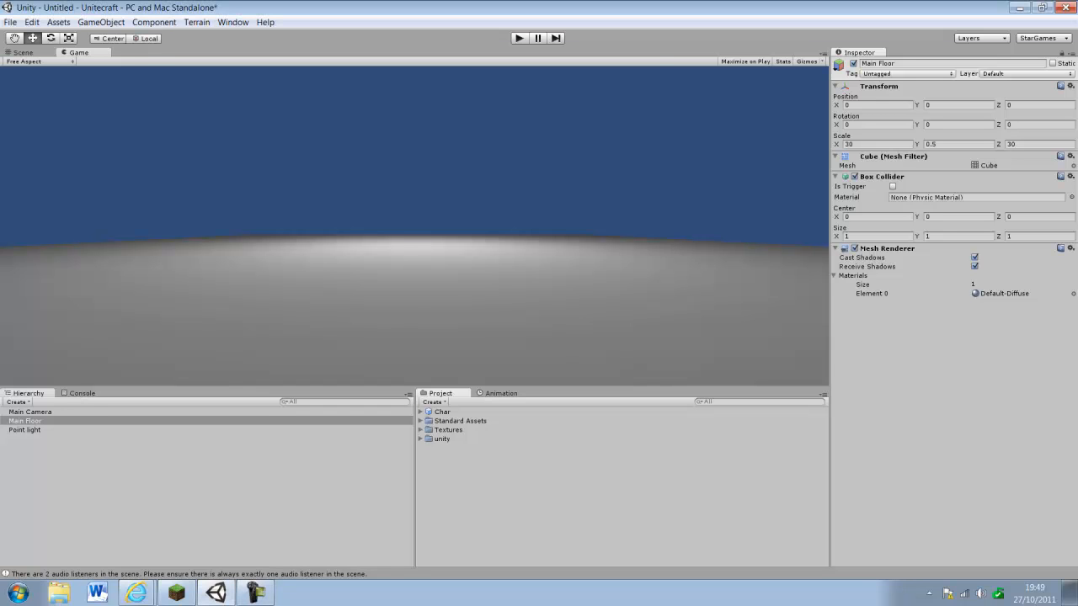
Step: Switch to the Scene view and orbit around the Main Floor plane to inspect it from several angles
left_click(24, 52)
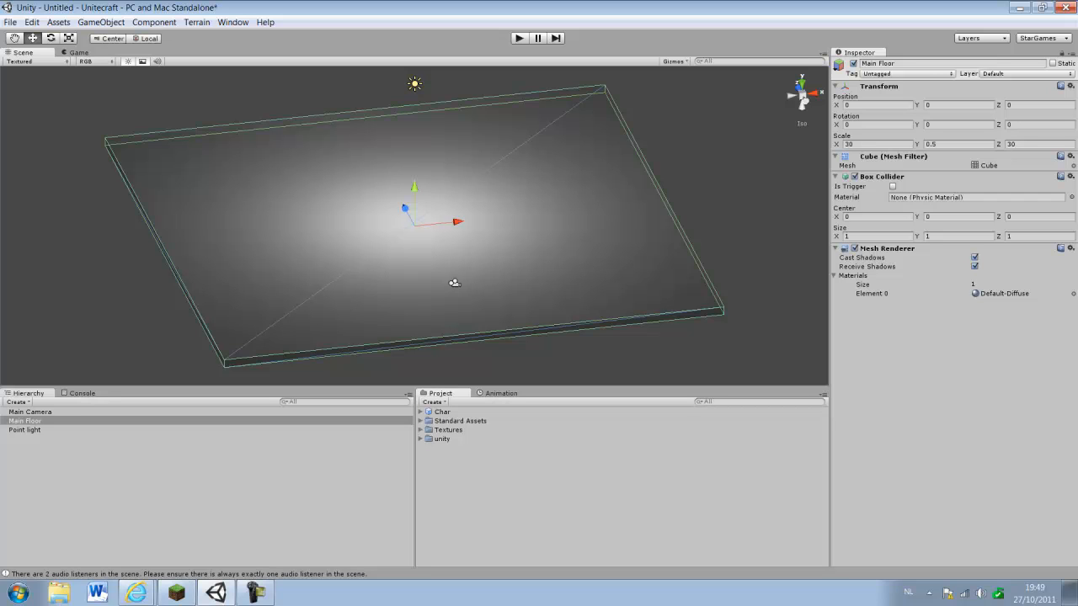
left_click_drag(454, 283, 547, 220)
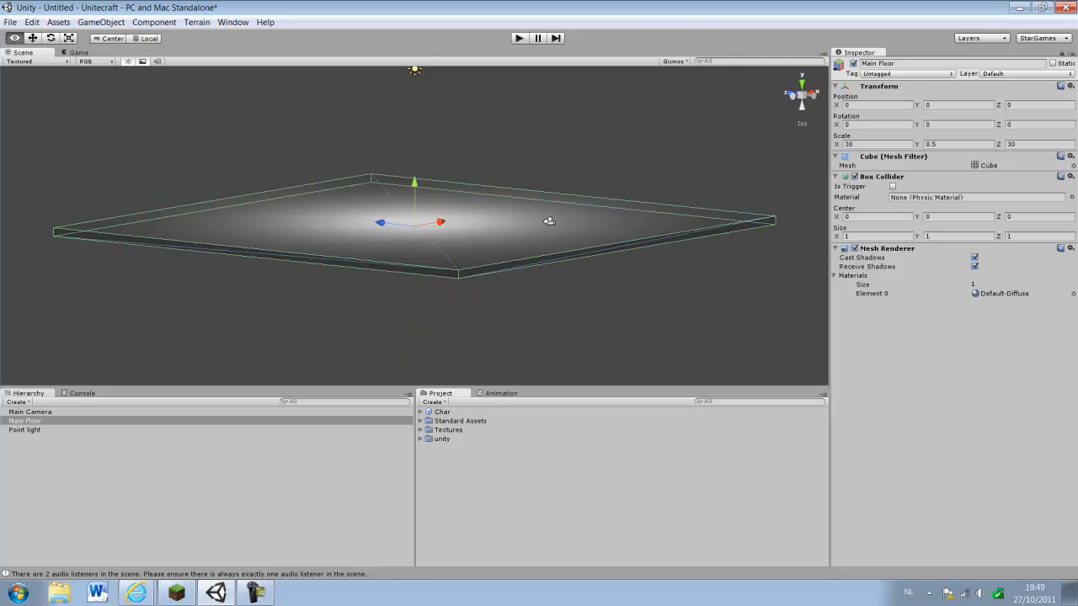
left_click_drag(549, 221, 528, 276)
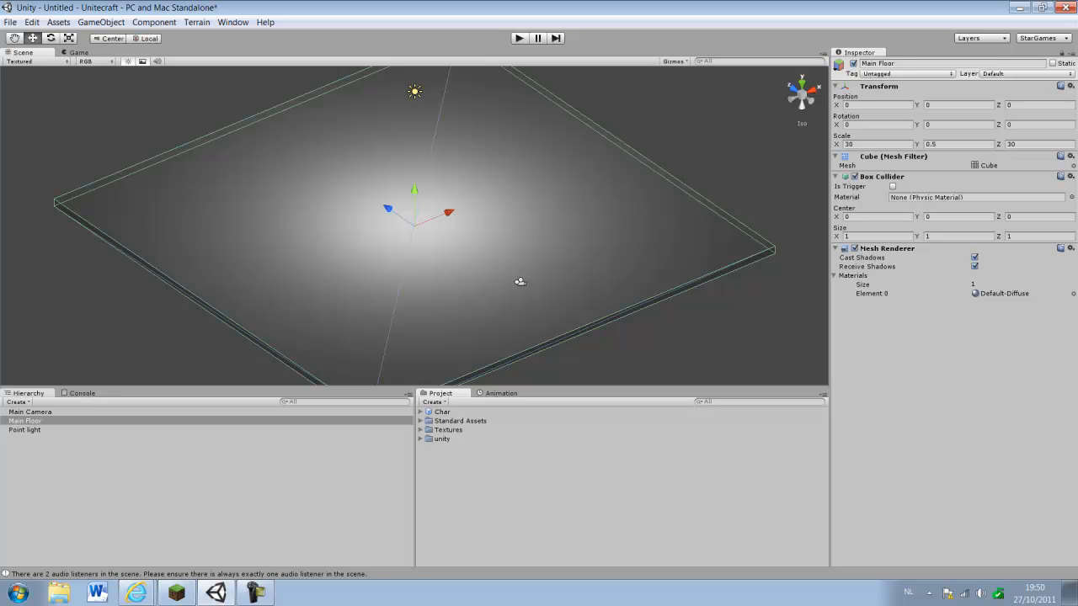
left_click_drag(519, 281, 455, 310)
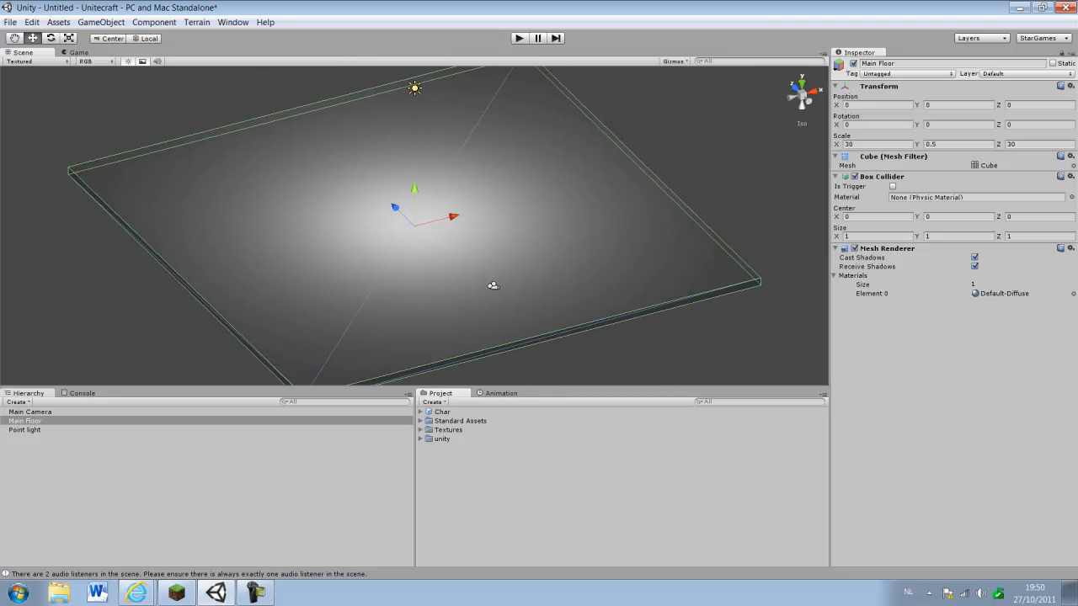
left_click_drag(491, 284, 559, 243)
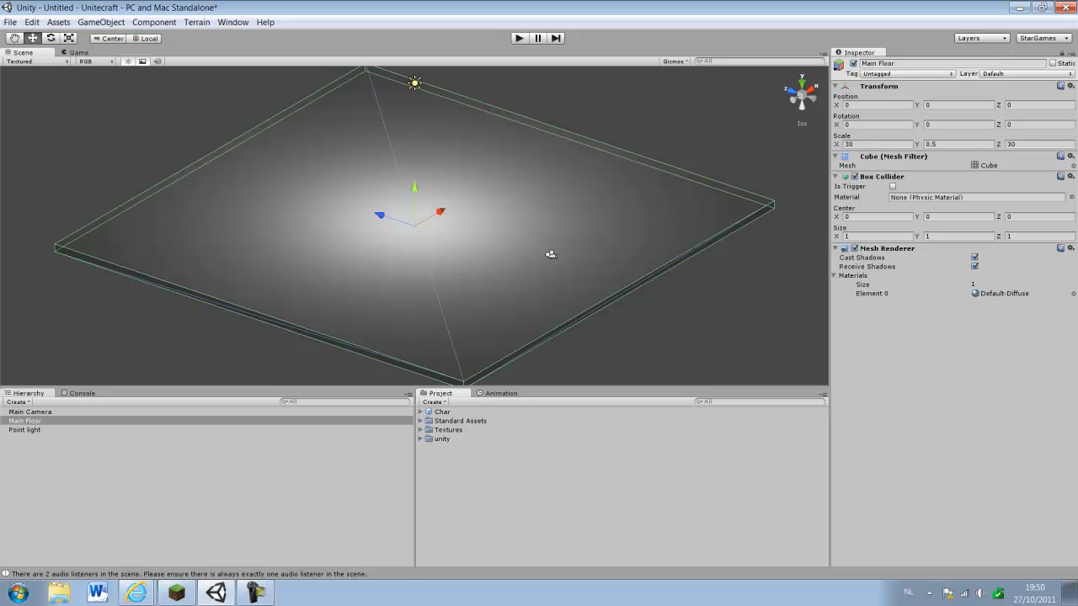
Step: Select the Main Camera for removal, then inspect the Char, Standard Assets and Textures assets
left_click(30, 411)
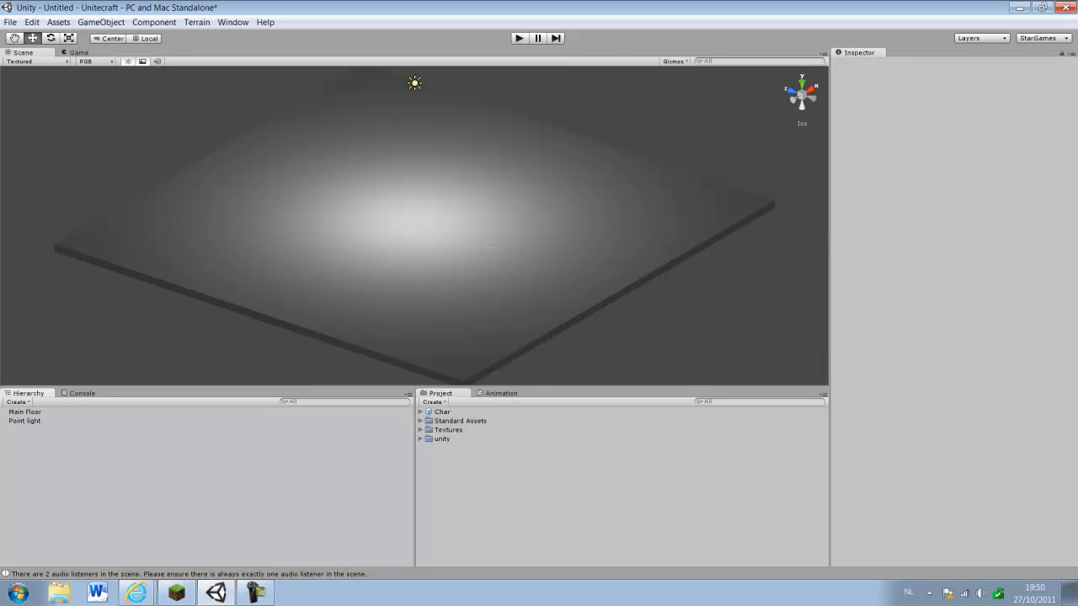
left_click(441, 411)
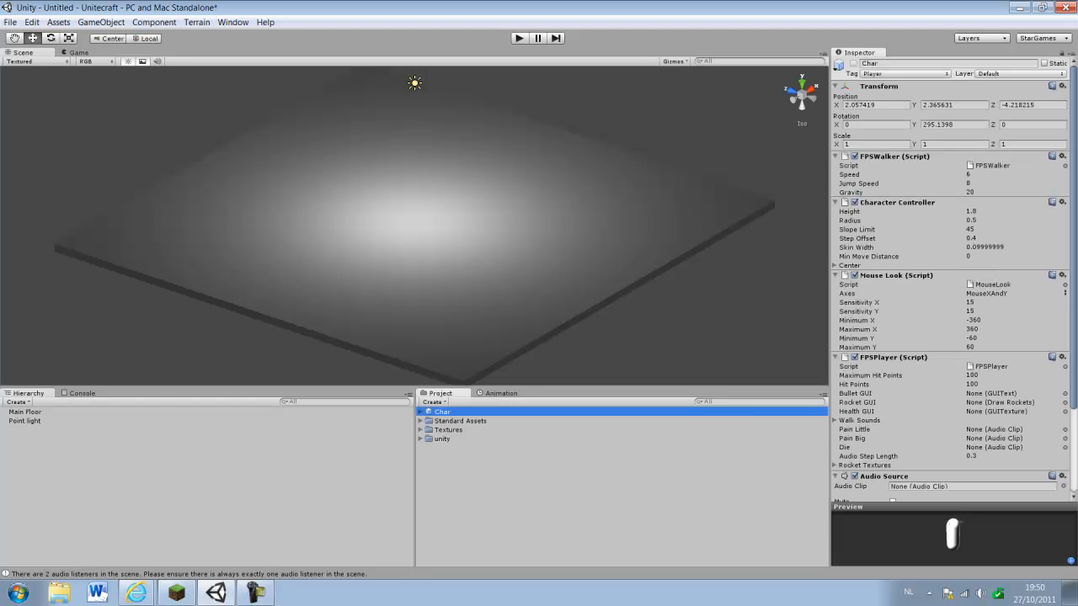
left_click(461, 421)
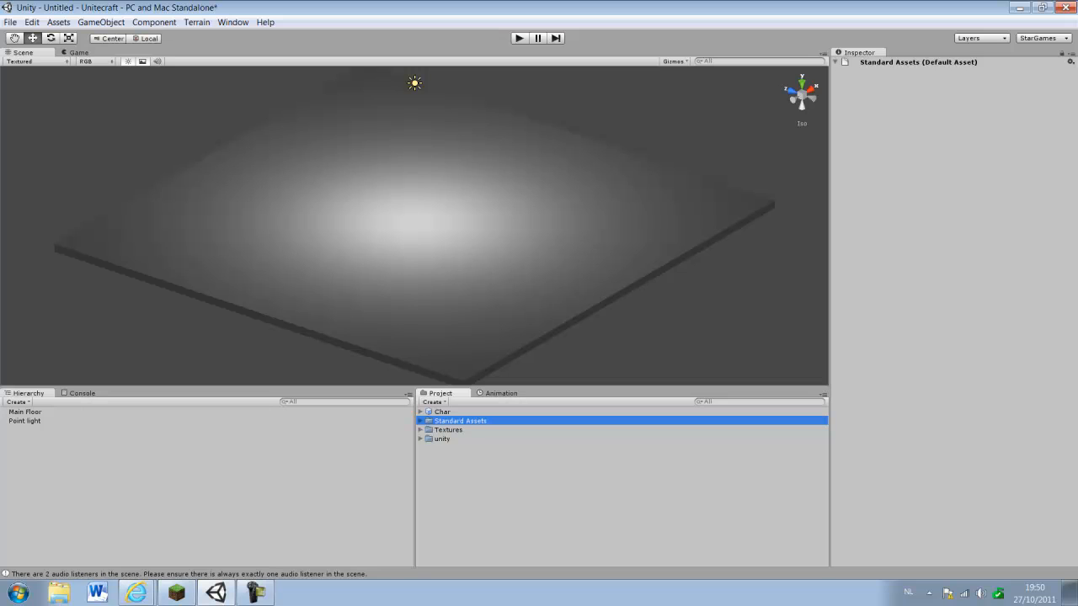
left_click(448, 429)
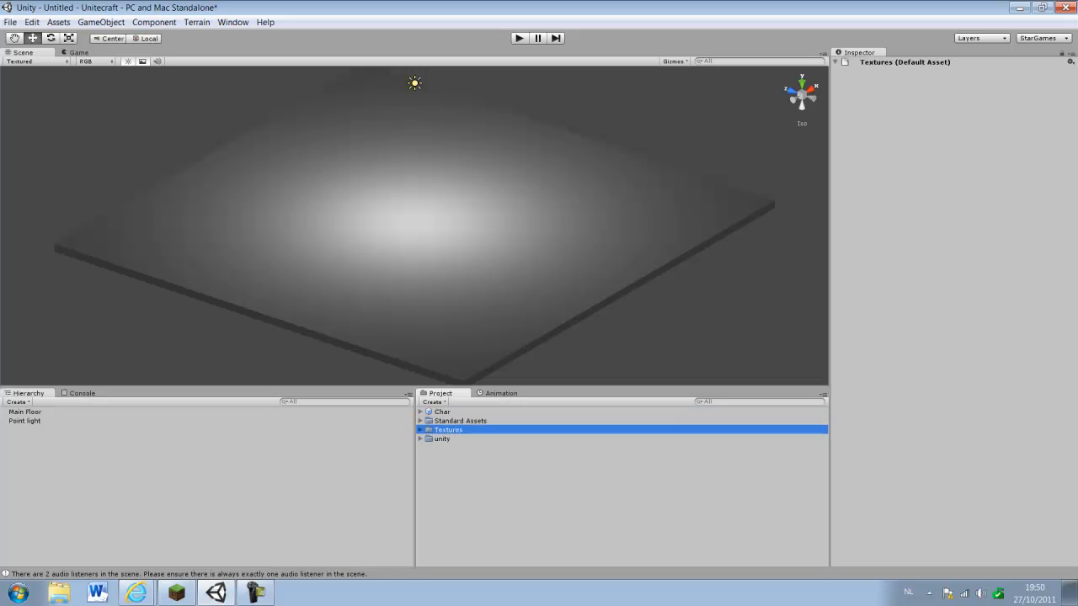
Step: Expand and collapse the unity folder, and leave the Textures folder name unchanged
left_click(421, 437)
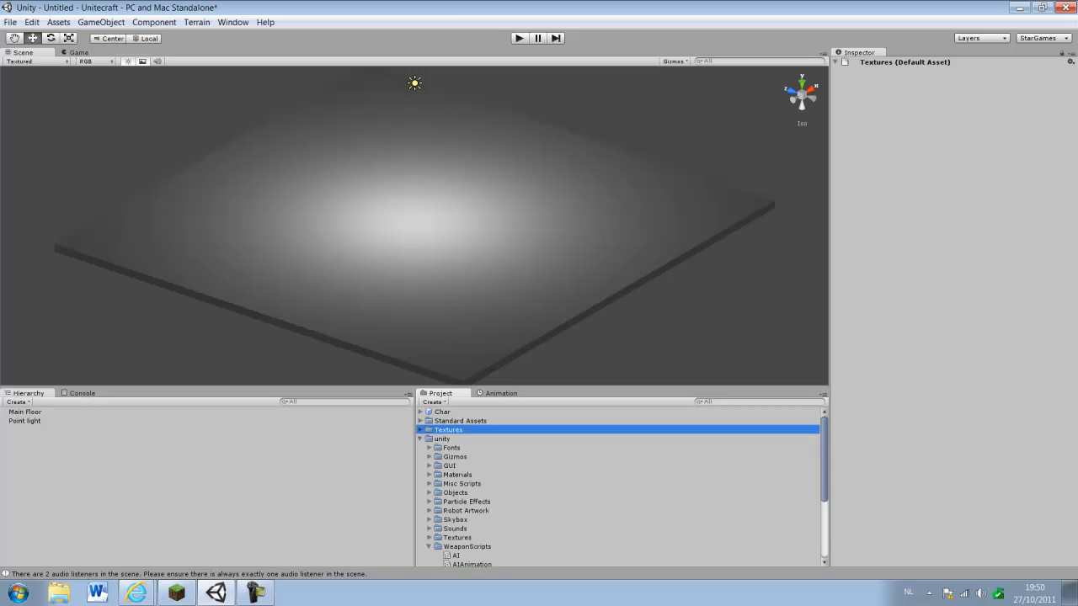
left_click(419, 438)
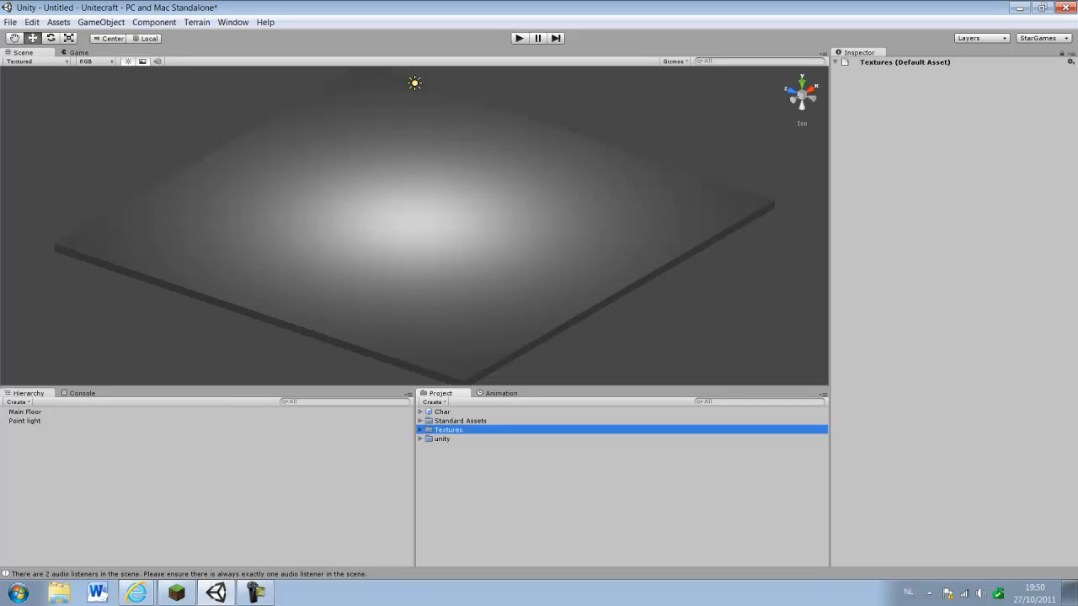
double_click(448, 429)
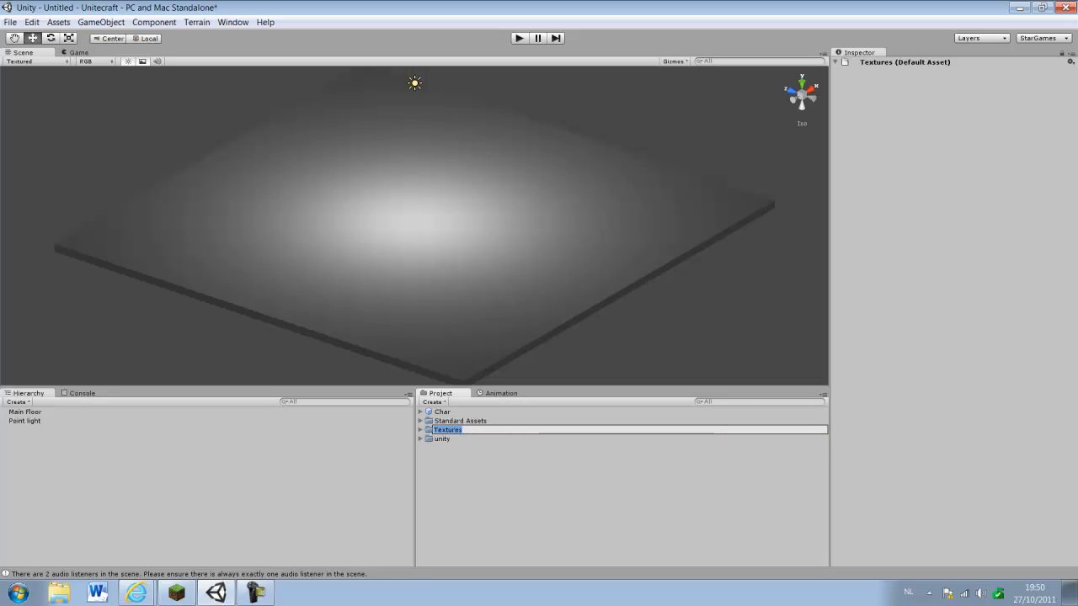
left_click(448, 429)
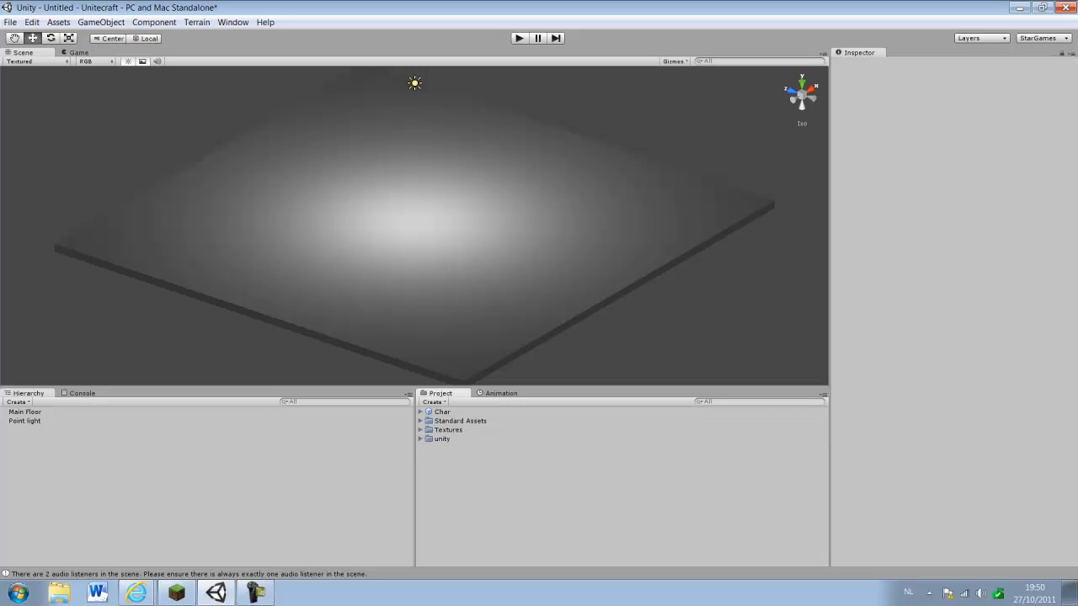
Step: Save the scene as Main Level in the project's Assets folder
left_click(10, 22)
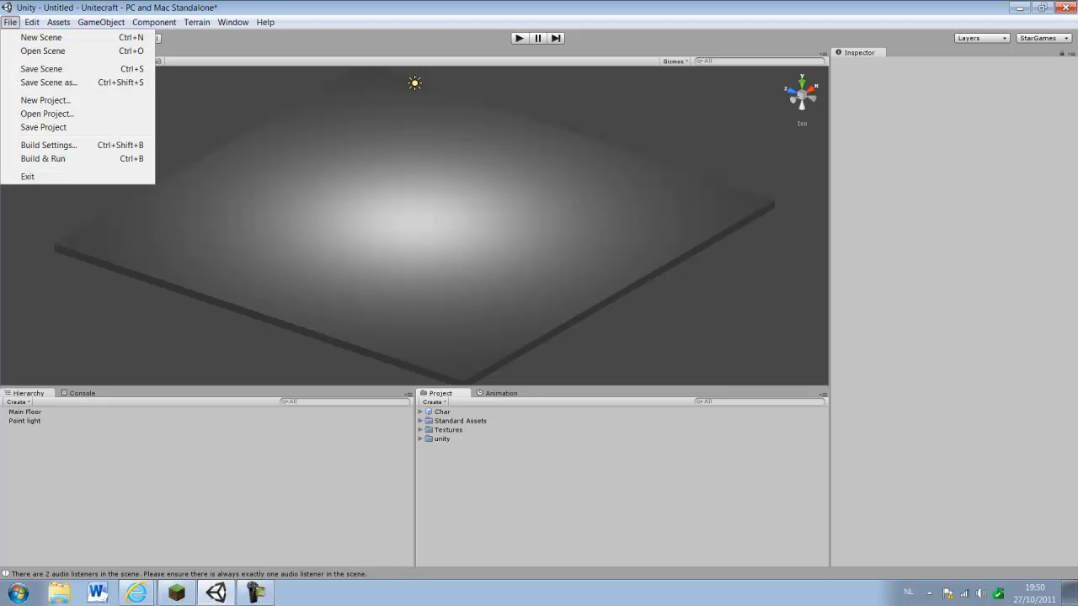
mouse_move(47, 83)
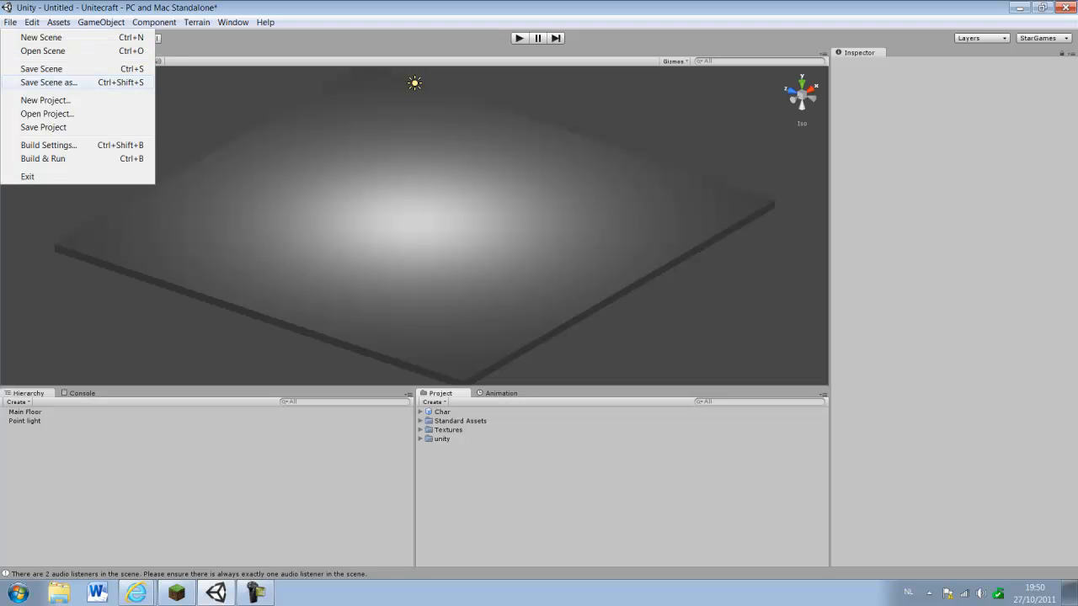
left_click(47, 81)
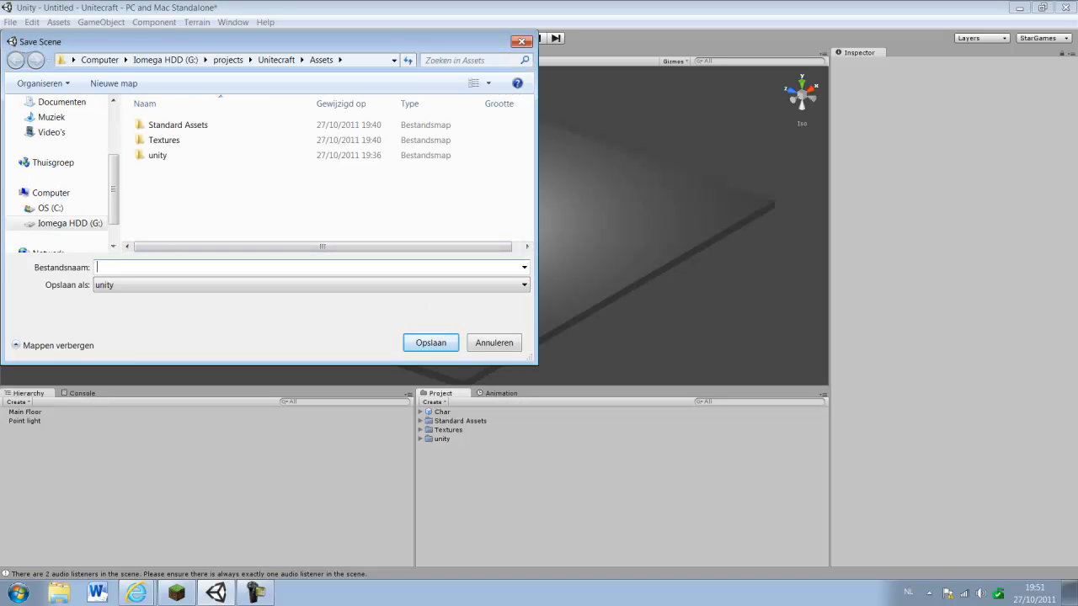
type("Man")
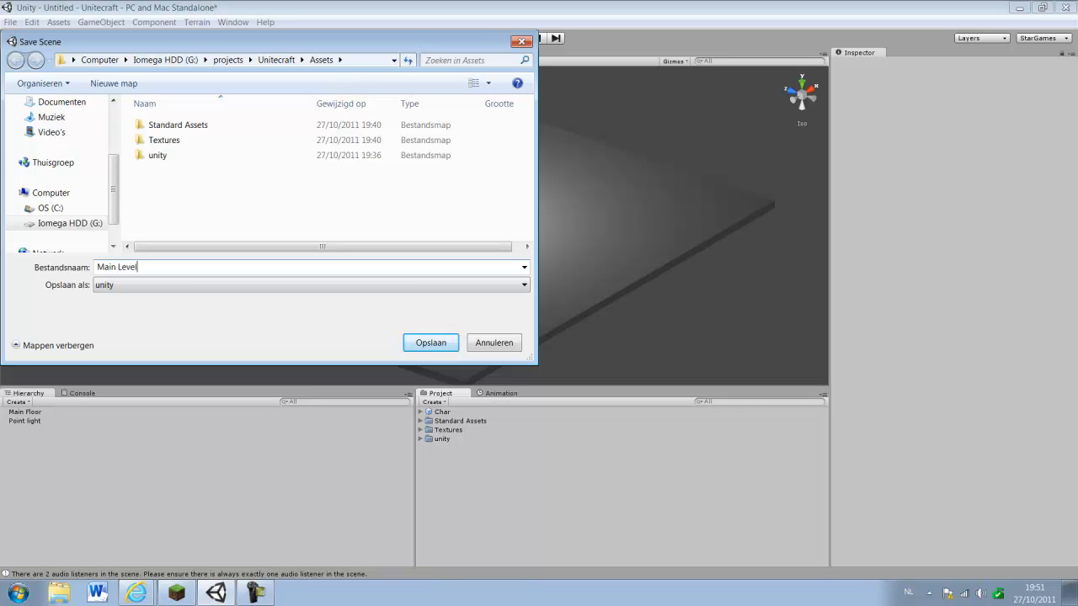
left_click(431, 344)
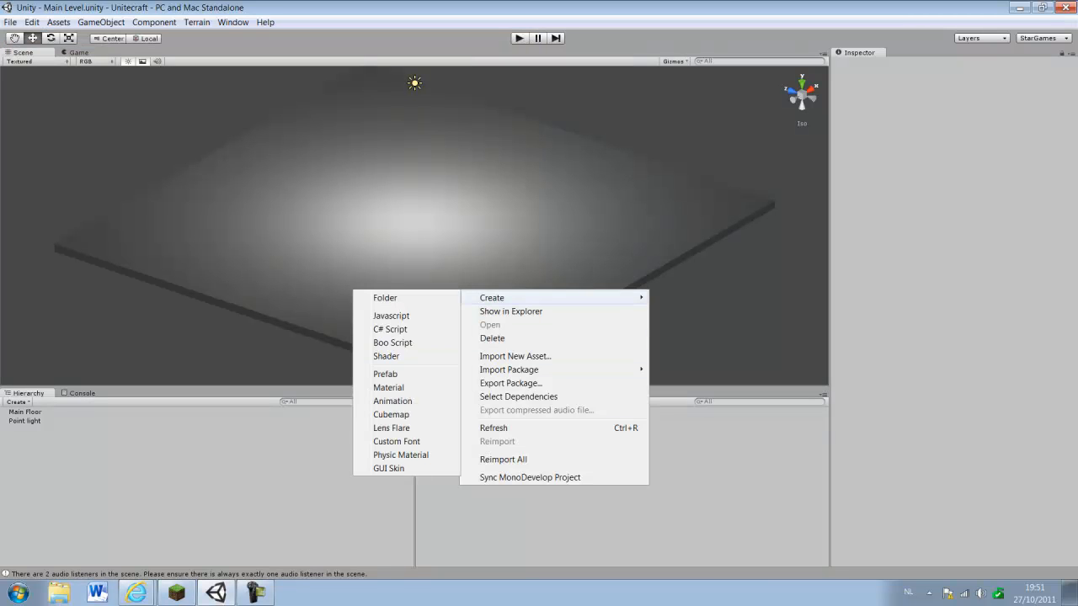
Step: Create a new project folder named Prefabs
left_click(384, 296)
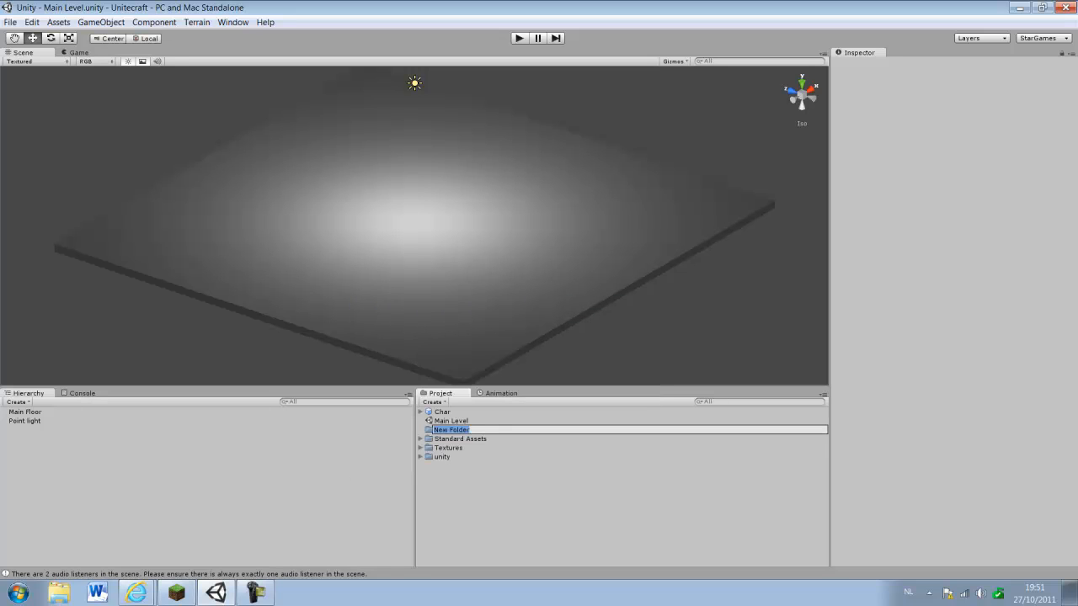
type("Prefabs")
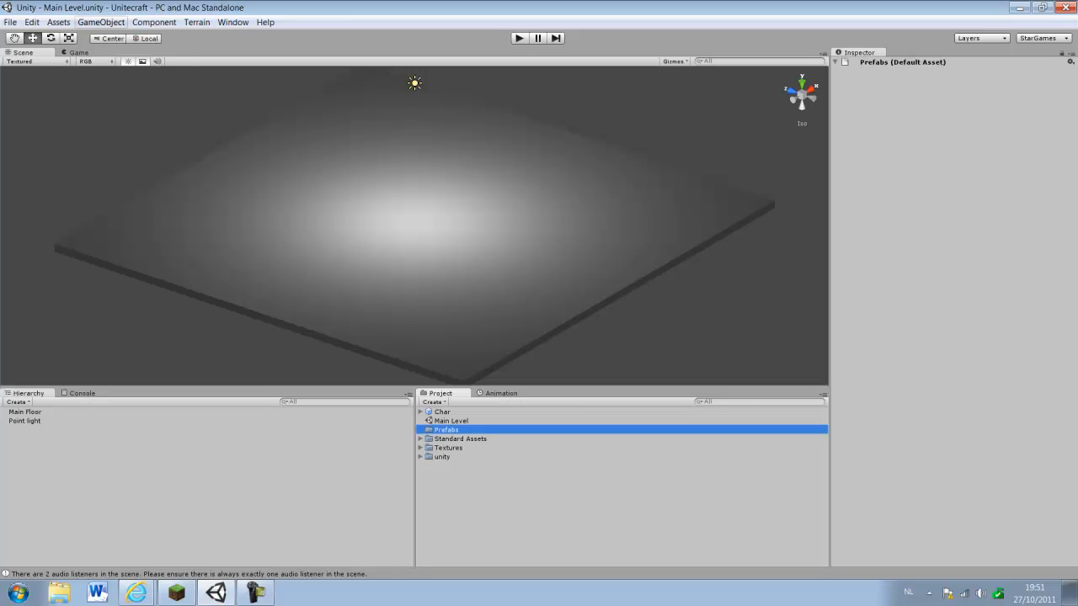
left_click(101, 22)
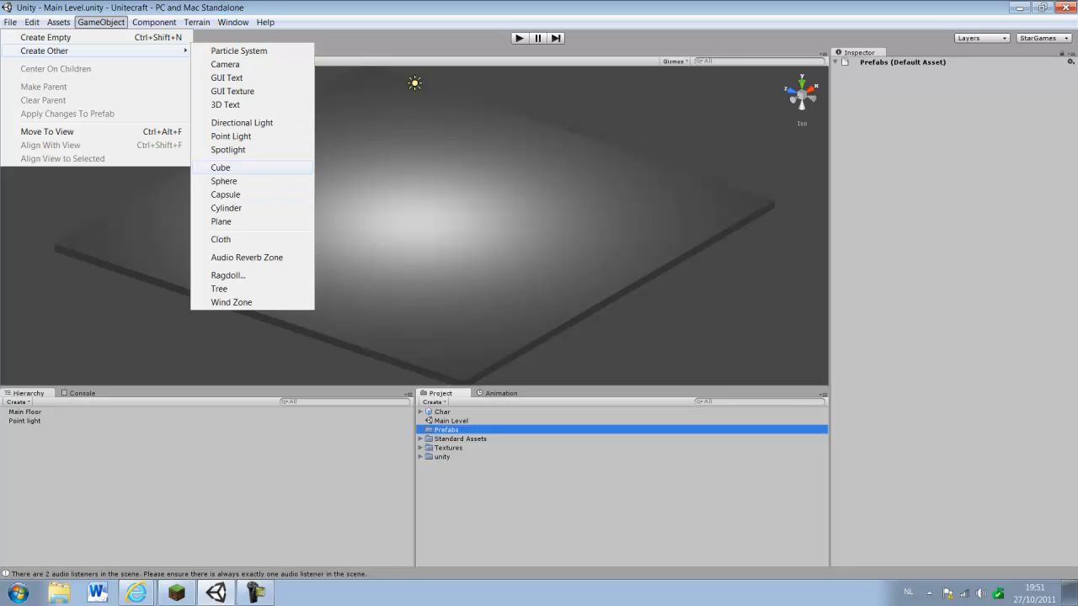
Step: Add a cube to the scene, raise it above the floor and select it
left_click(219, 167)
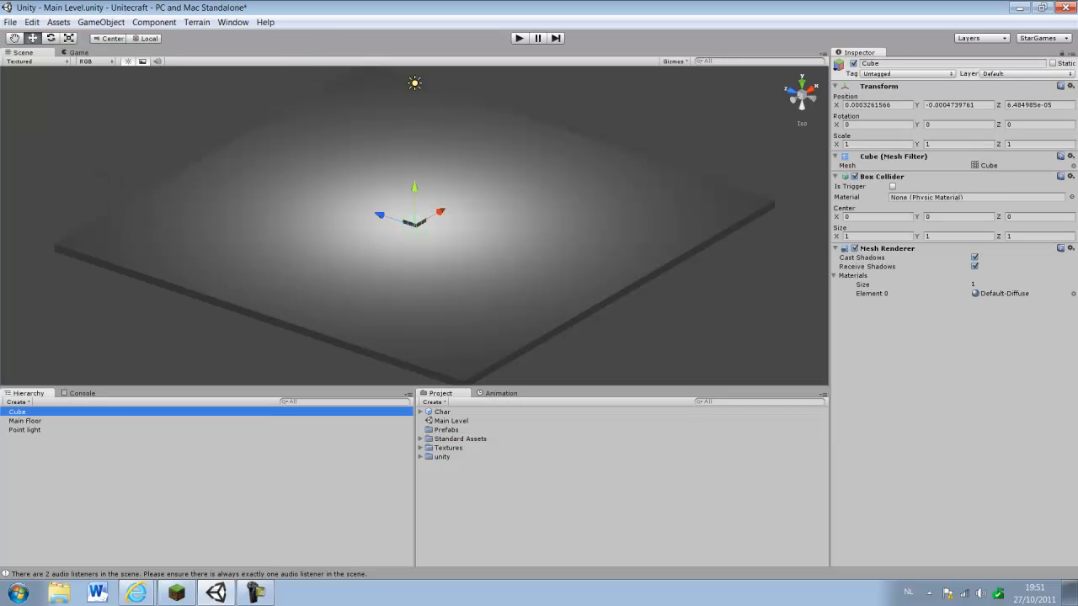
left_click_drag(414, 185, 414, 139)
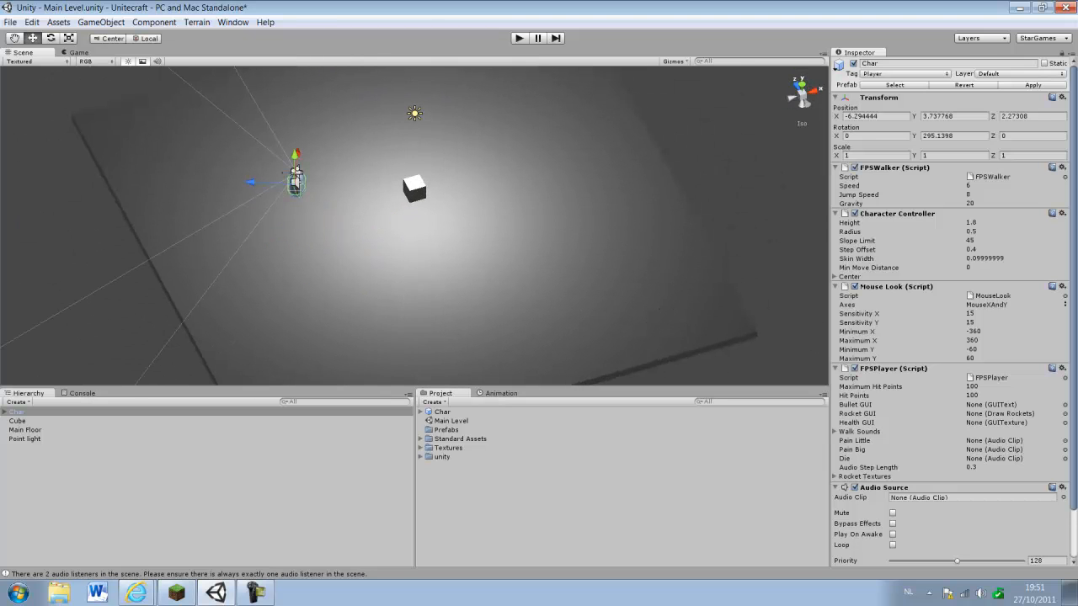
left_click(414, 187)
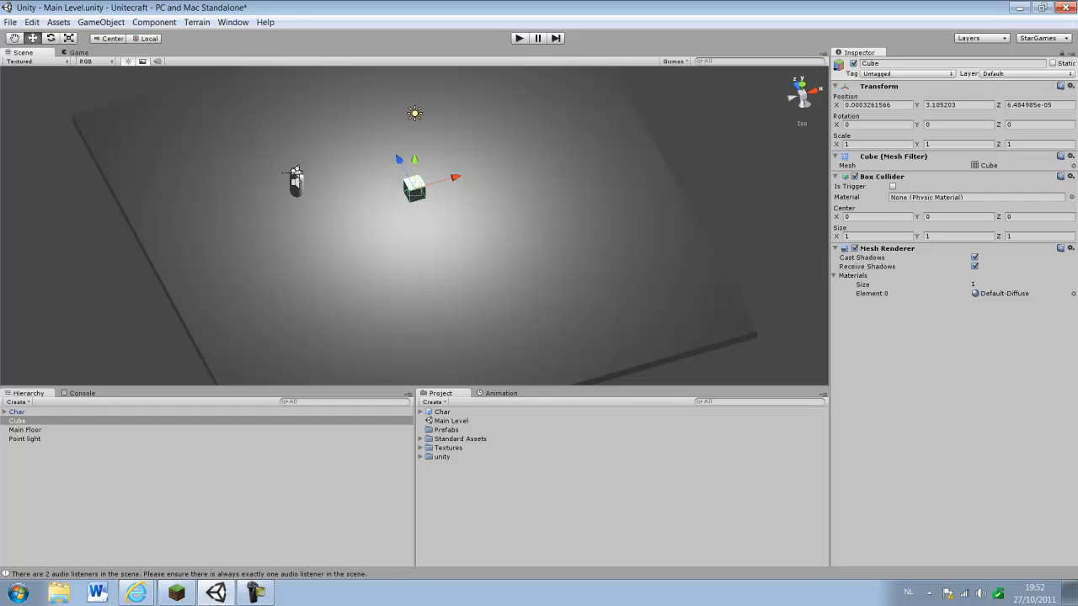
left_click(21, 420)
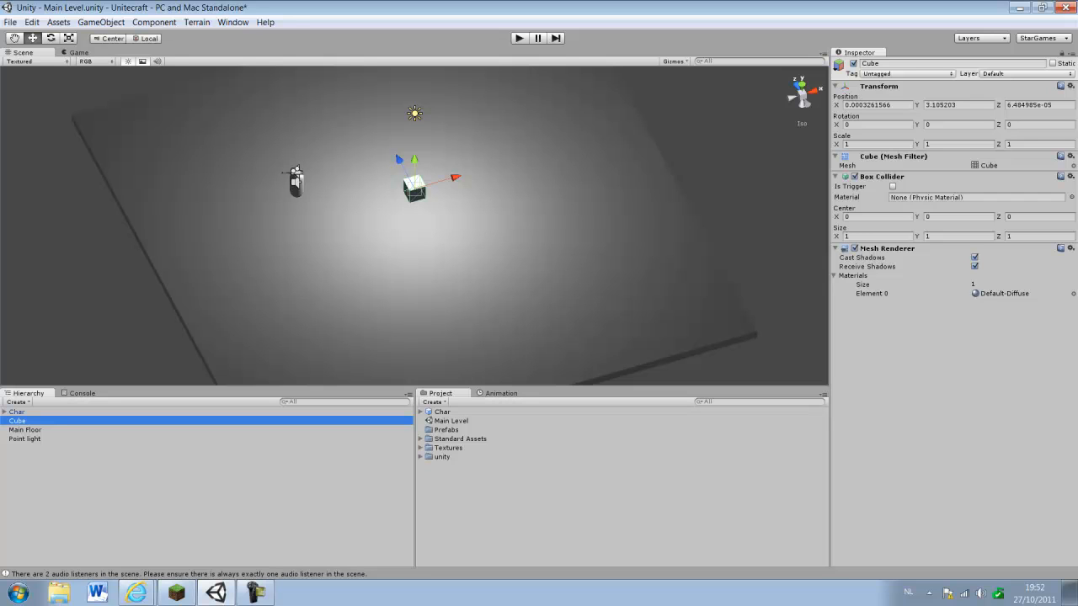
Step: Discard the stray new prefab and create a project folder named Material
left_click(101, 22)
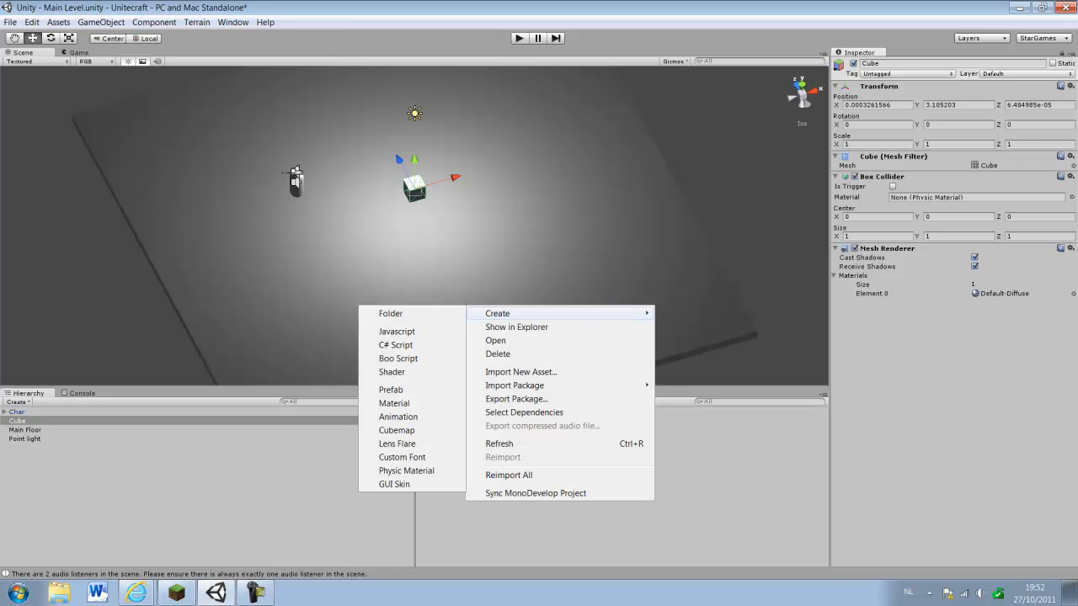
mouse_move(398, 416)
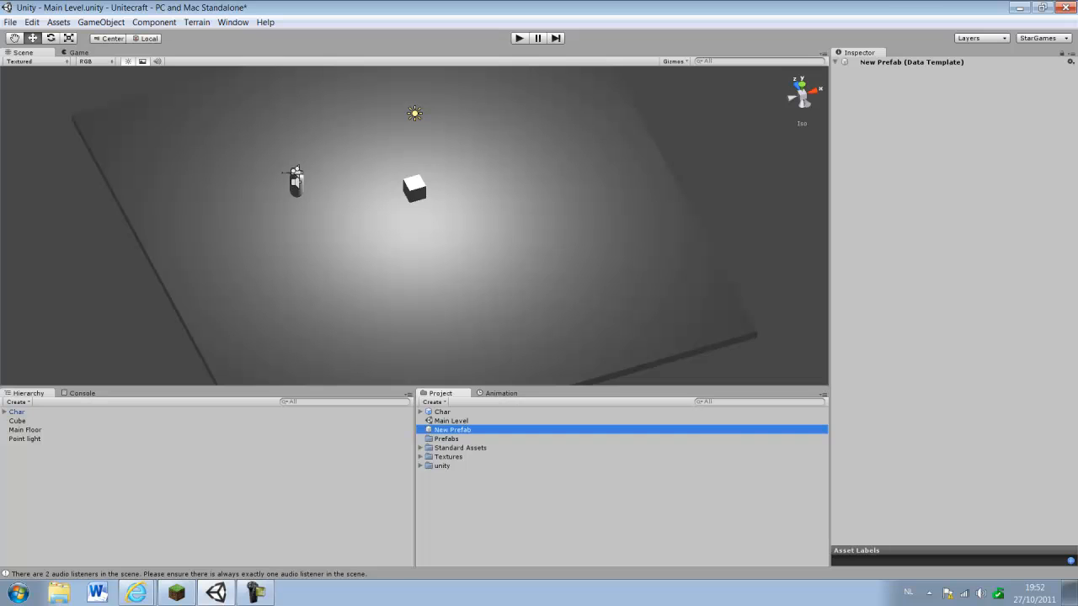
key("Delete")
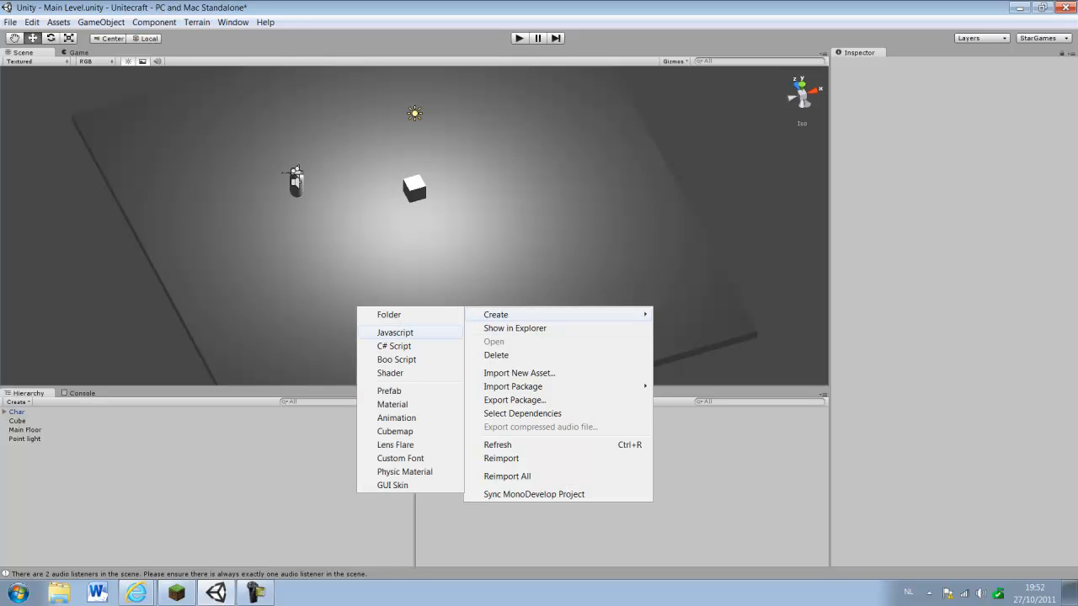
left_click(387, 315)
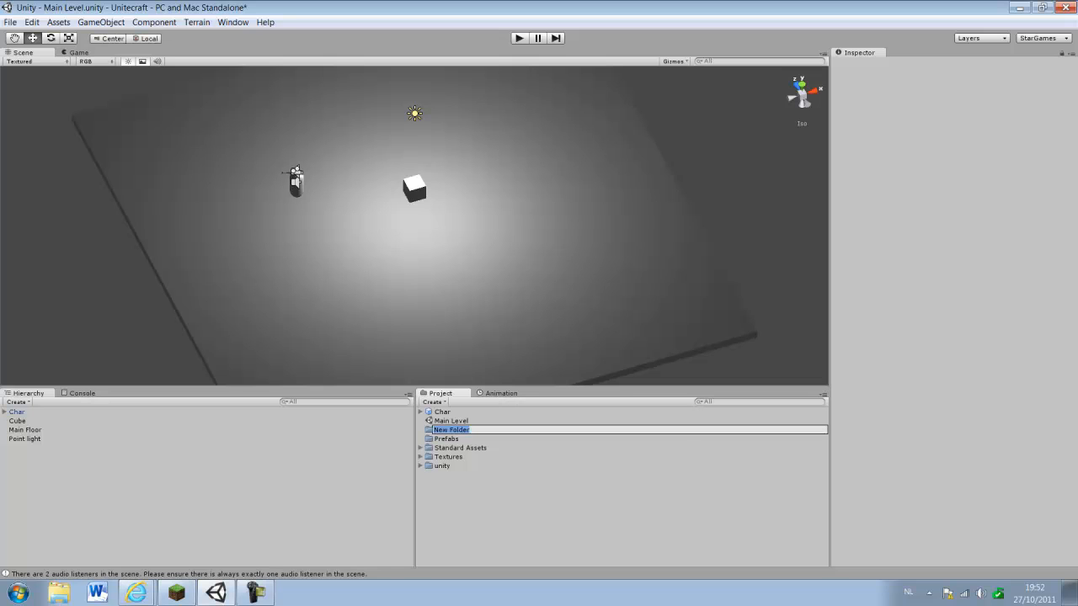
type("Mat")
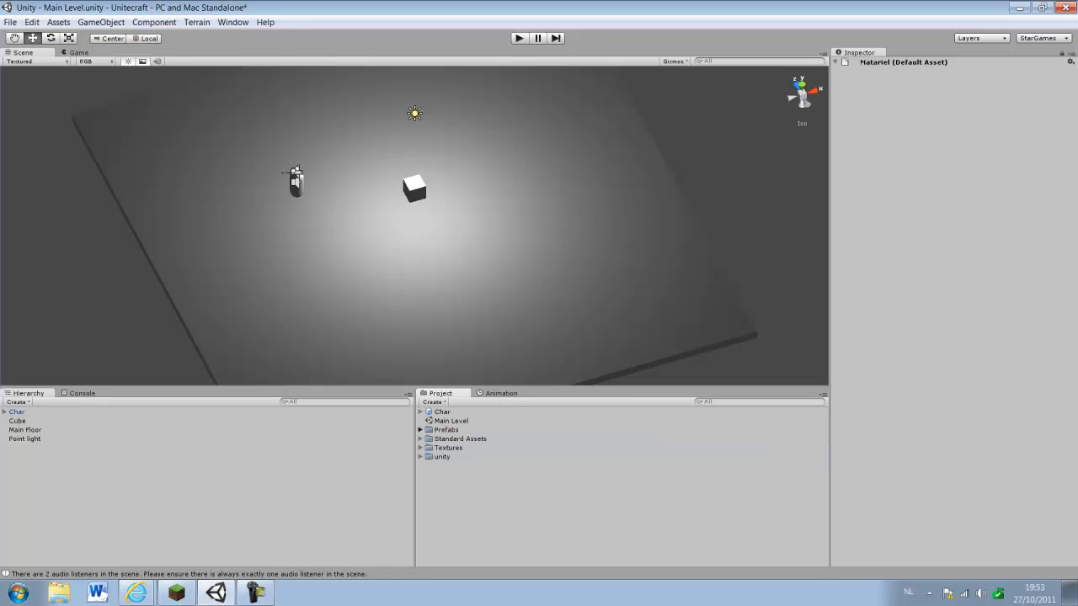
Step: Create a new material inside the Material folder
right_click(453, 438)
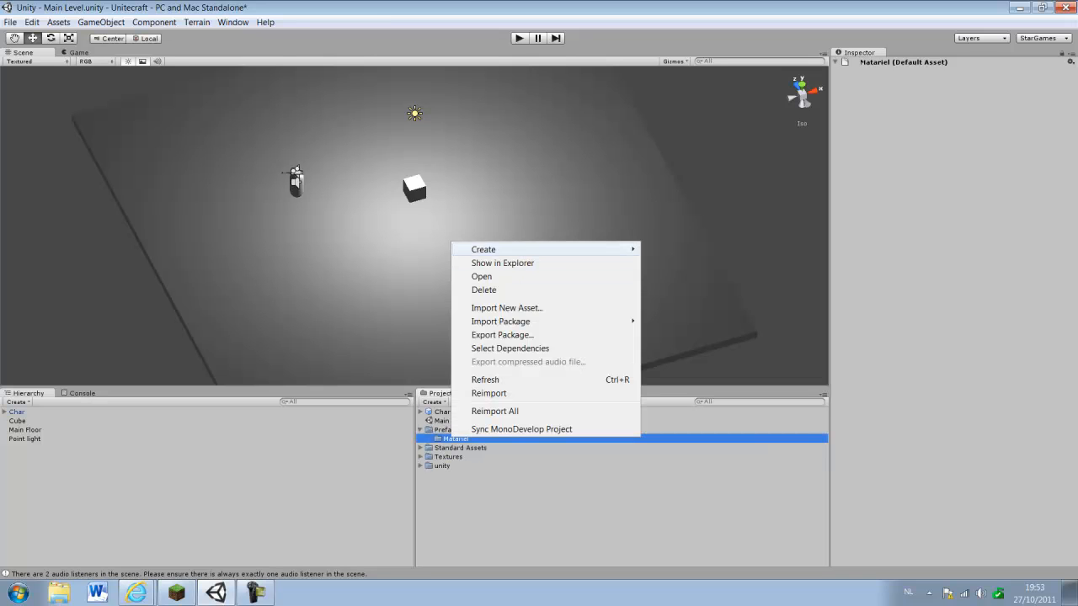
mouse_move(483, 249)
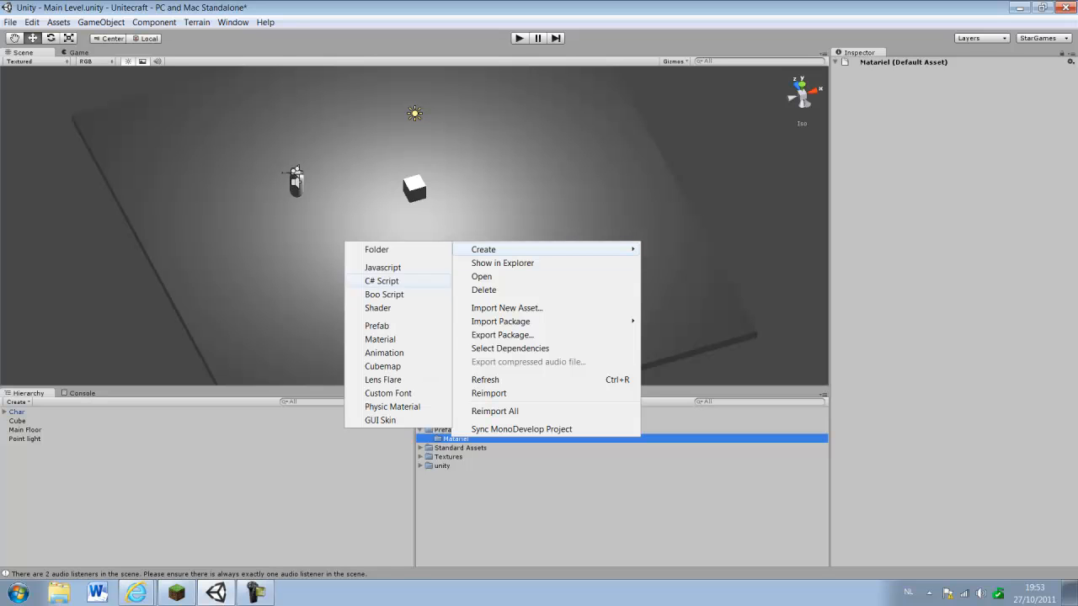
left_click(380, 340)
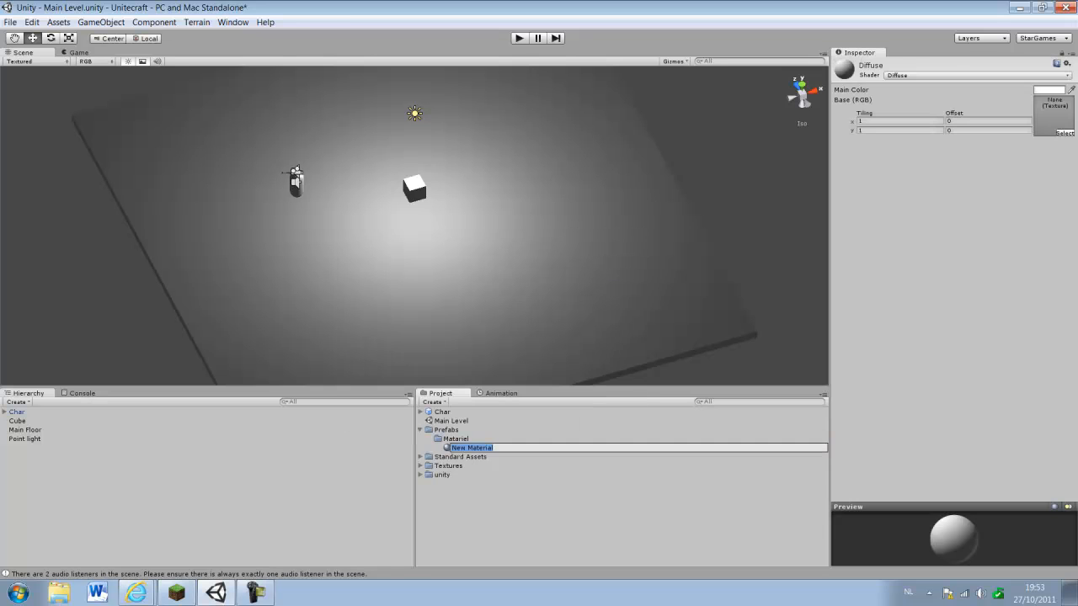
left_click(455, 438)
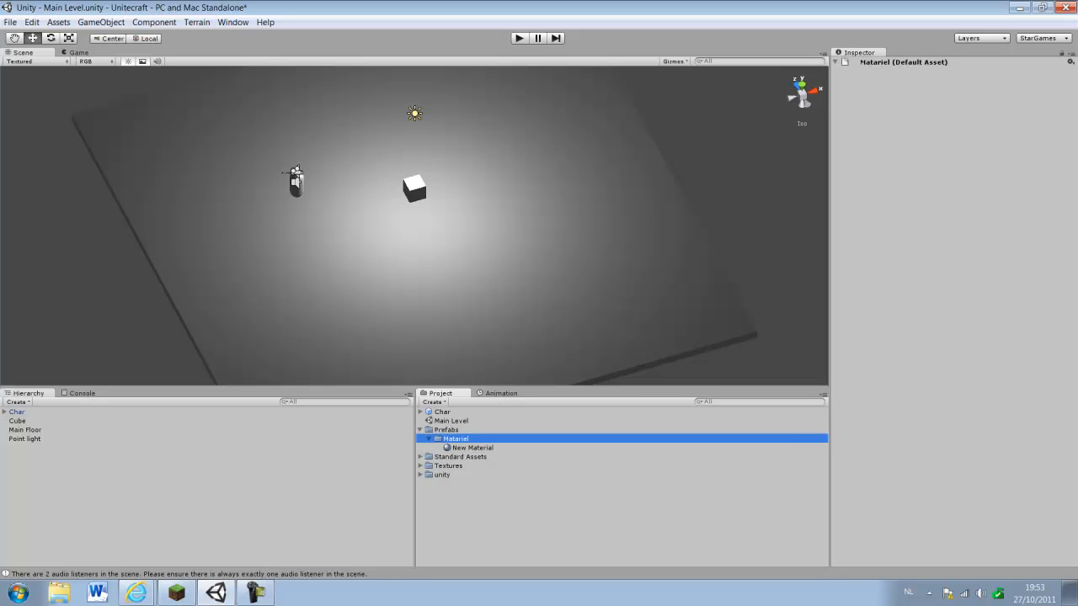
double_click(455, 438)
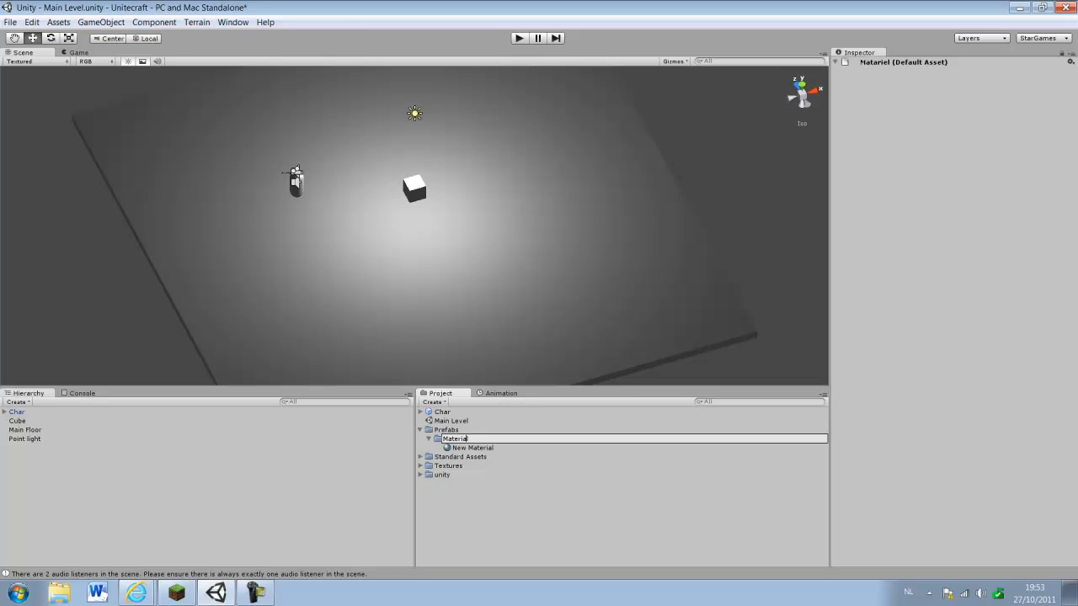
Step: Rename the new material to Floor and give it a dark blue main colour for the floor
left_click(473, 448)
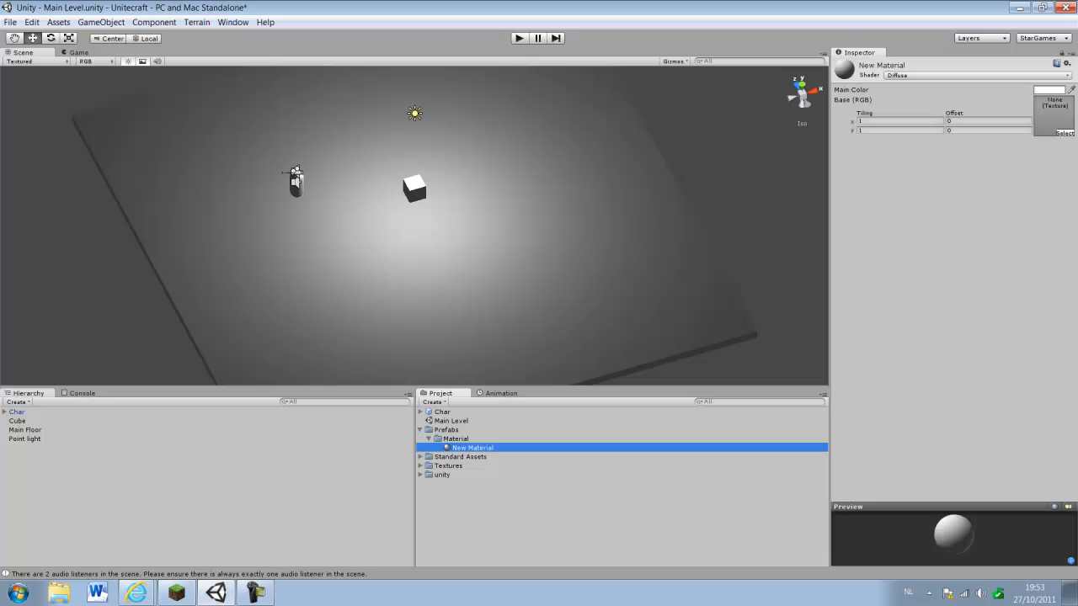
double_click(473, 448)
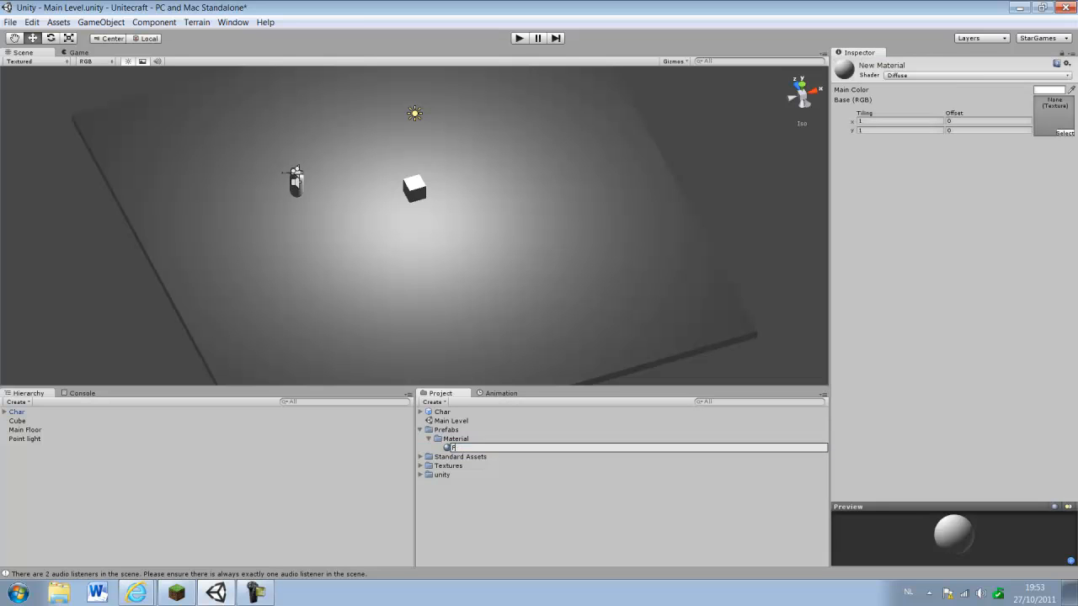
type("Floor")
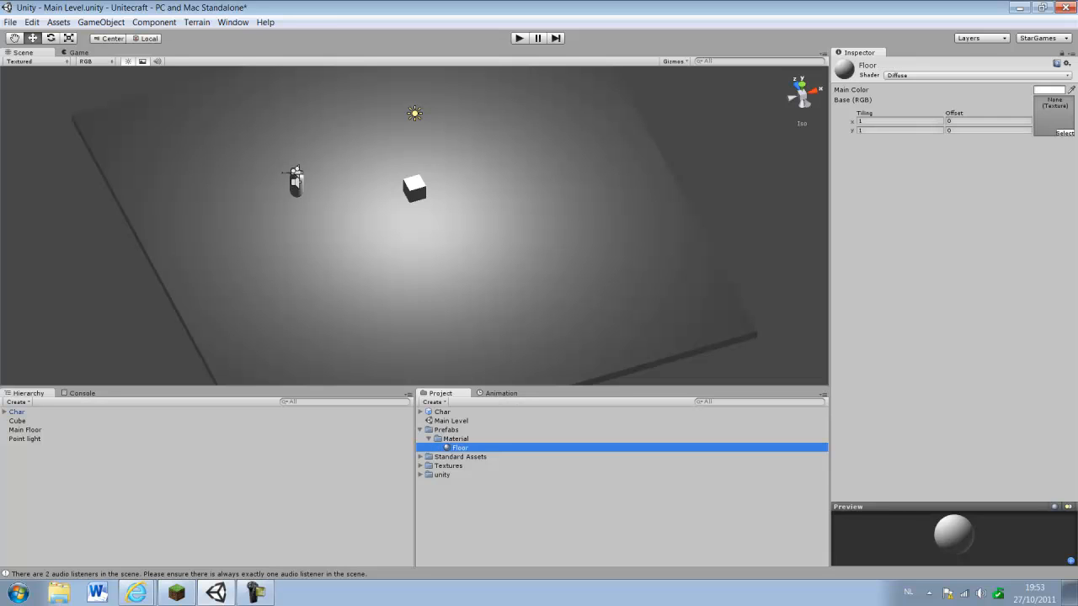
left_click(1048, 90)
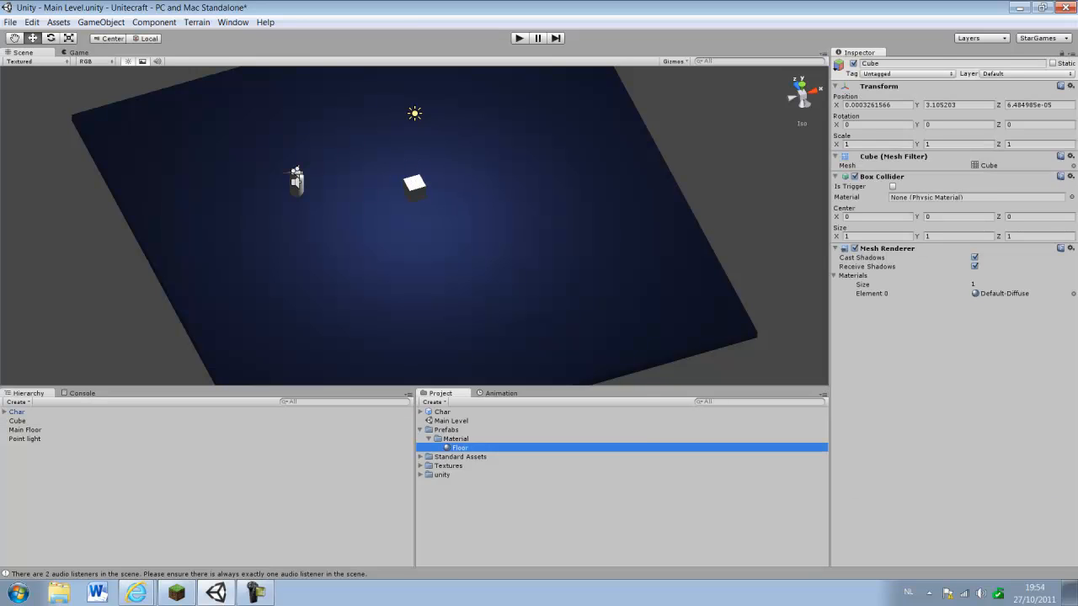
Step: Create a second material named Dirt and pick its main colour for the cube
right_click(455, 448)
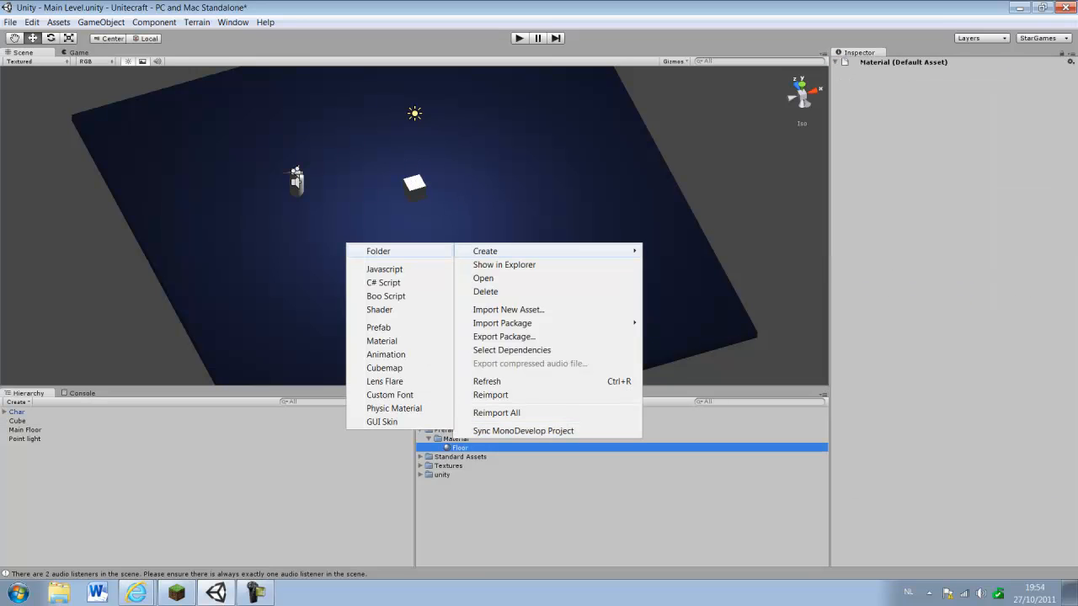
mouse_move(380, 340)
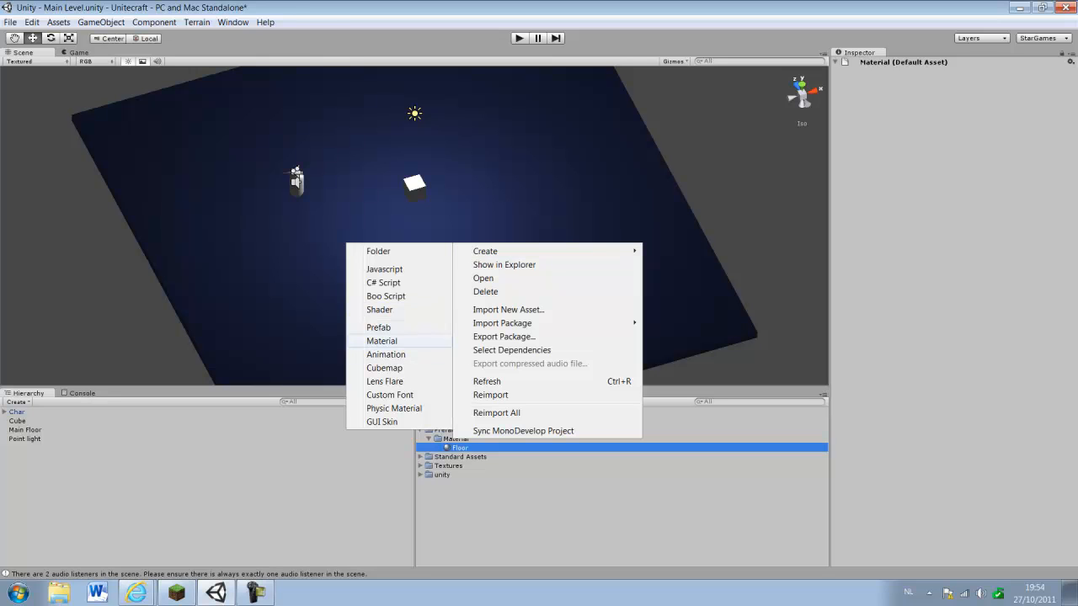
left_click(380, 340)
type("Dirt")
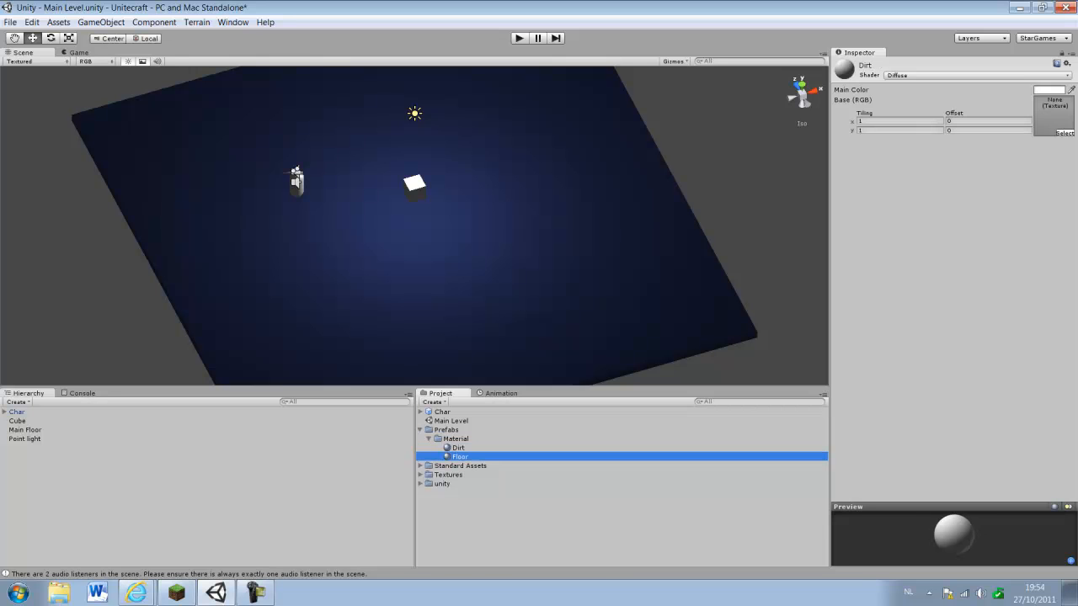
left_click(457, 448)
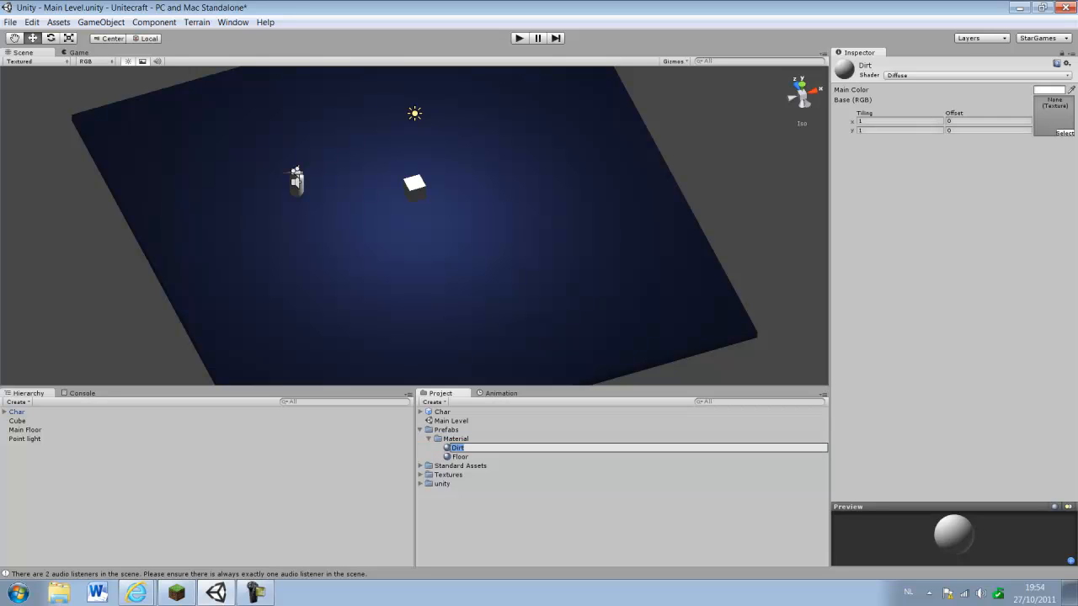
left_click(458, 448)
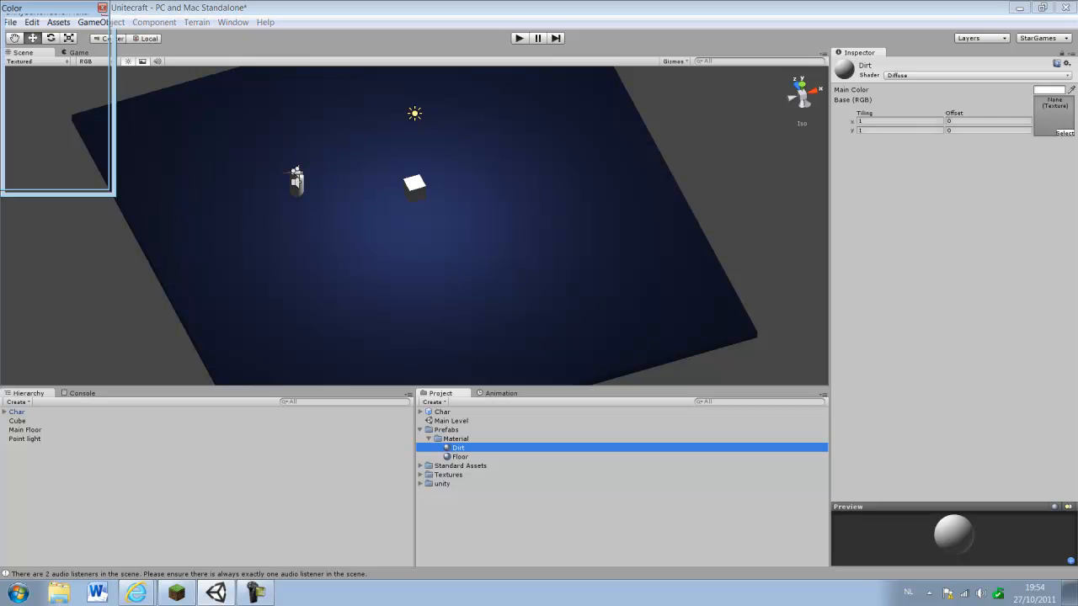
left_click(1048, 89)
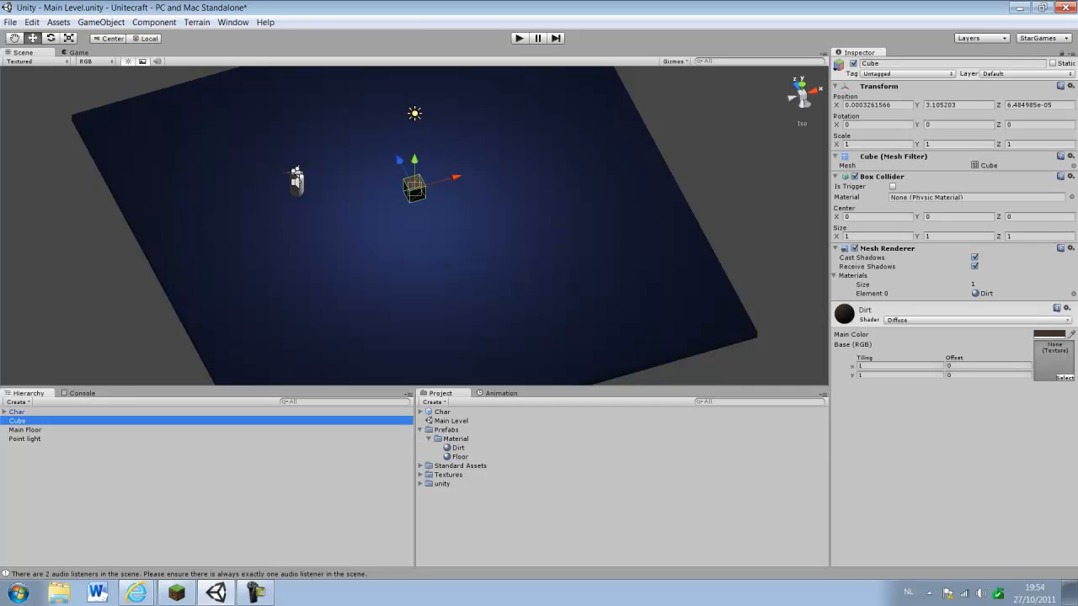
Step: Rename the cube to Dirt and store it as a Dirt prefab in the Prefabs folder
left_click(428, 429)
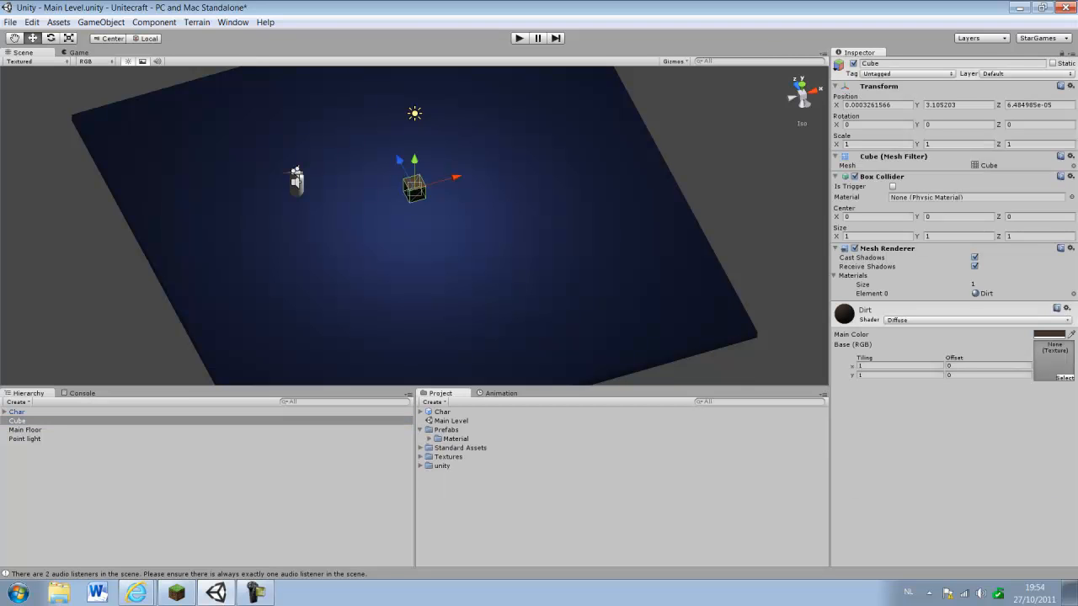
left_click(16, 421)
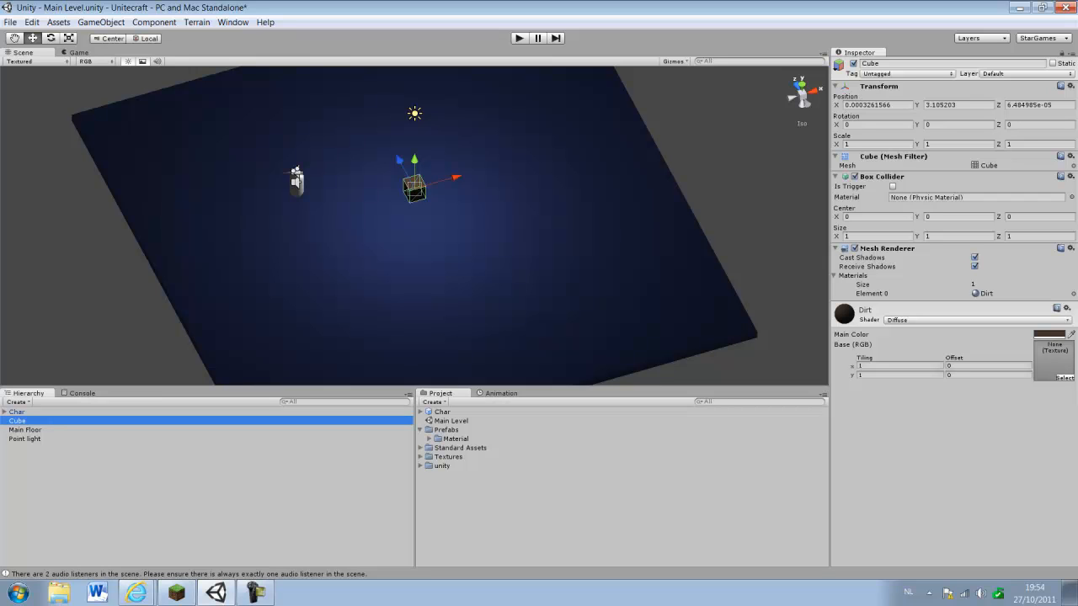
double_click(17, 421)
type("Dirt")
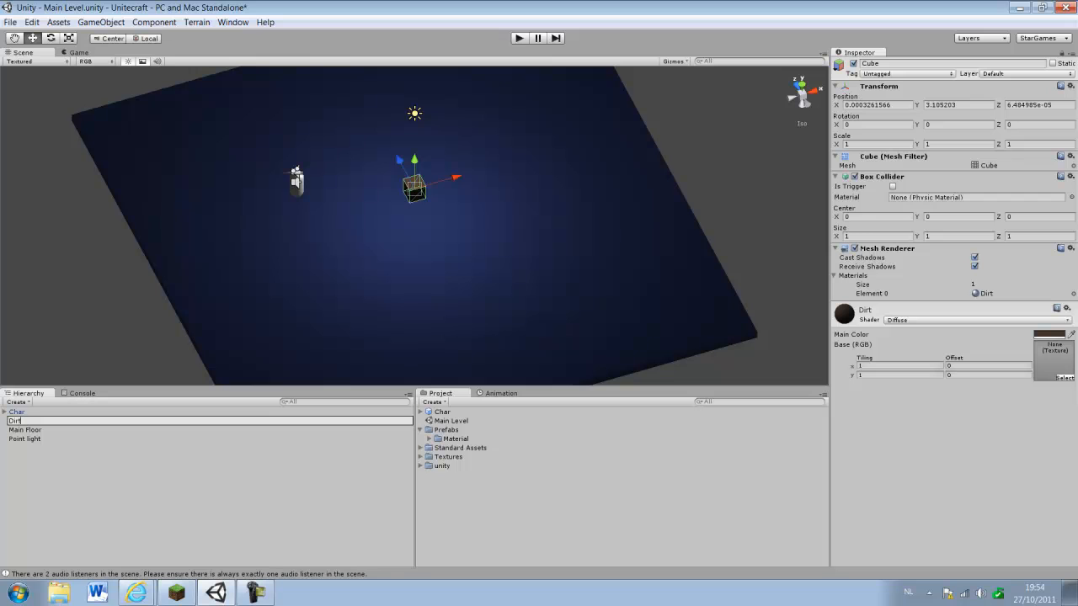
left_click(26, 421)
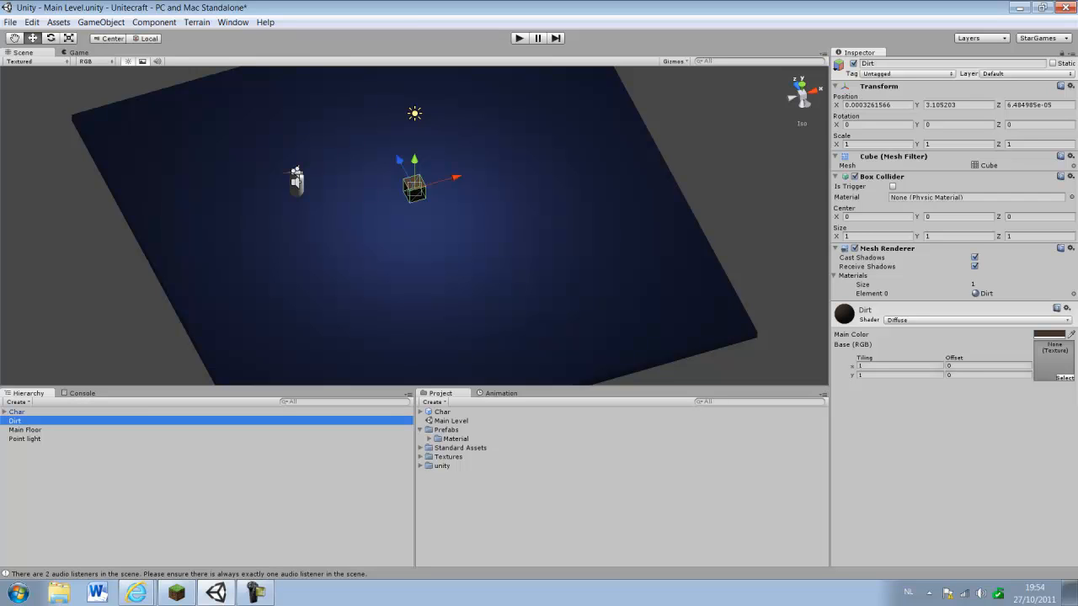
left_click(446, 429)
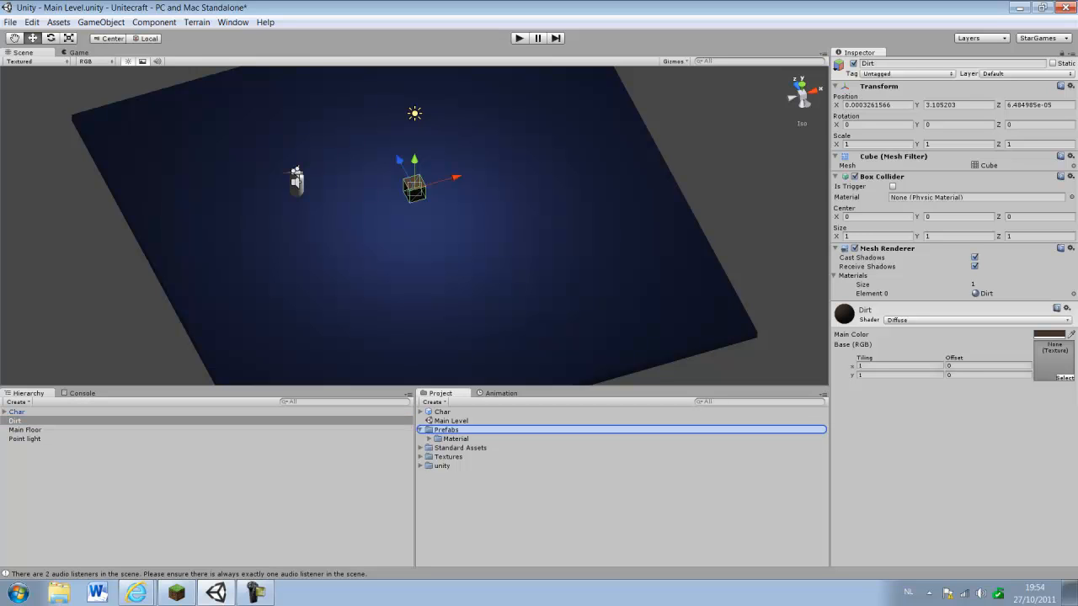
left_click(449, 438)
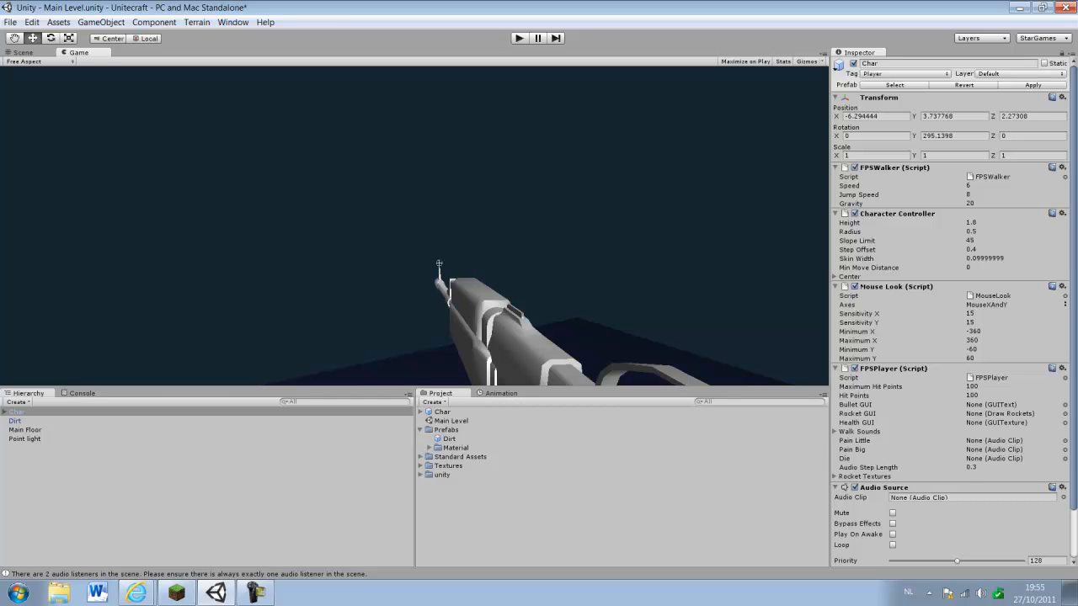
Step: Return to the Scene view and select the MachineGun nested under the Char player's weapons
left_click(27, 52)
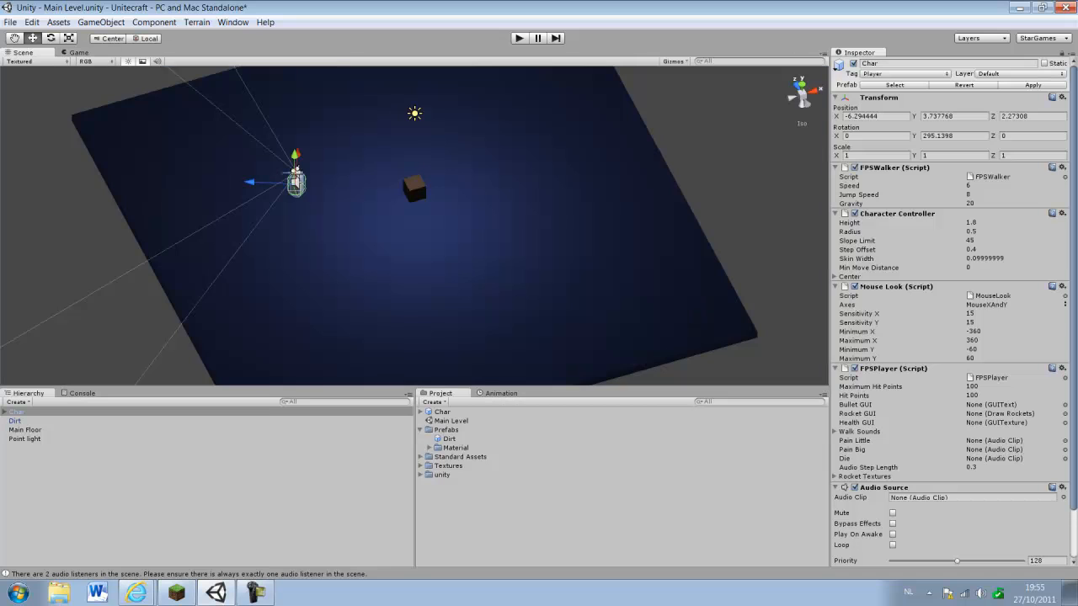
left_click(16, 410)
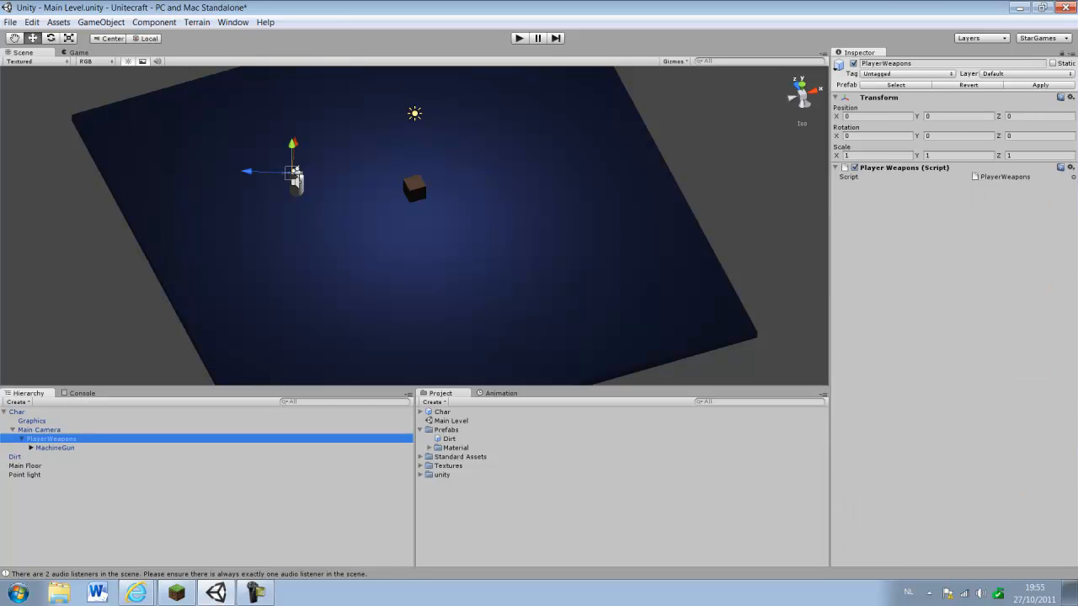
left_click(30, 448)
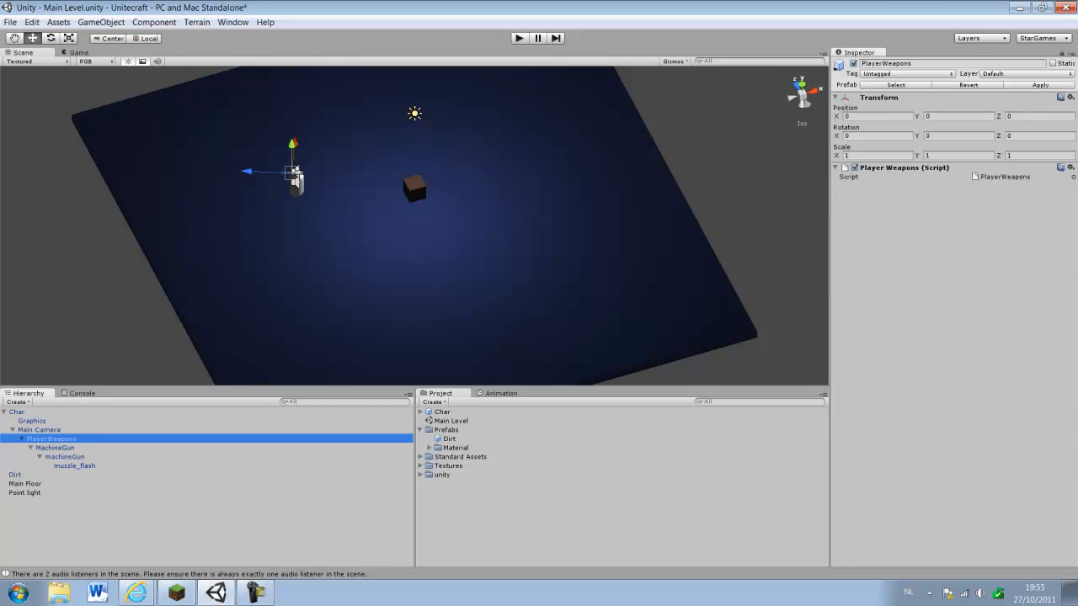
left_click(54, 448)
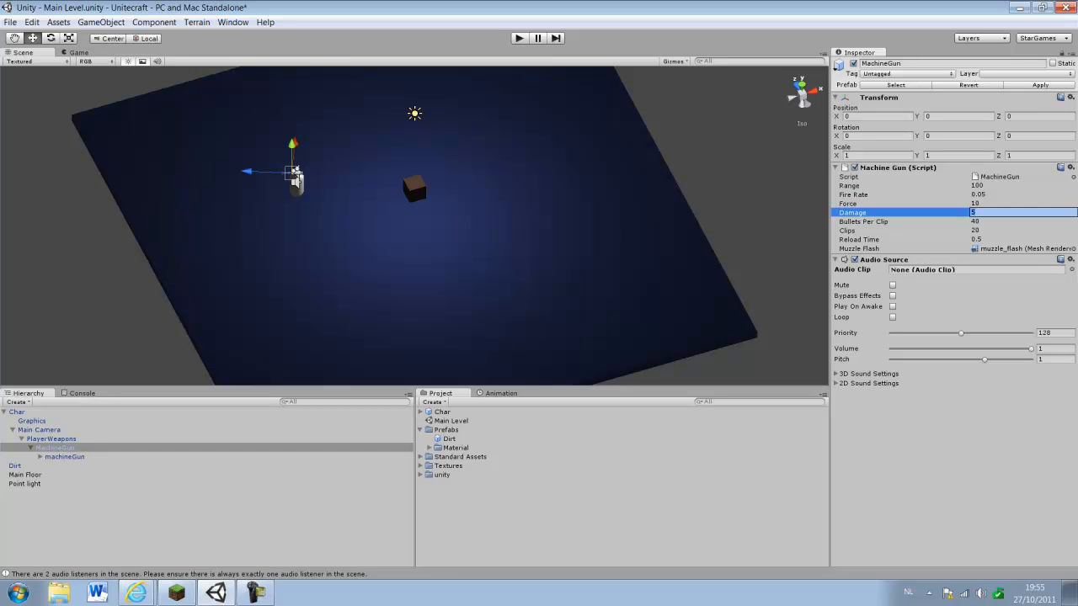
Step: Set the Machine Gun script's Damage to 30 and Range to 4, then return to the dirt cube
type("30")
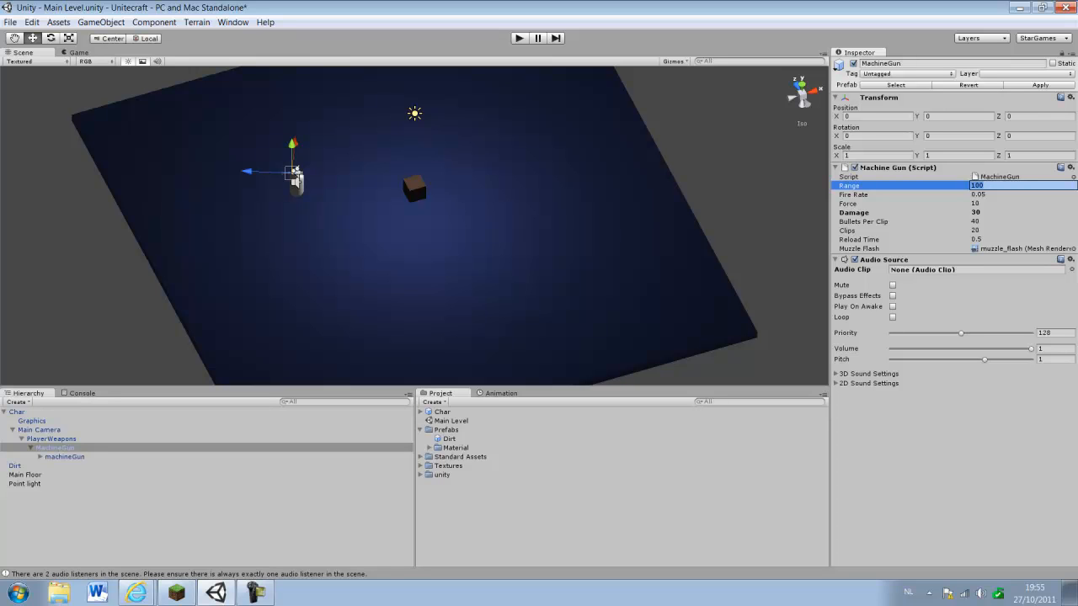
type("4")
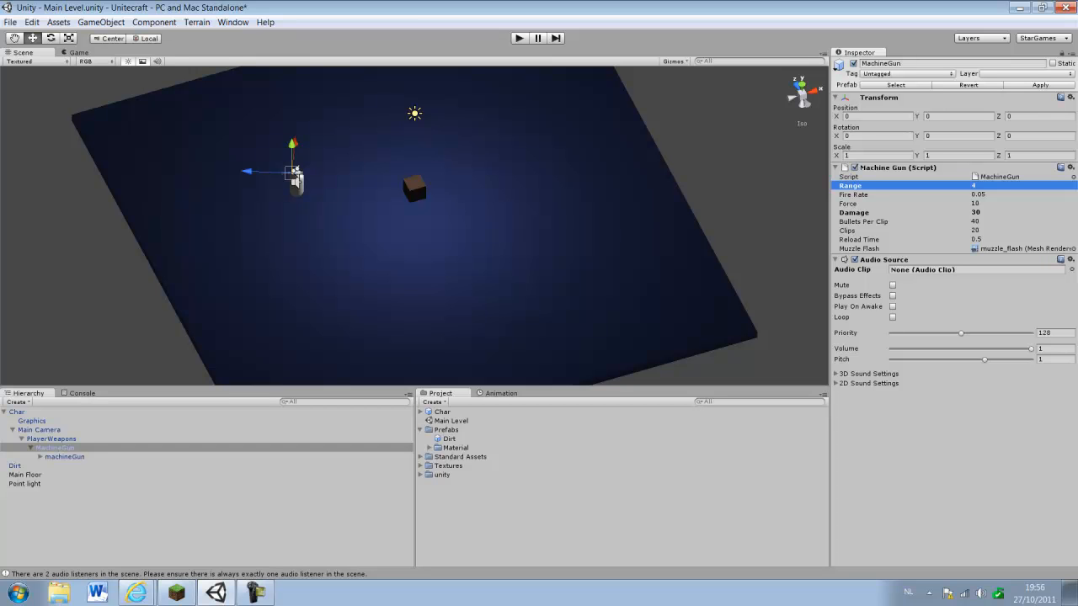
left_click(54, 448)
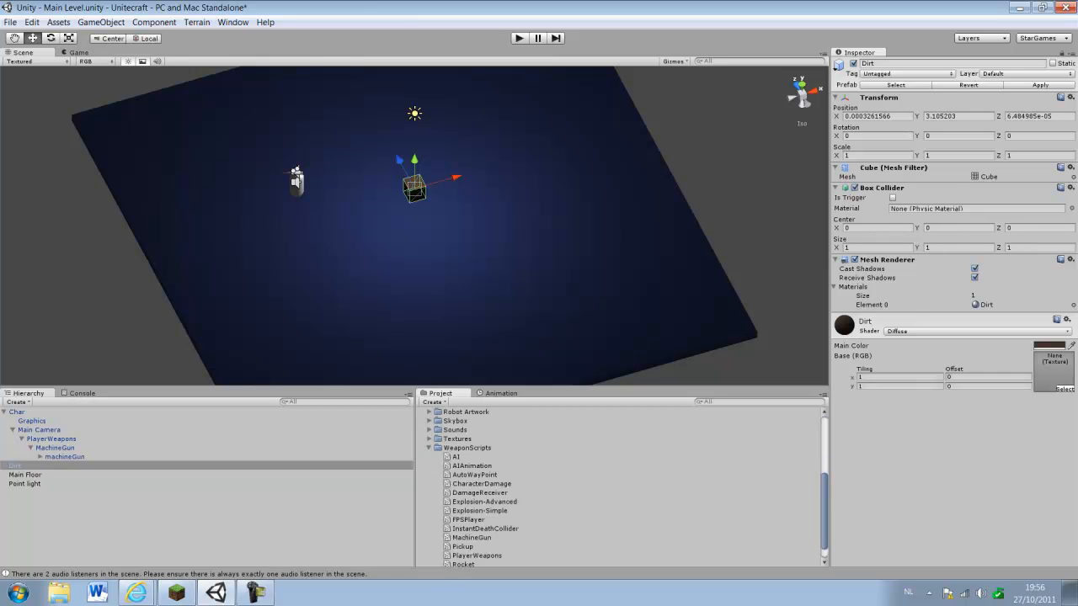
Step: Run the game in Play mode to test shooting the Dirt cube, then stop it
left_click(481, 465)
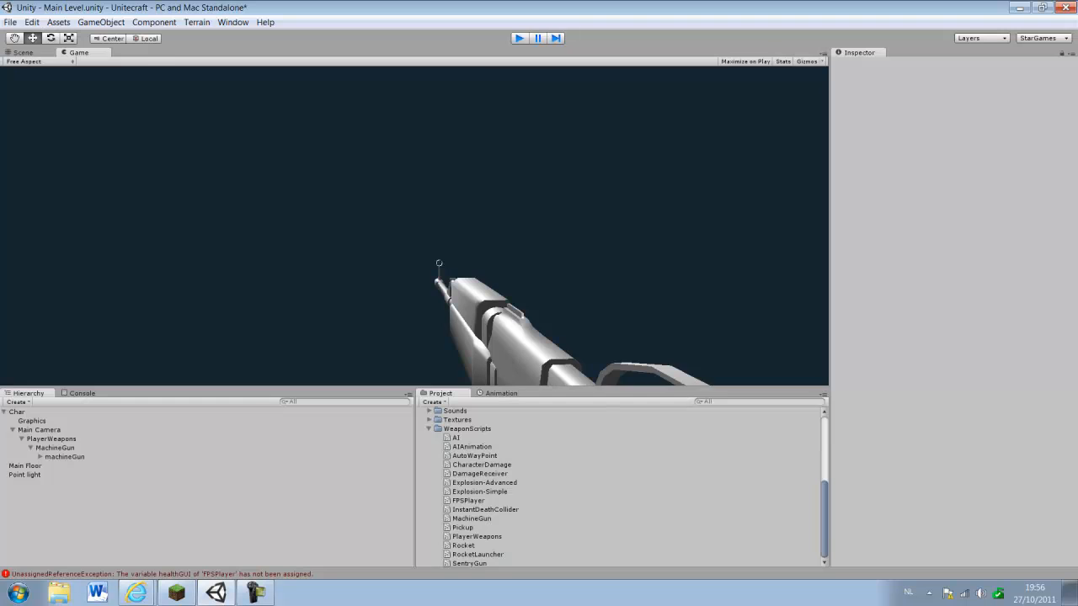
left_click(23, 53)
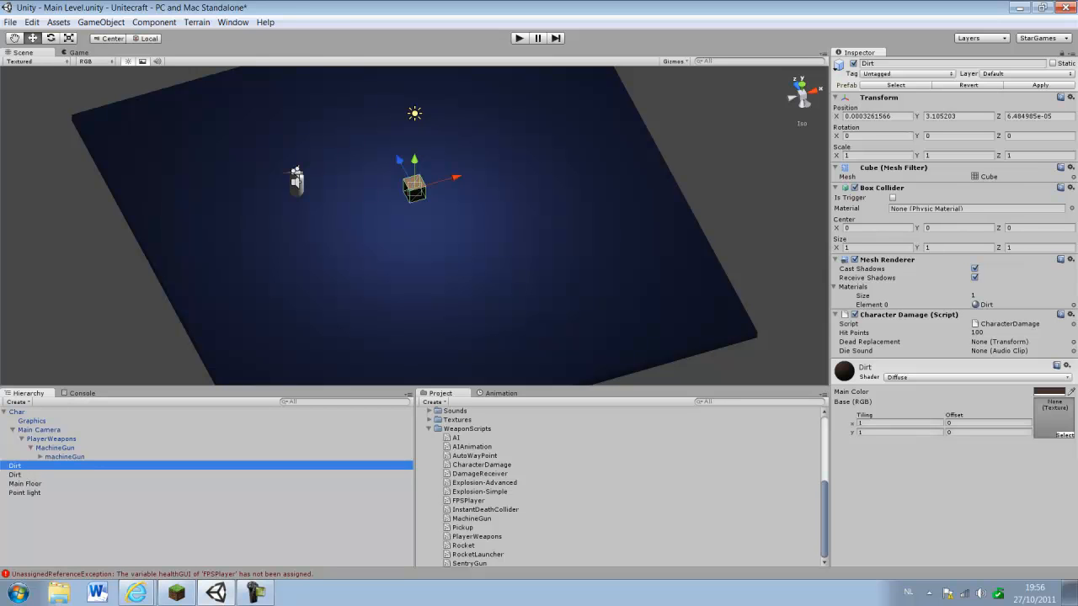
Step: Rename the duplicated cube to Dirt Drop and shrink its Transform scale to a small cube
left_click_drag(414, 187, 362, 198)
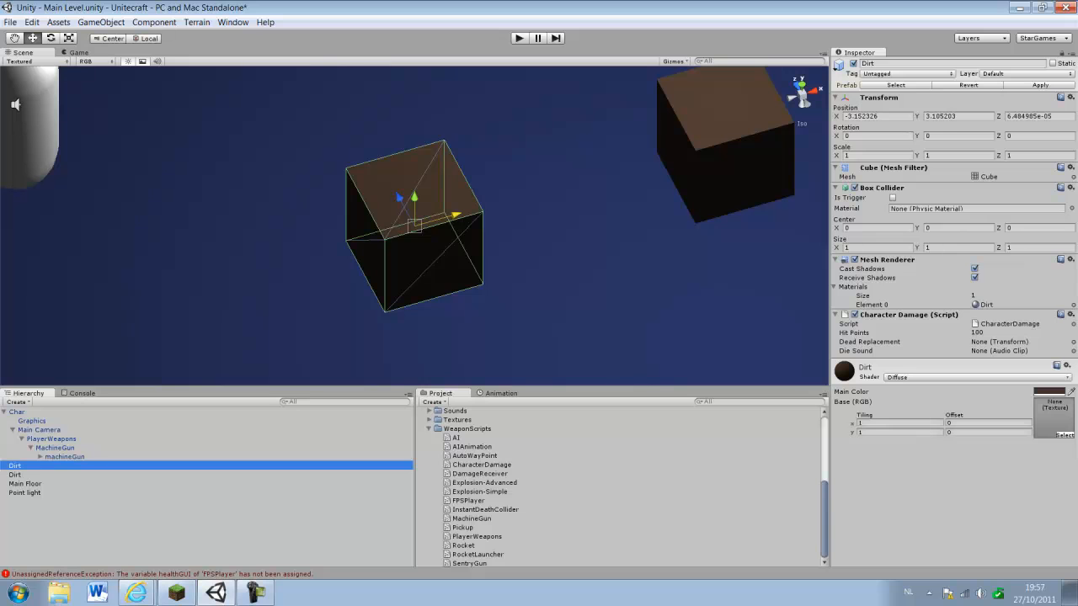
double_click(13, 465)
type(" Drop")
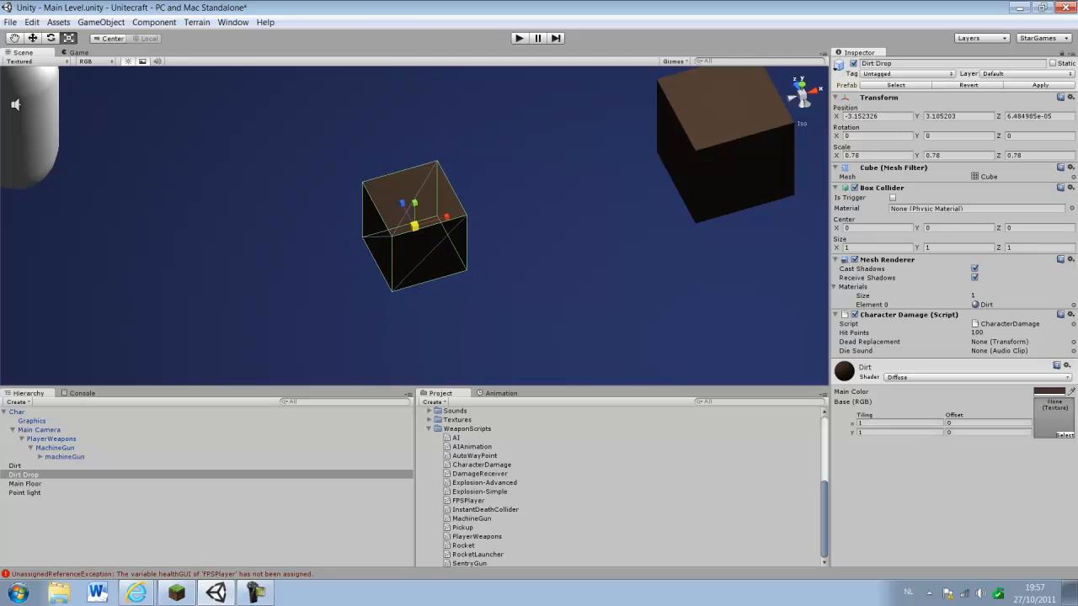
type("0.5021752")
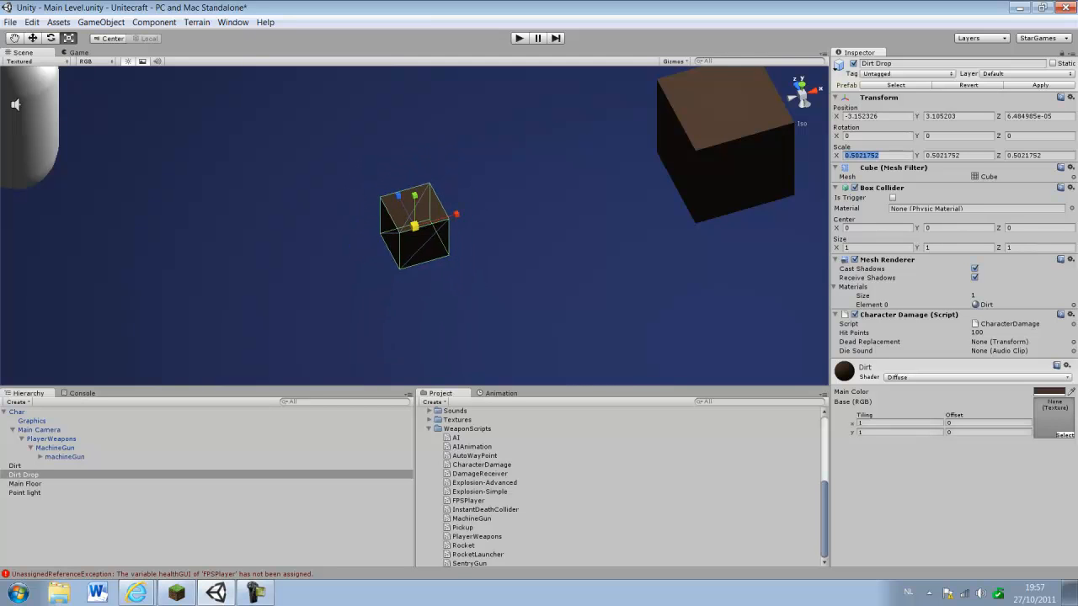
type("0.1")
left_click(958, 155)
type("0.3")
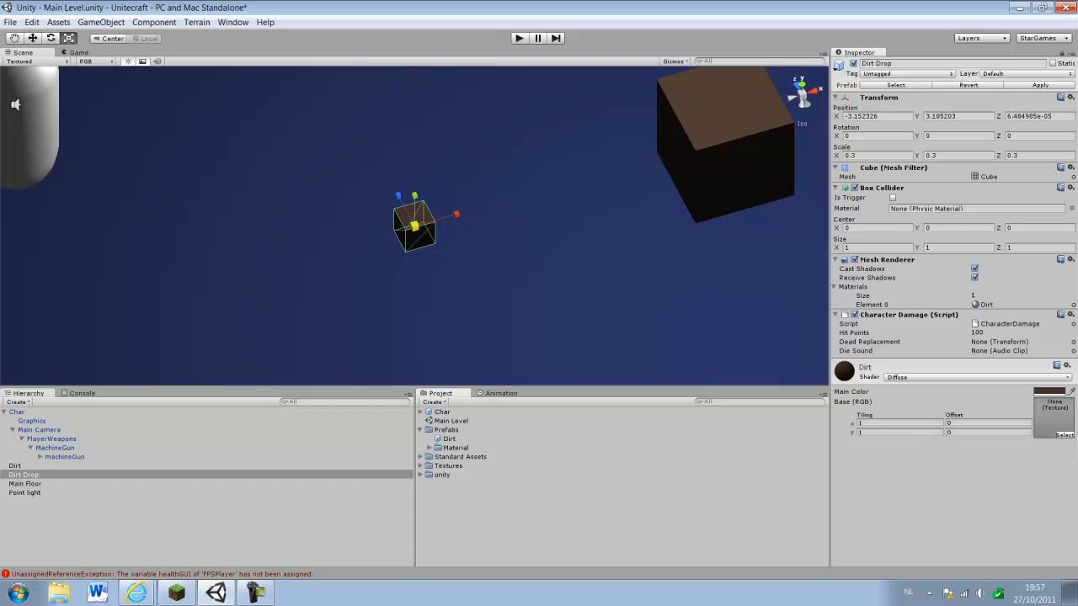
Step: Save Dirt Drop as a prefab in the Prefabs folder and remove Character Damage from the scene copy
left_click(446, 429)
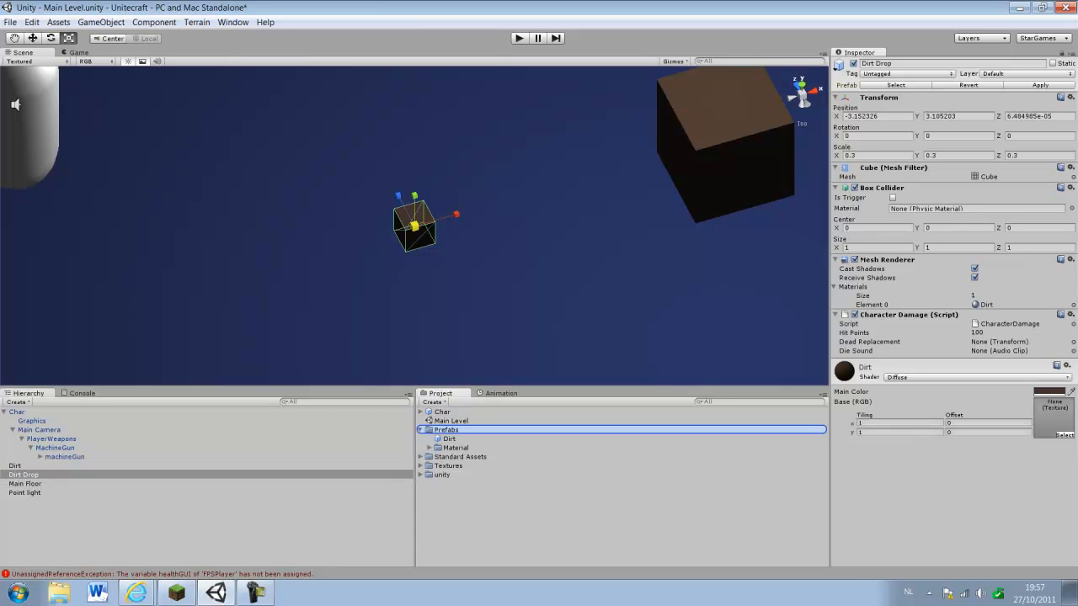
left_click(458, 448)
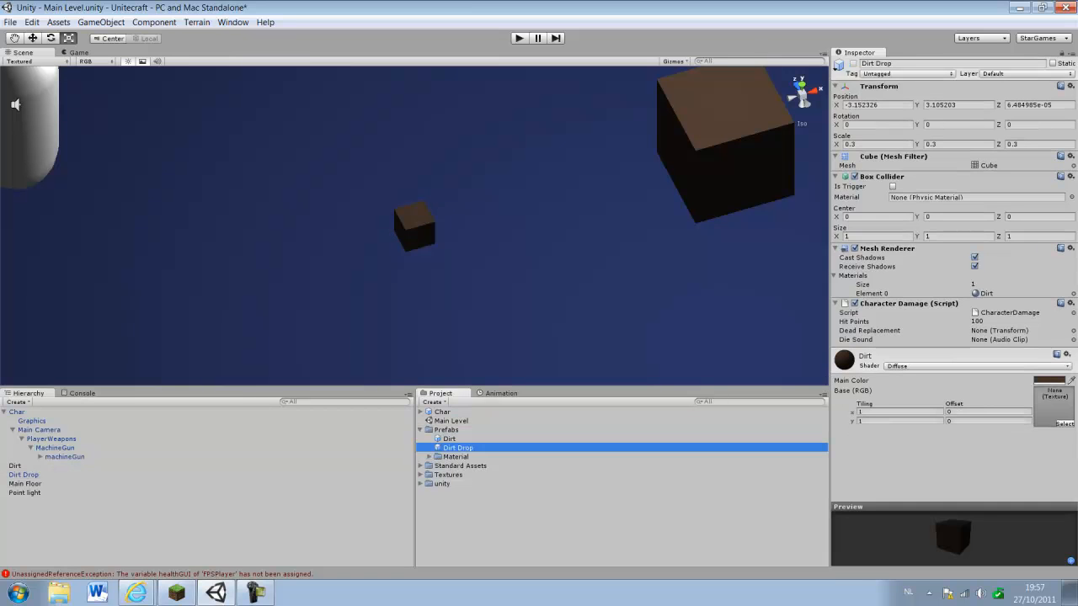
left_click(23, 475)
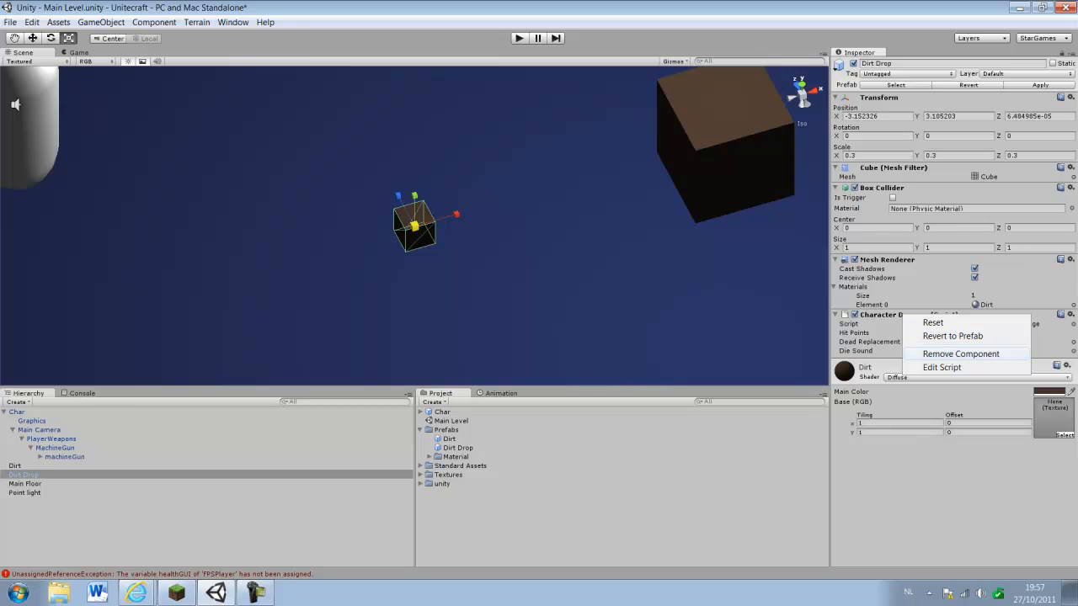
left_click(960, 354)
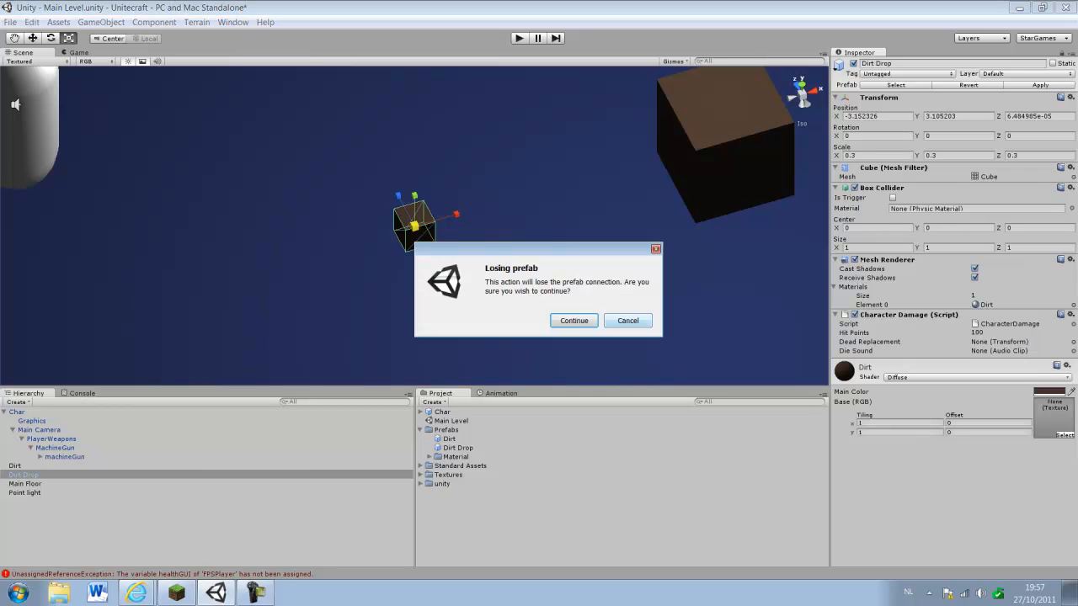
left_click(572, 320)
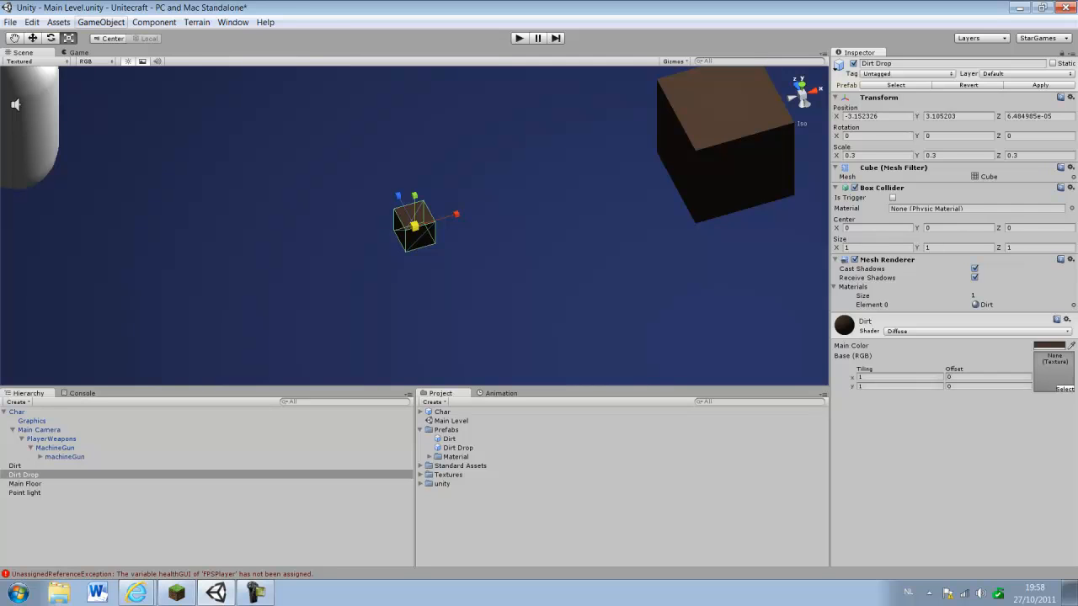
Step: Add a Physics Rigidbody component to the Dirt Drop cube
left_click(101, 22)
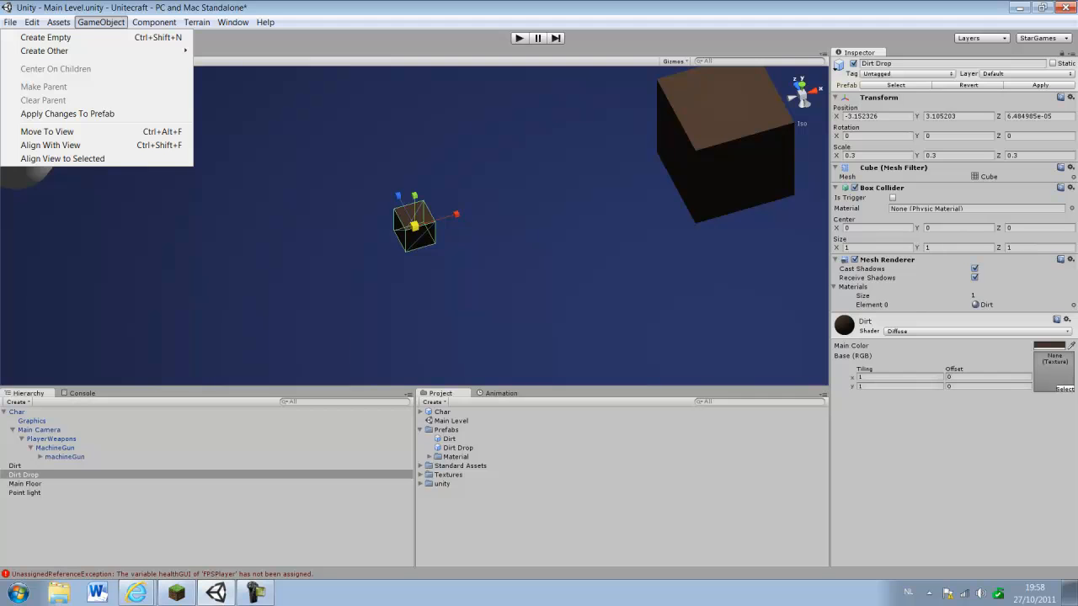
left_click(153, 22)
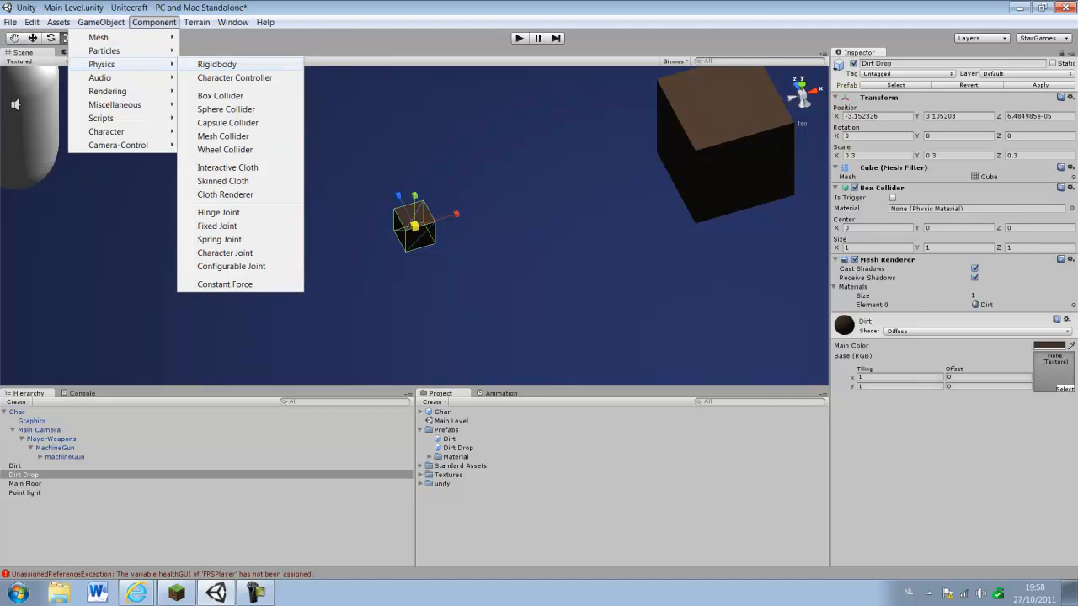
left_click(215, 64)
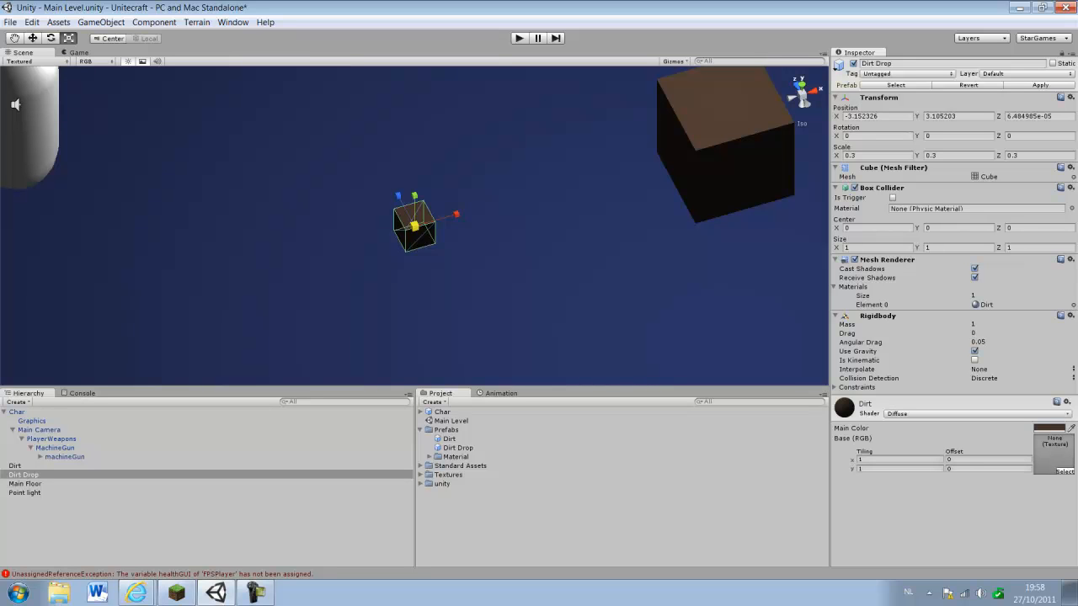
Step: Check the big Dirt cube, select the Dirt Drop prefab asset and drop another dirt cube into the scene
left_click(15, 465)
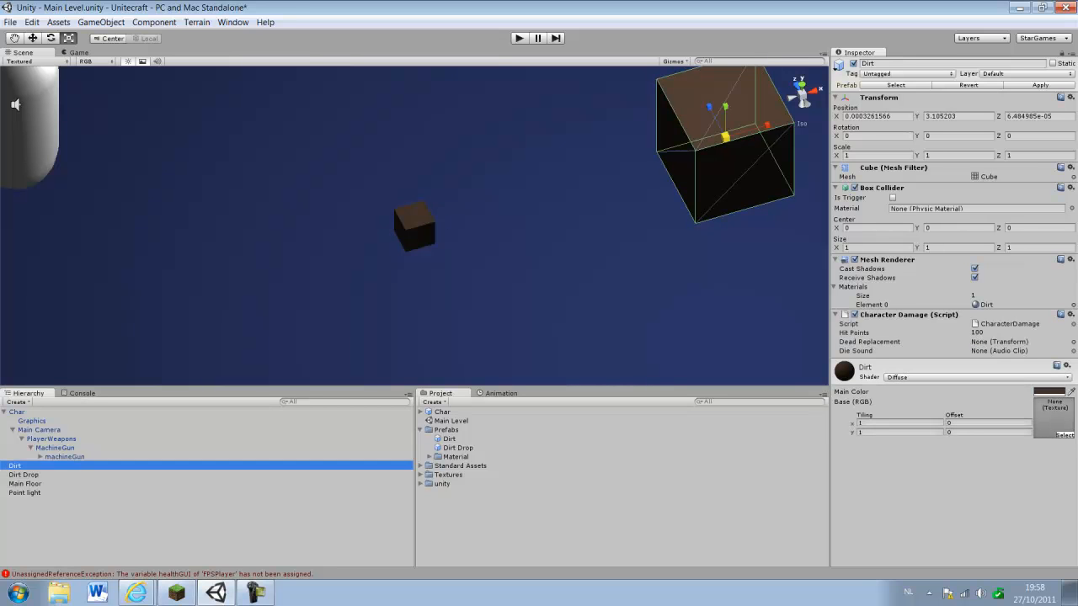
left_click(458, 448)
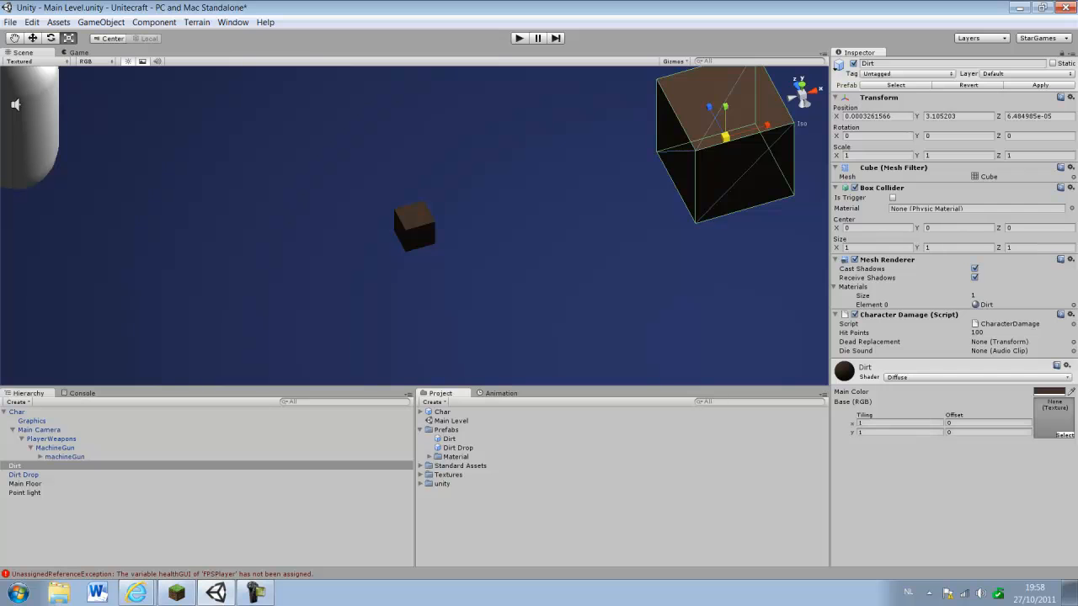
left_click(24, 475)
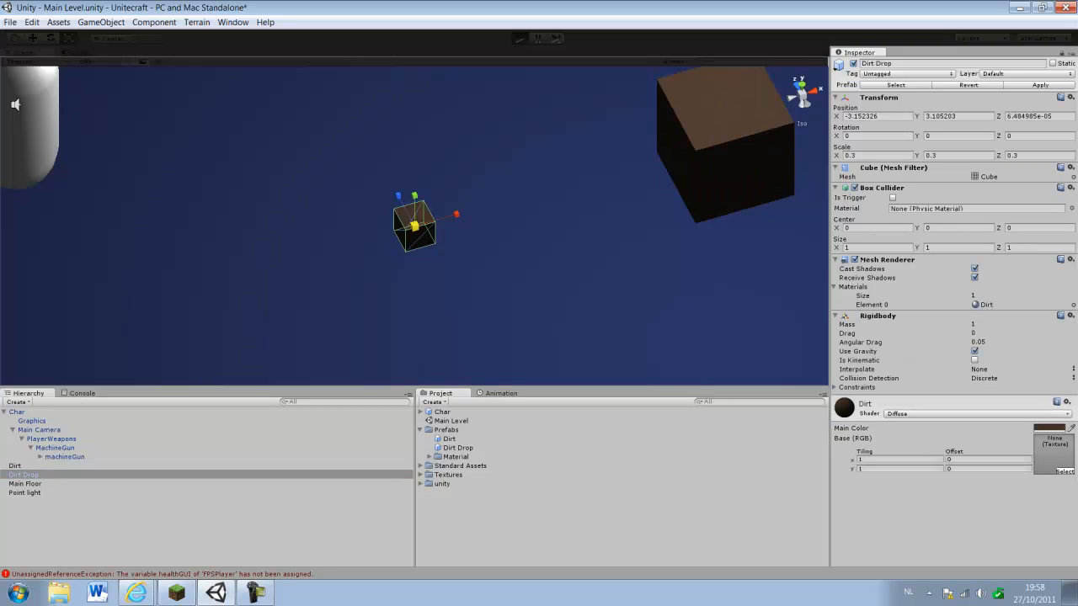
left_click(519, 37)
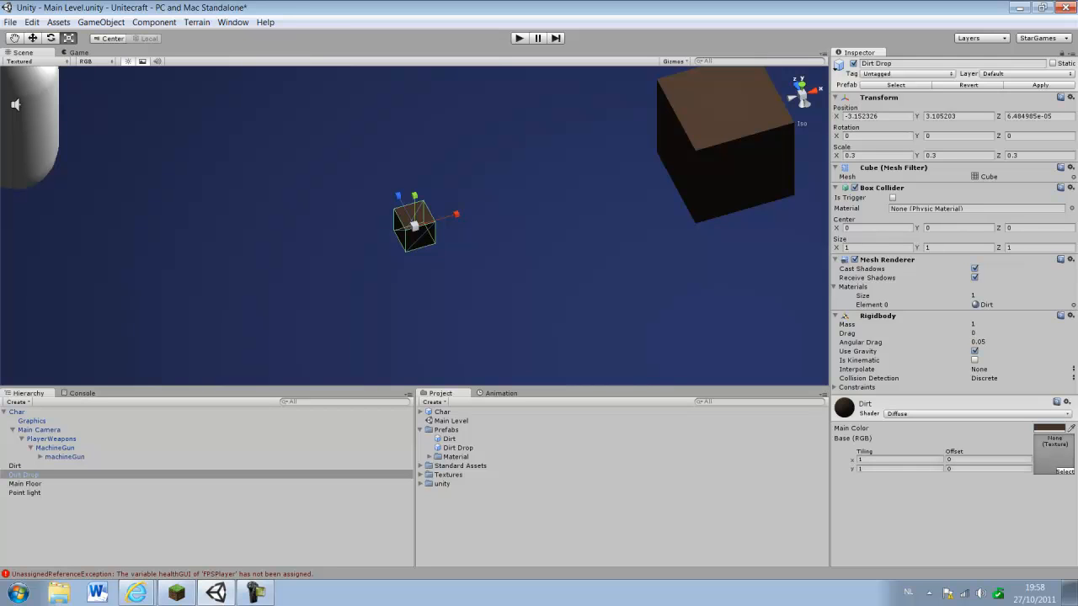
left_click(458, 448)
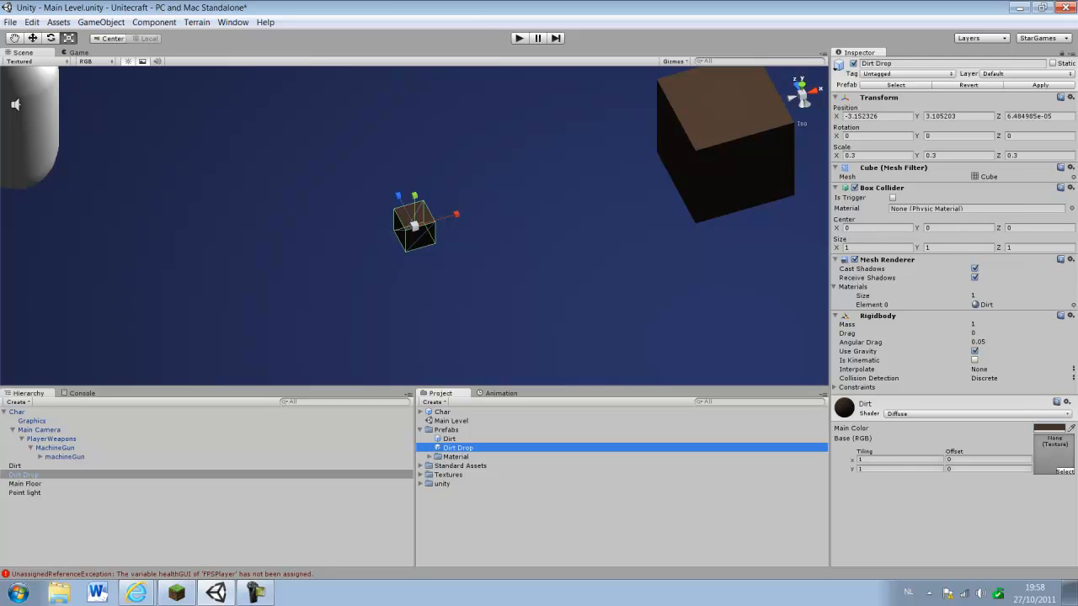
left_click(14, 464)
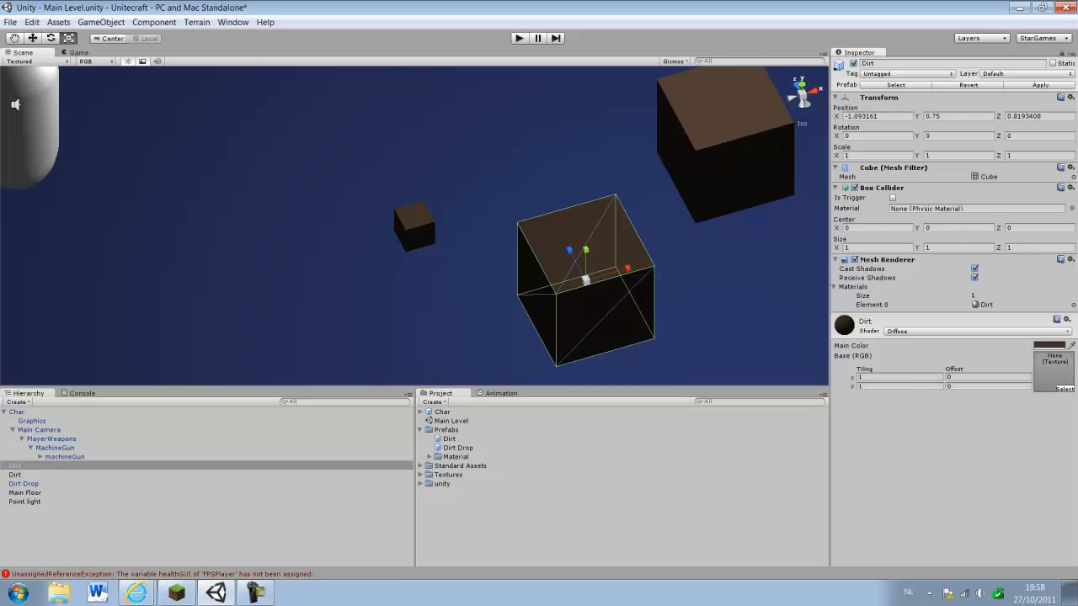
Step: Delete the extra dirt cube and assign Dirt Drop as the Dirt cube's Dead Replacement
left_click(24, 483)
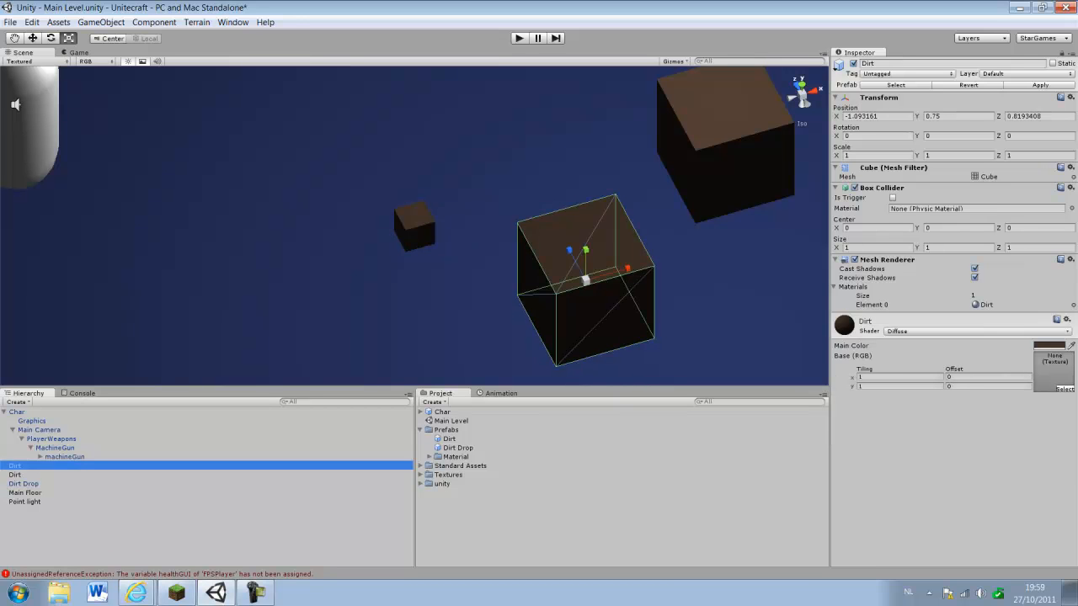
left_click(24, 483)
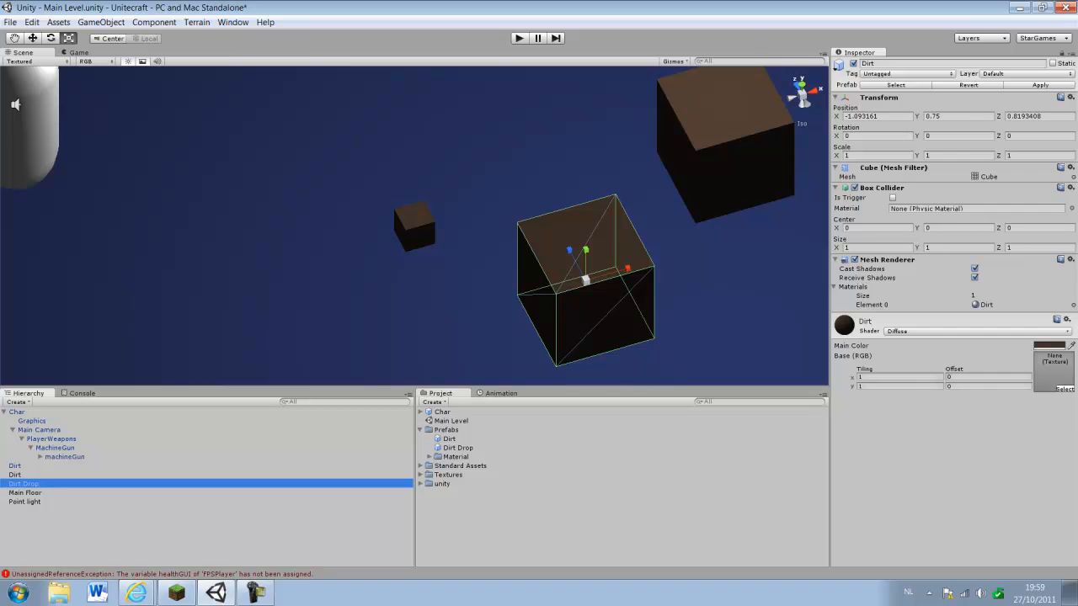
left_click(14, 465)
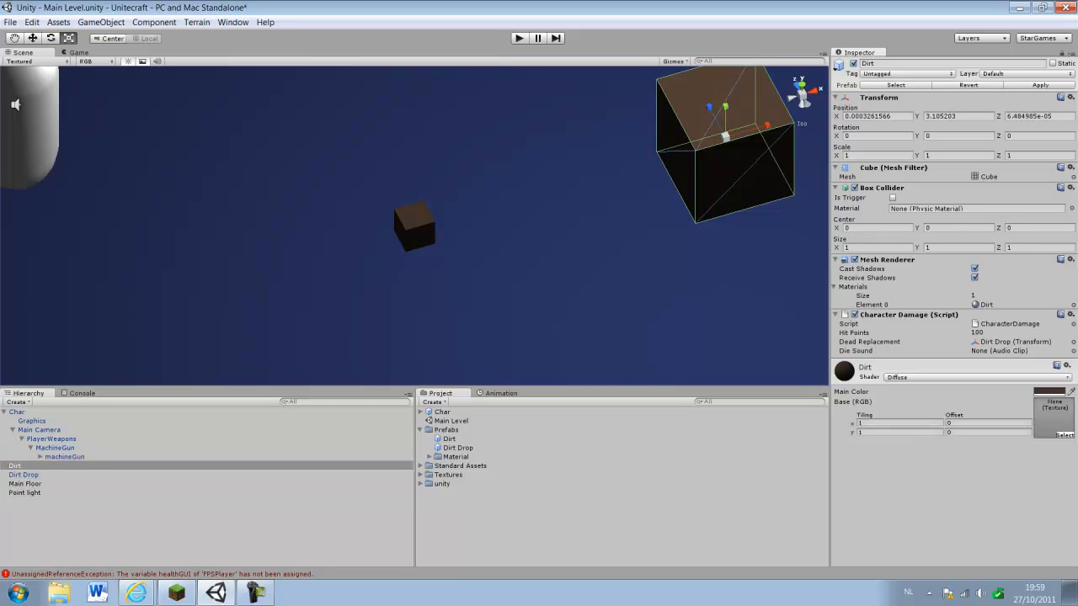
left_click(14, 464)
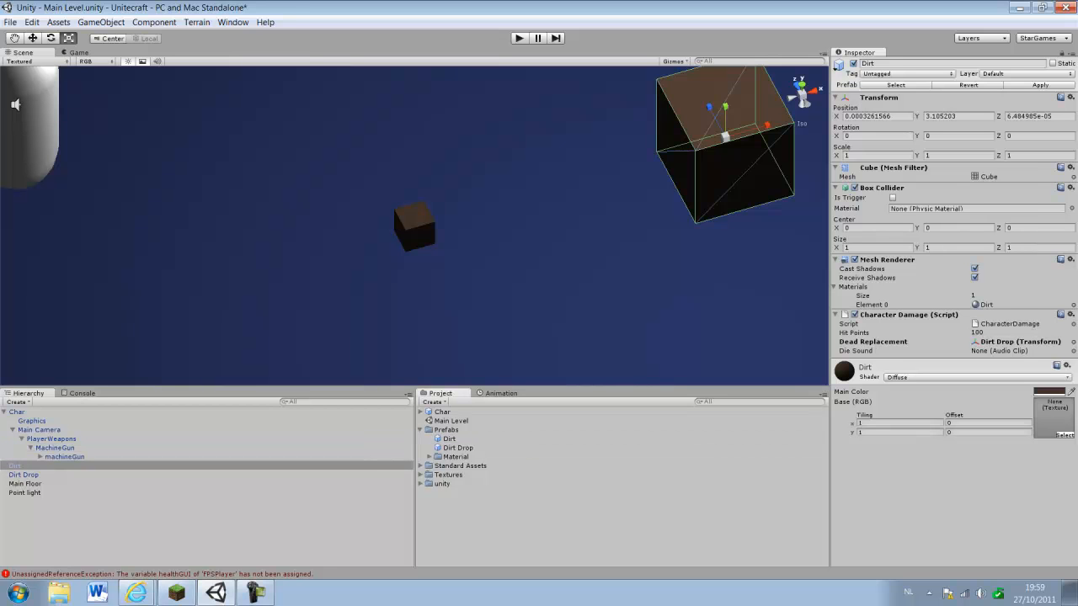
left_click(458, 447)
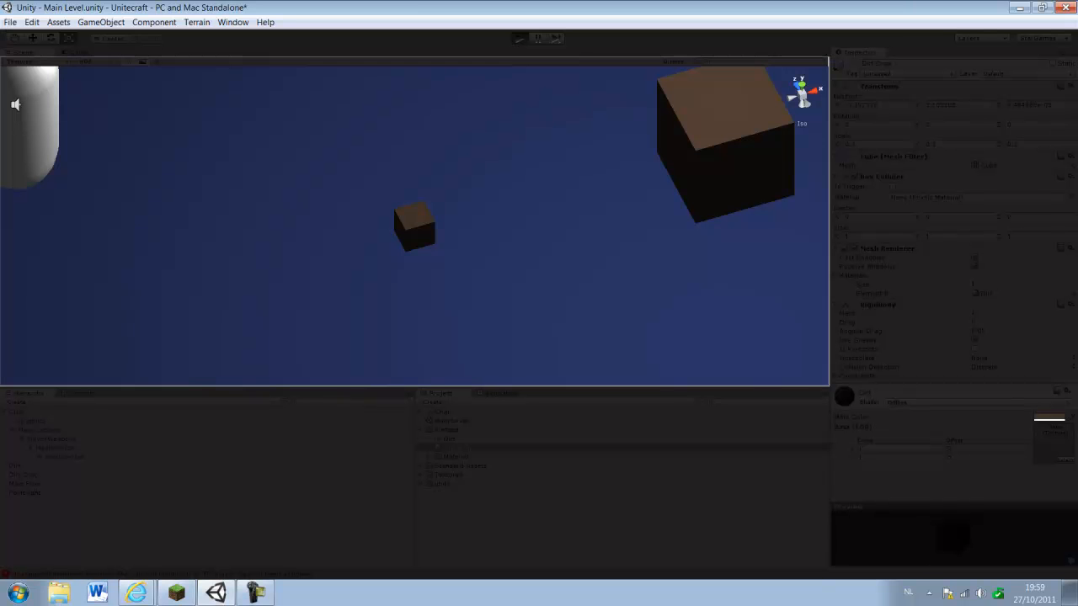
Step: Verify Dirt's Dead Replacement is Dirt Drop, then select the MachineGun in the Hierarchy
left_click(519, 37)
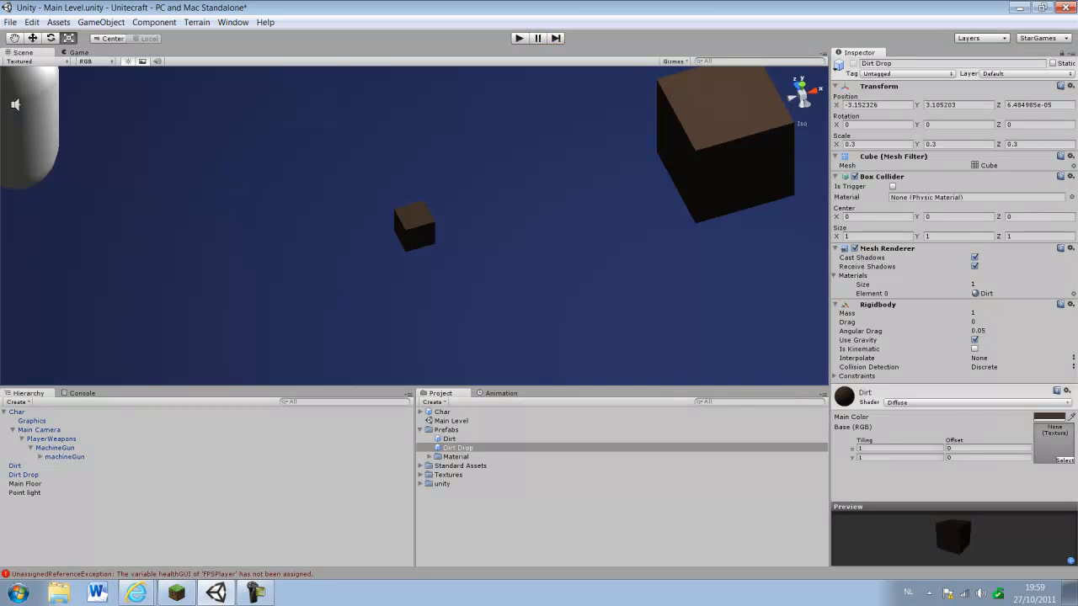
left_click(15, 464)
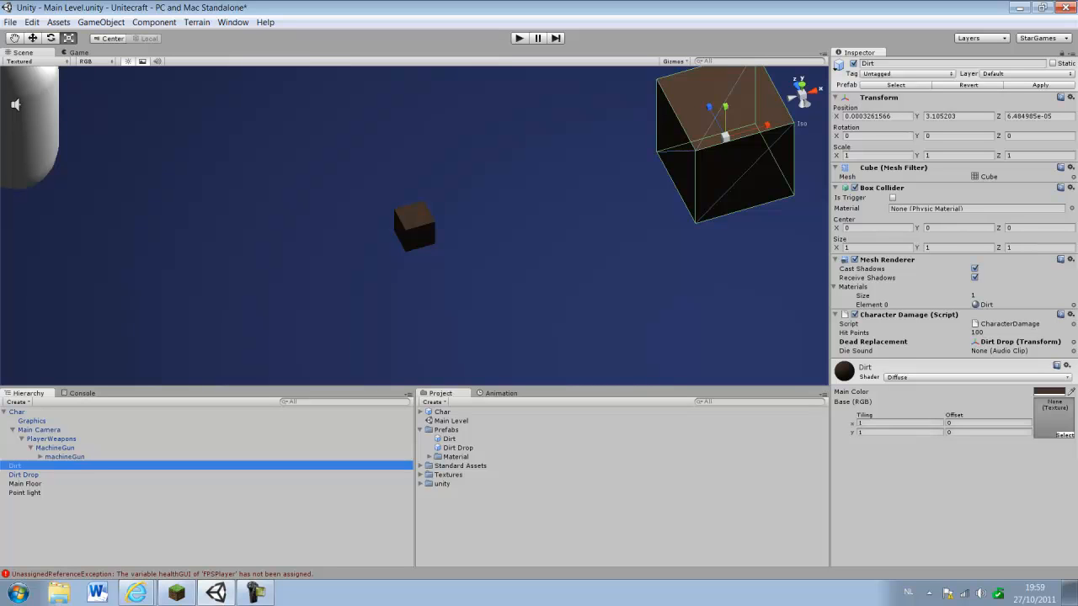
left_click(54, 448)
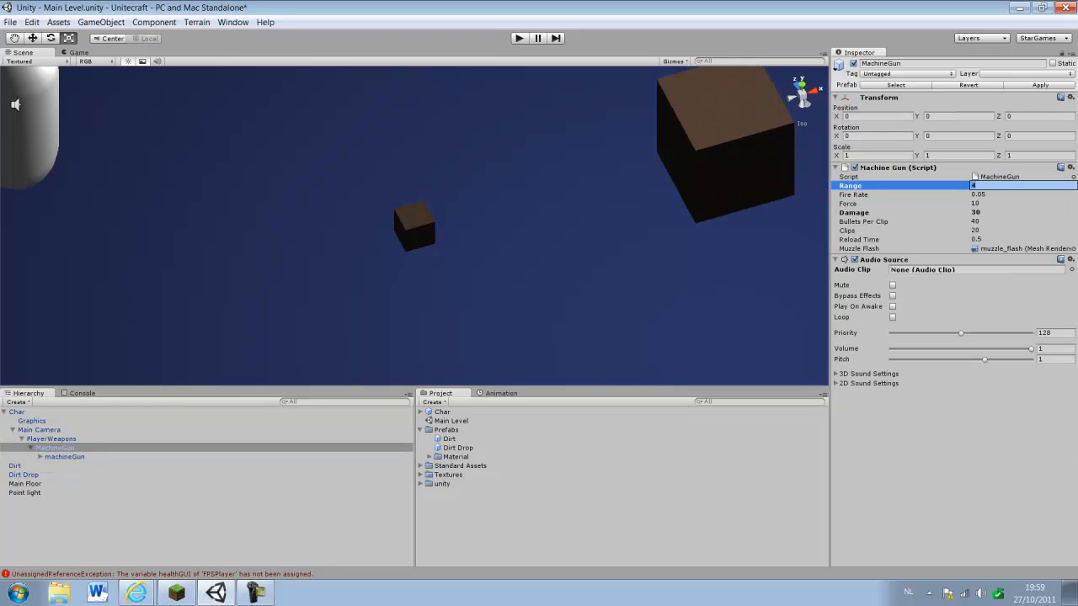
Step: Set the Machine Gun script's Range to 8 and return to the Dirt cube's Character Damage settings
type("8")
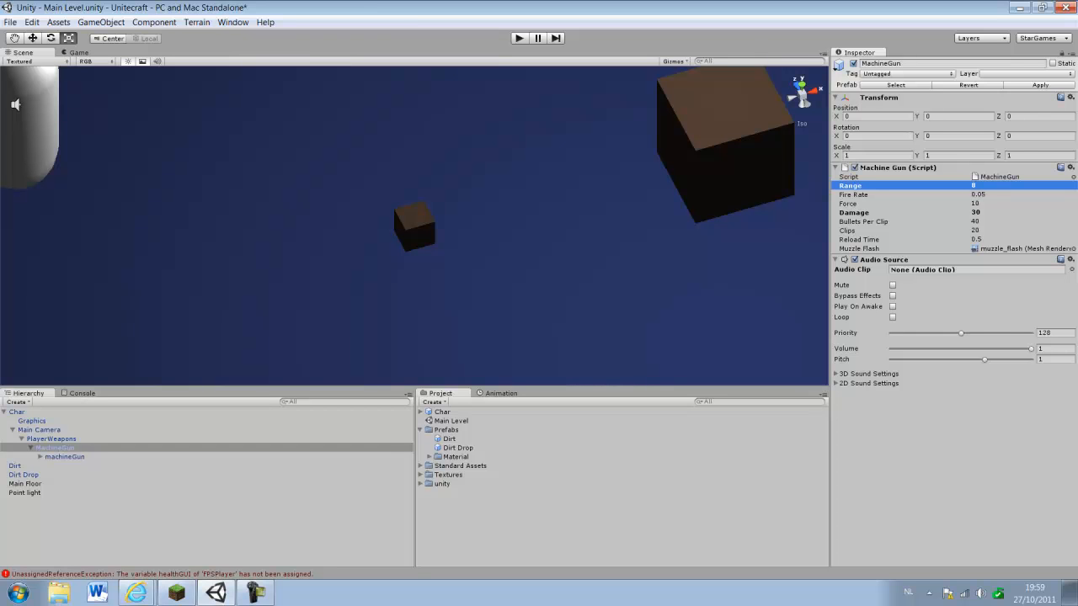
left_click(64, 456)
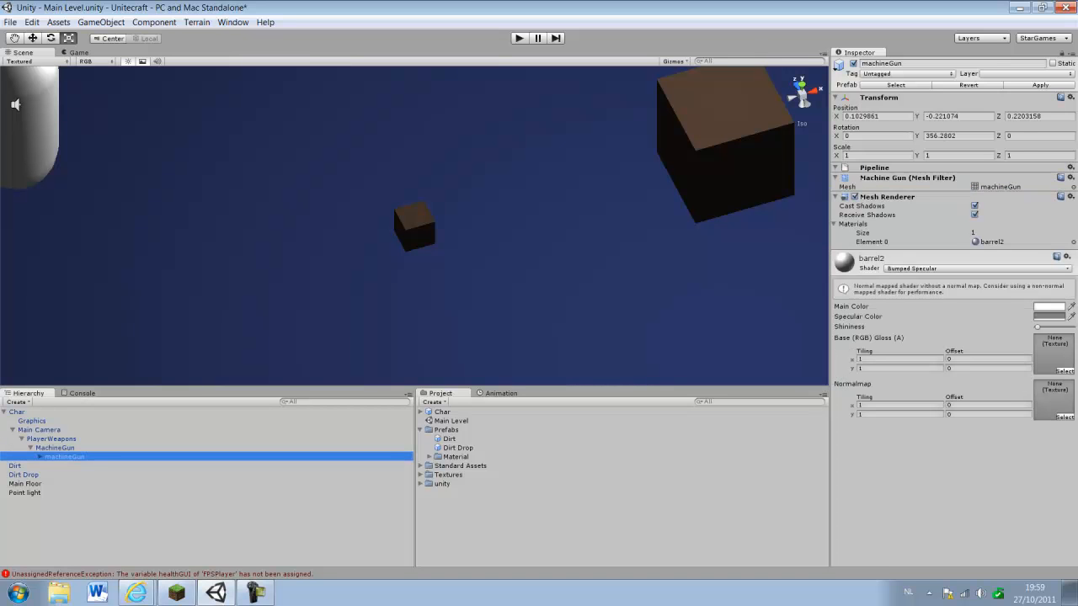
left_click(13, 465)
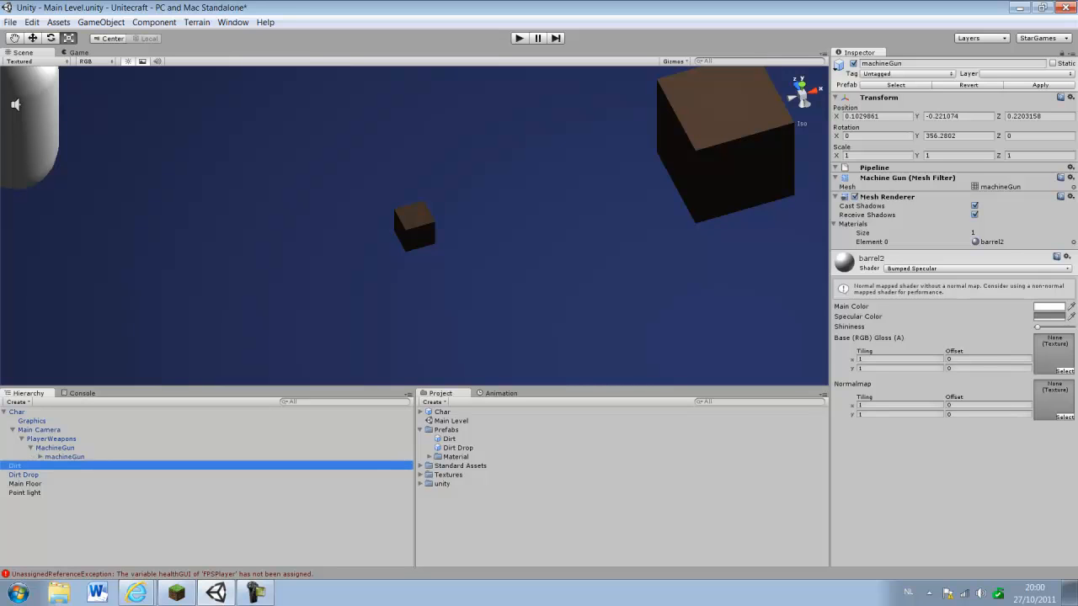
left_click(14, 465)
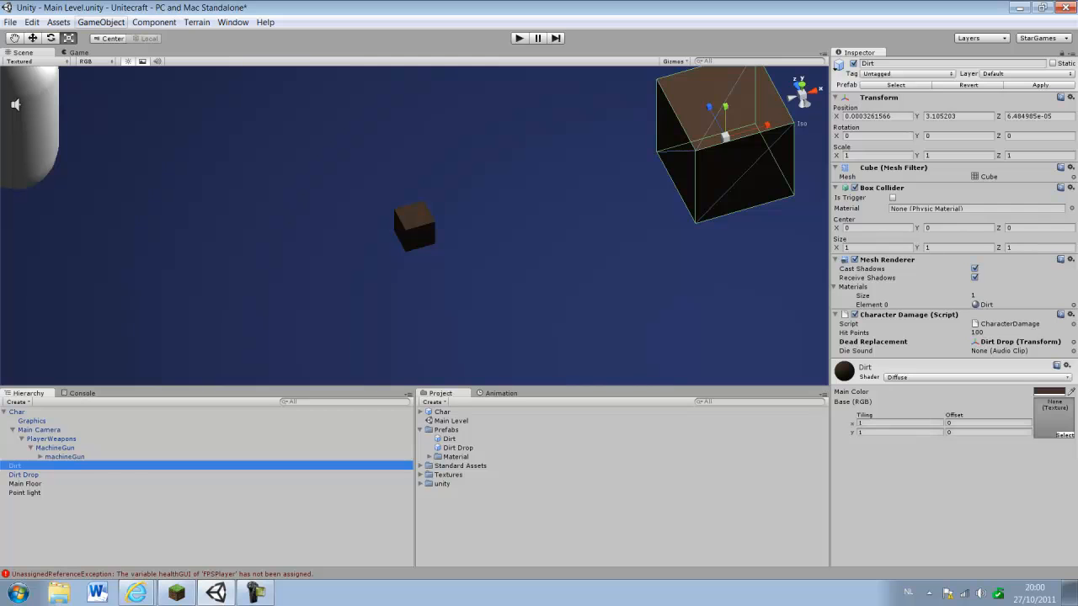
left_click(155, 22)
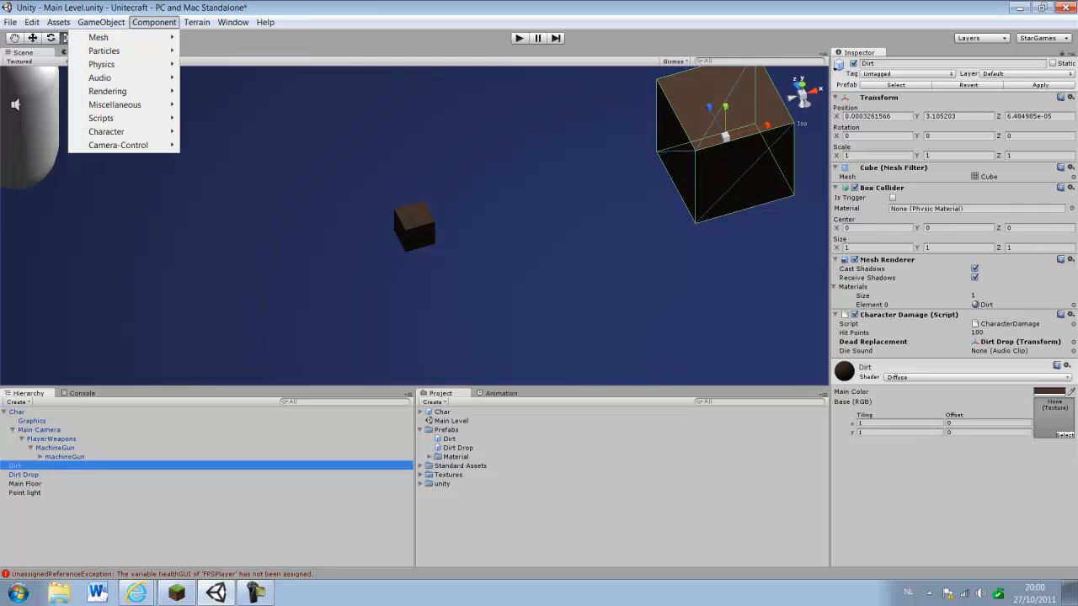
mouse_move(105, 50)
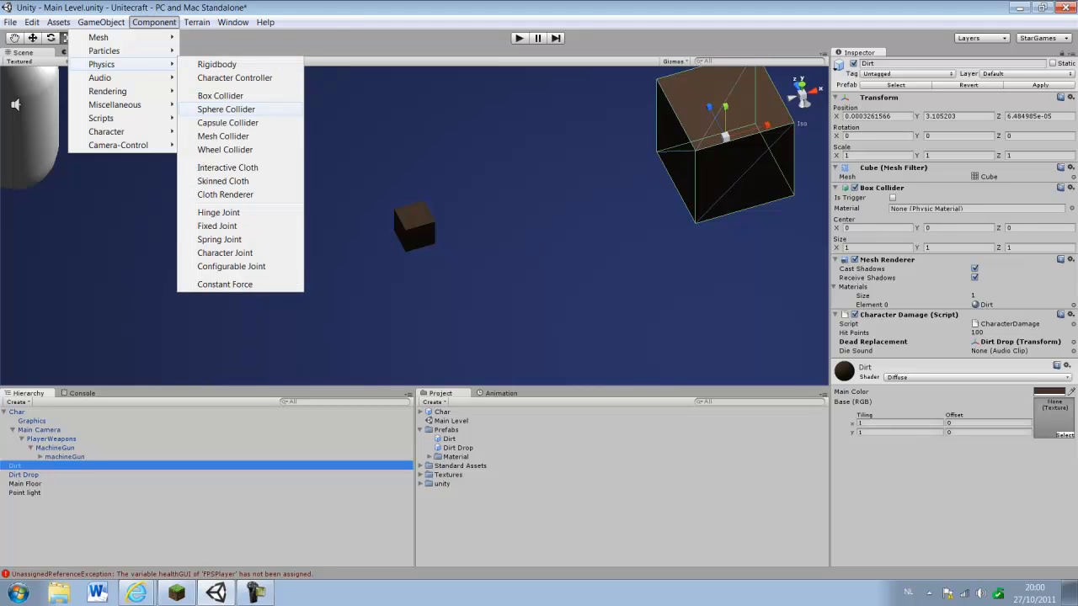
left_click(219, 94)
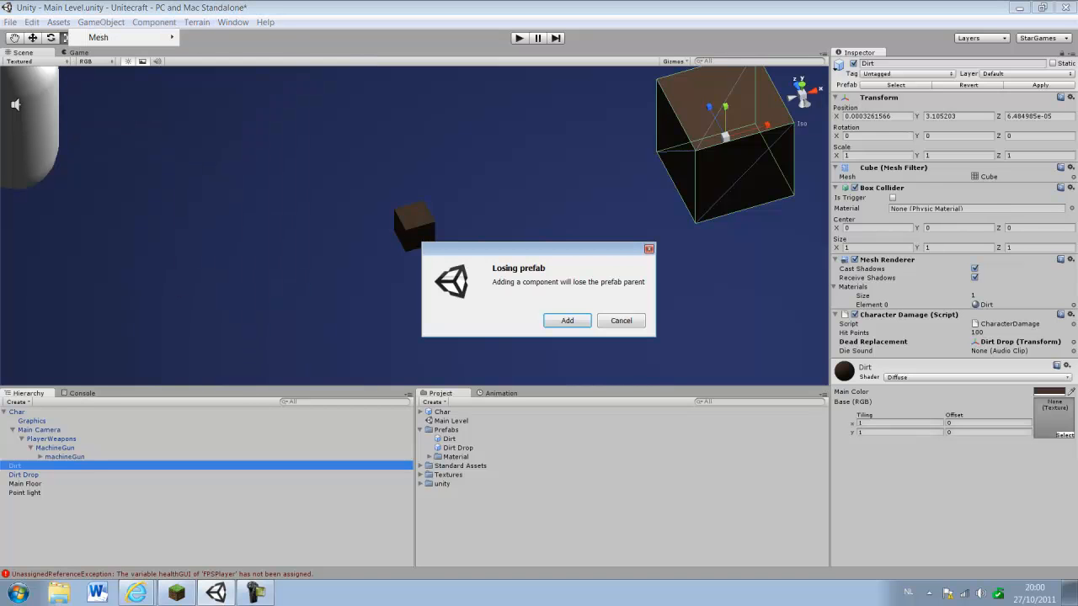
left_click(620, 320)
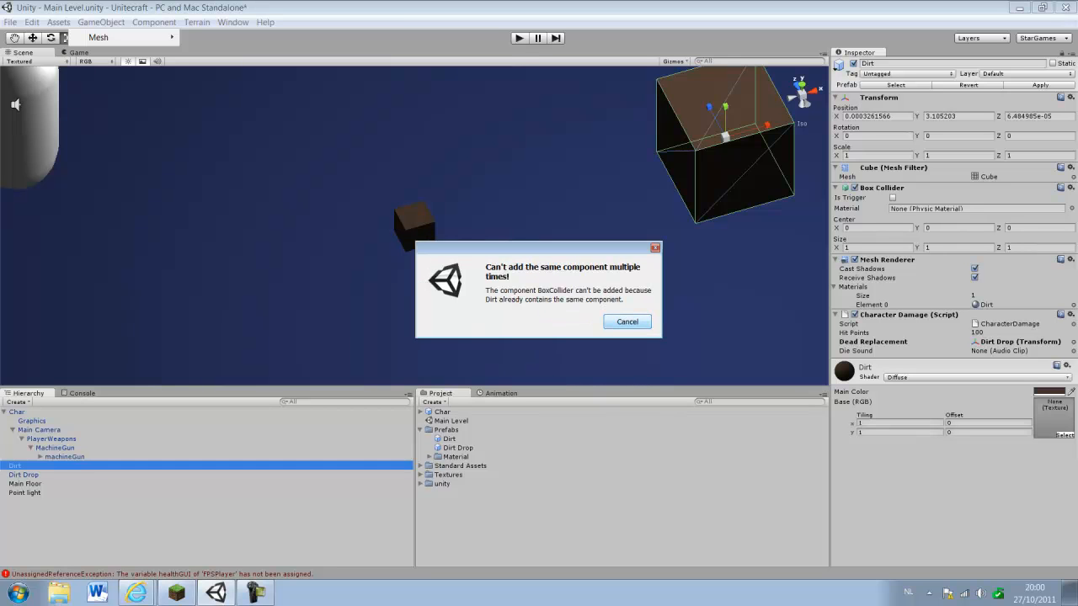
left_click(627, 322)
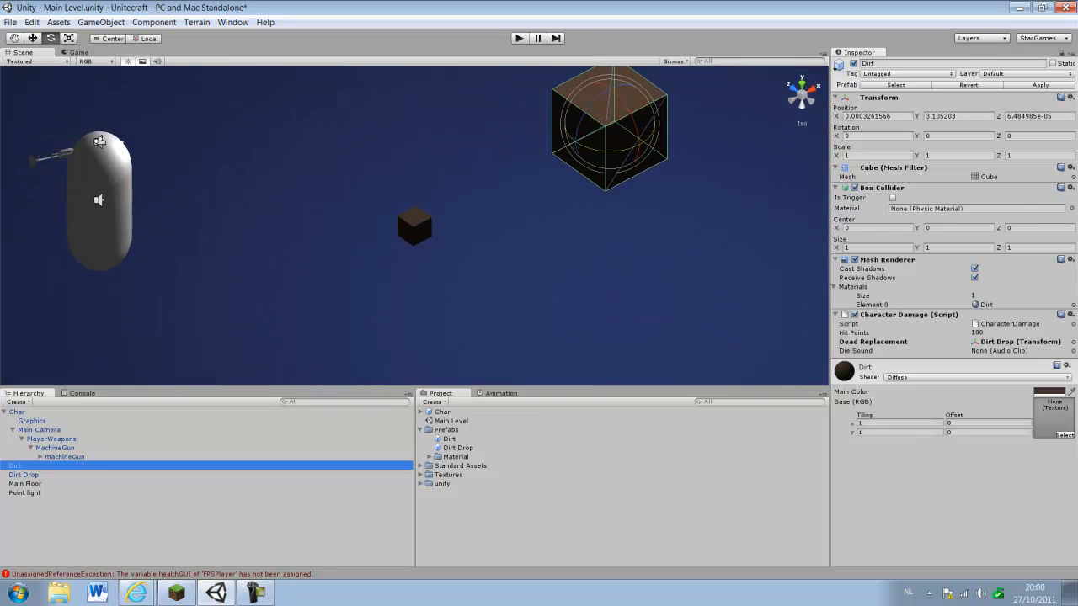
left_click(32, 37)
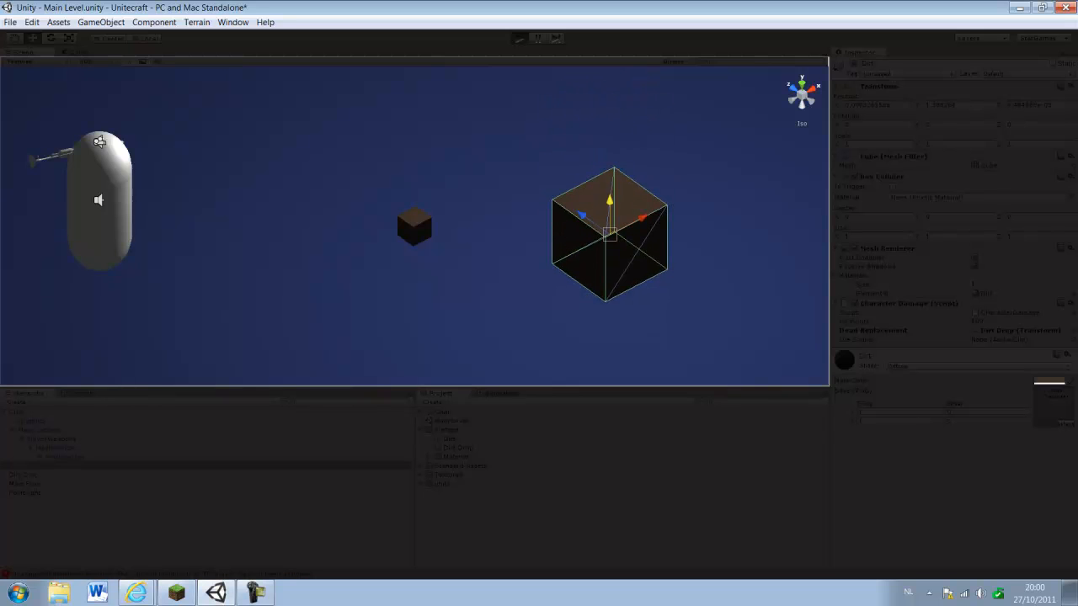
left_click(518, 37)
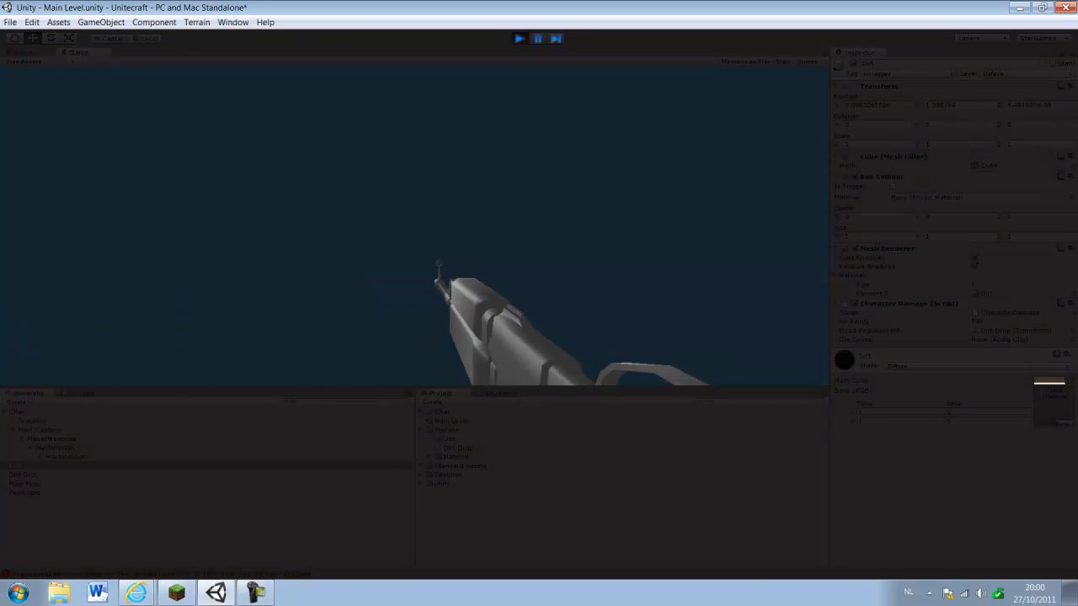
left_click(519, 37)
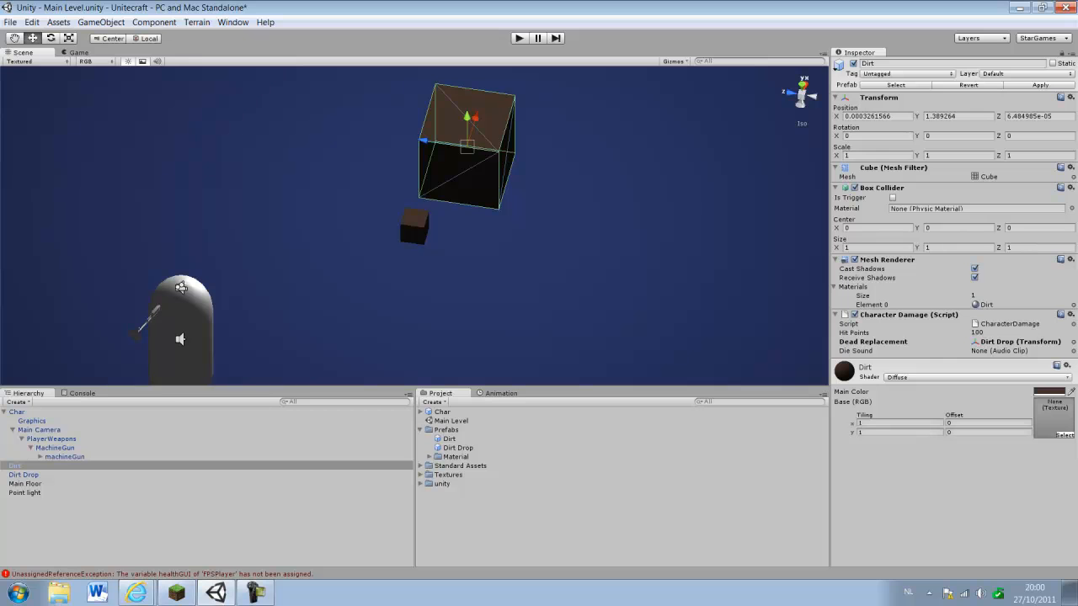
Step: Create a new built-in Cube game object and rename it Arm
left_click(101, 22)
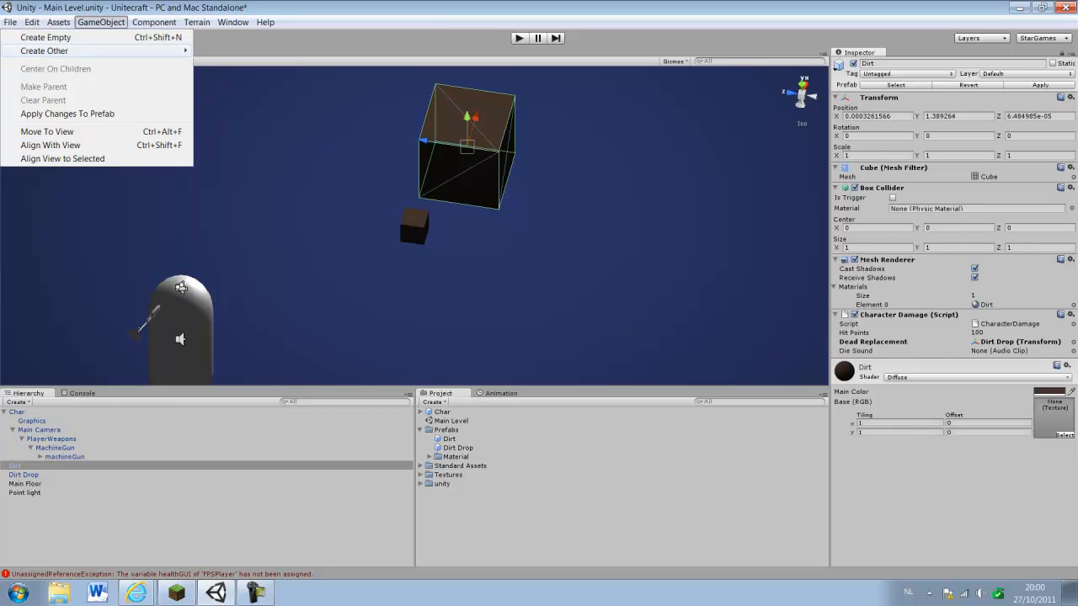
left_click(44, 50)
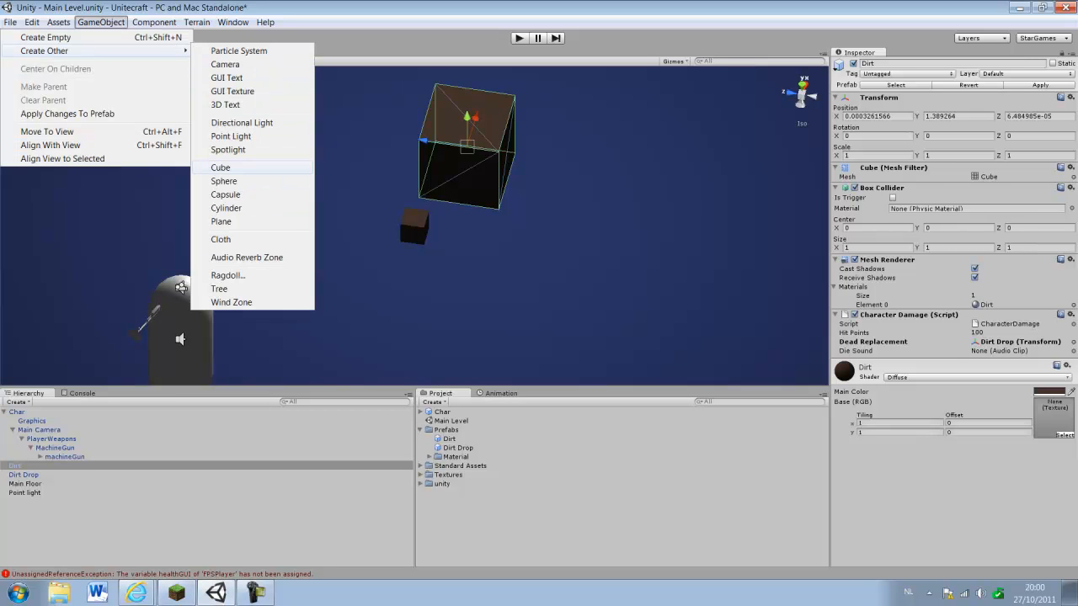
left_click(219, 167)
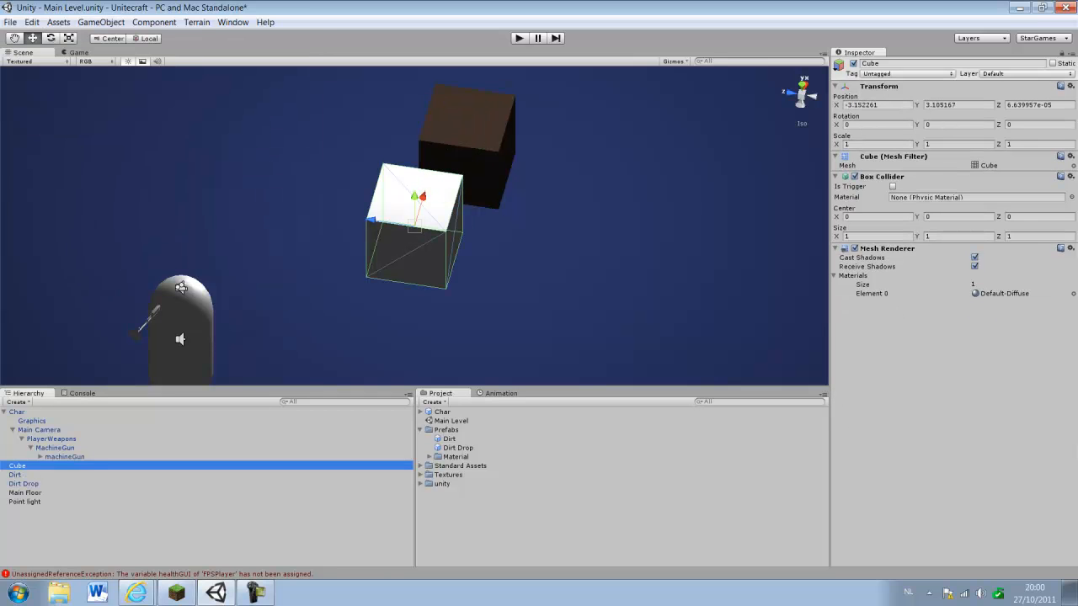
double_click(17, 464)
type("Arm")
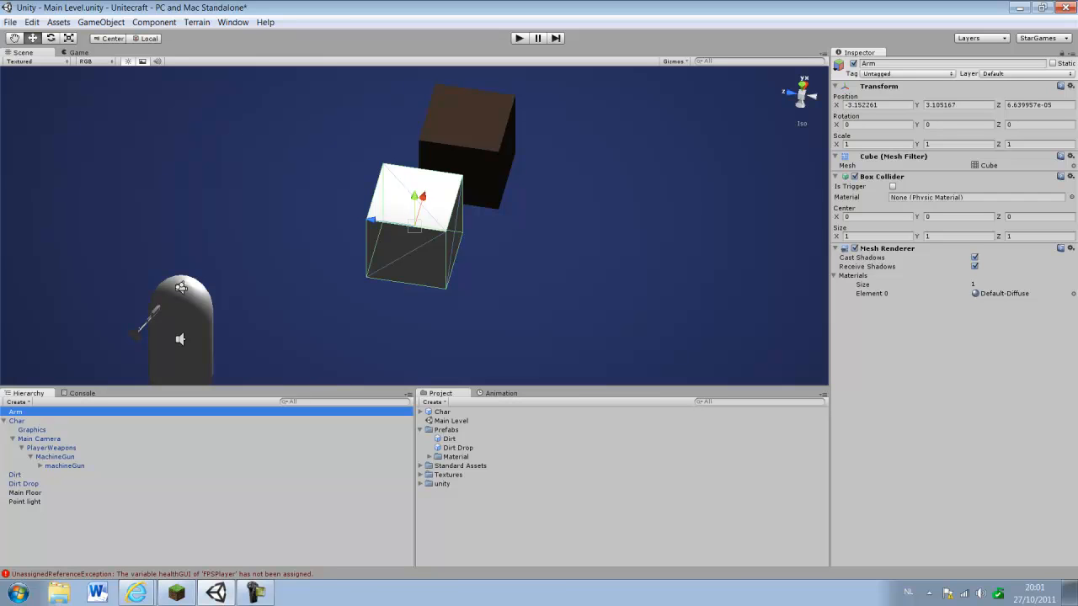
Step: Flatten the Arm cube by setting scale values of 0.5 and 0.2
left_click(958, 145)
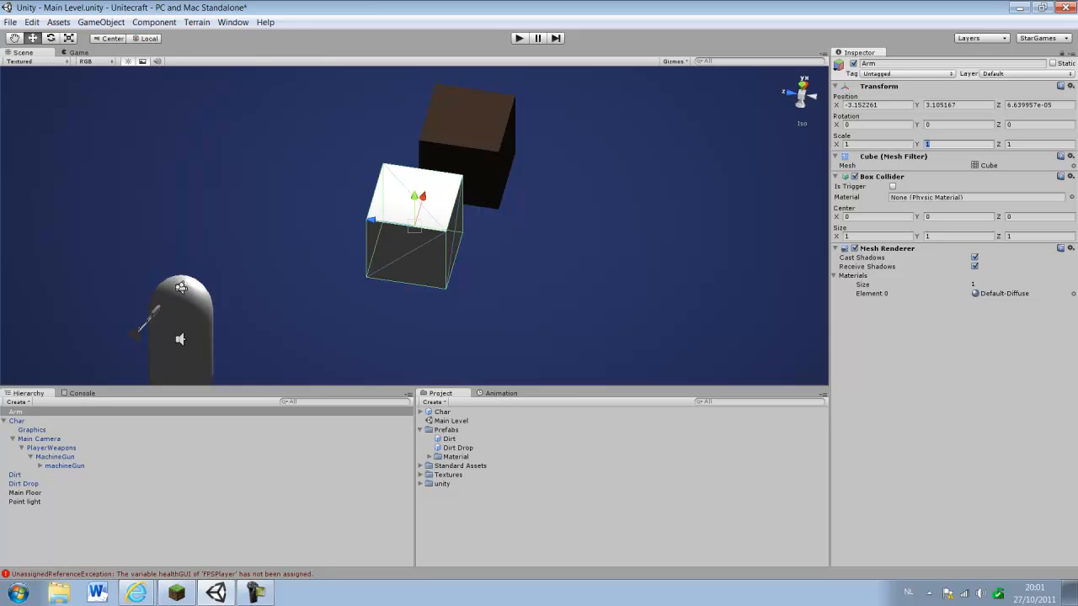
type("0.5")
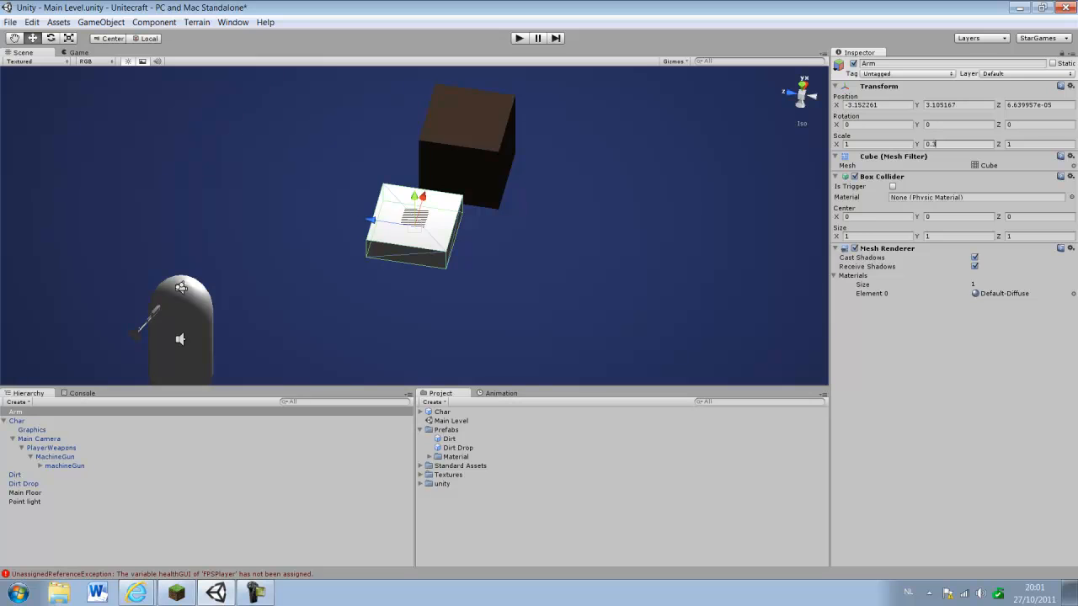
type("0.2")
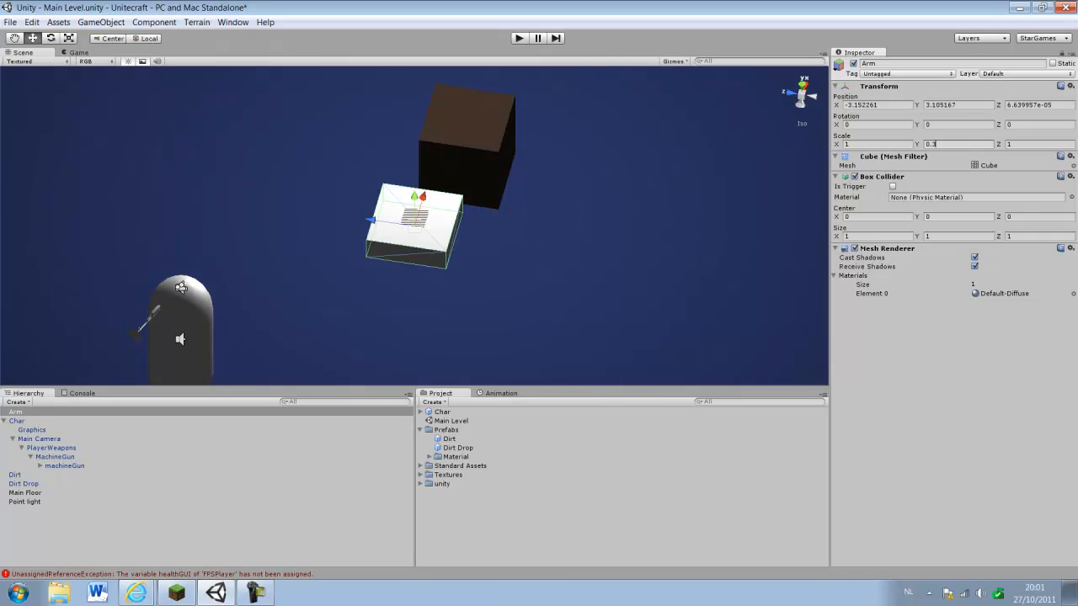
Step: Tilt the Arm cube, move it onto the player capsule and set its scale fields to 0.25
left_click(876, 145)
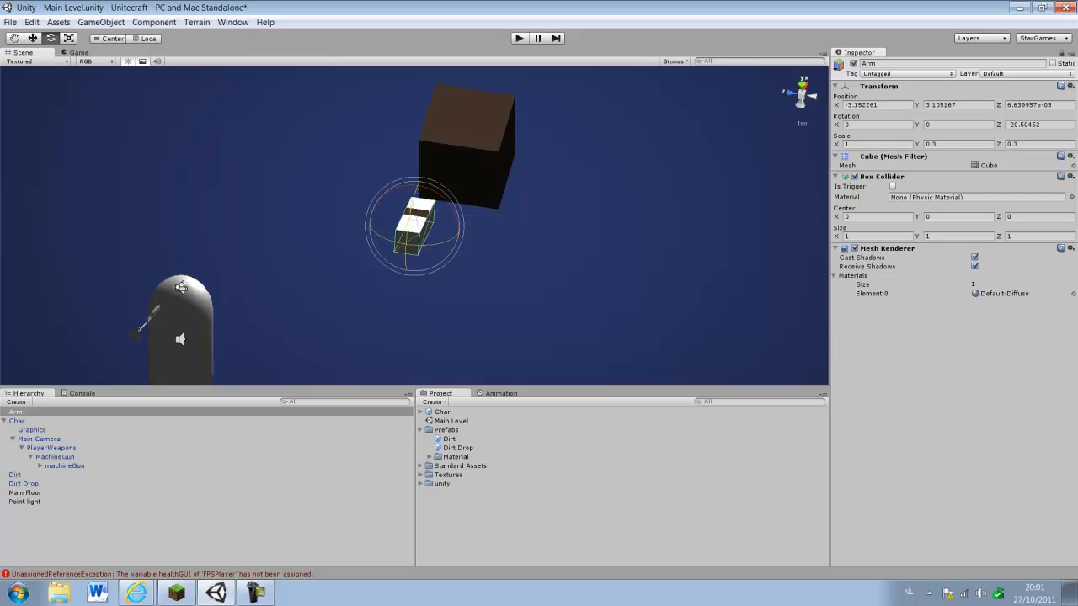
left_click(32, 37)
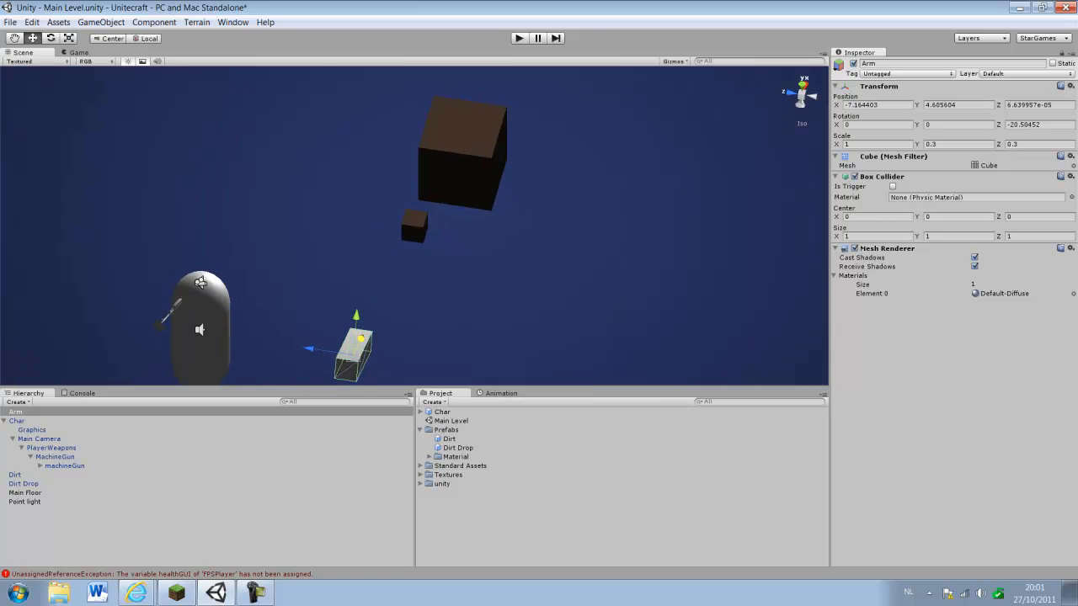
left_click_drag(357, 340, 168, 323)
type("0.2")
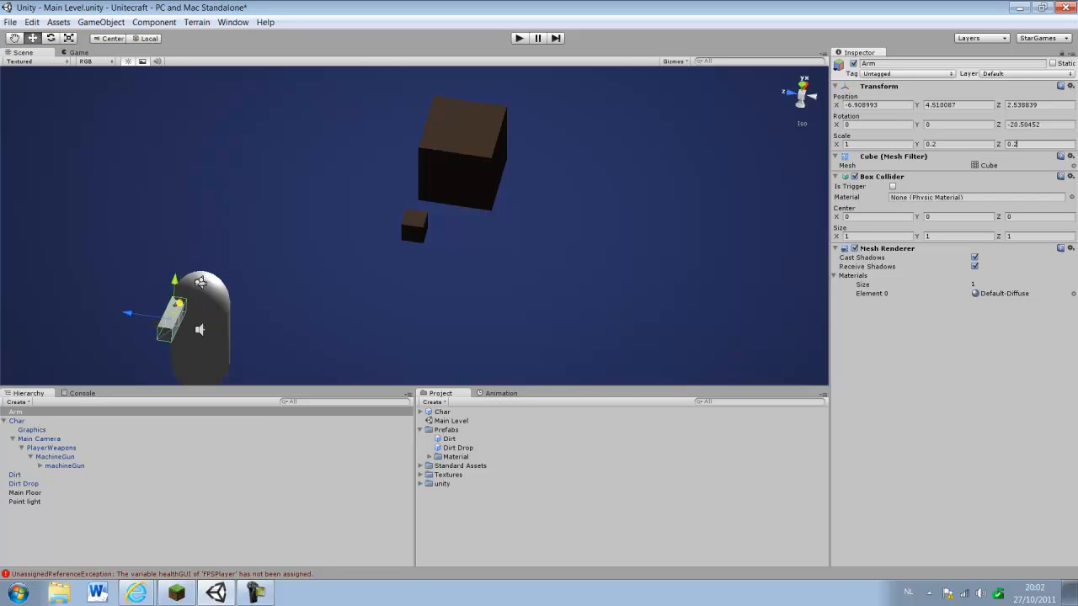
left_click(956, 143)
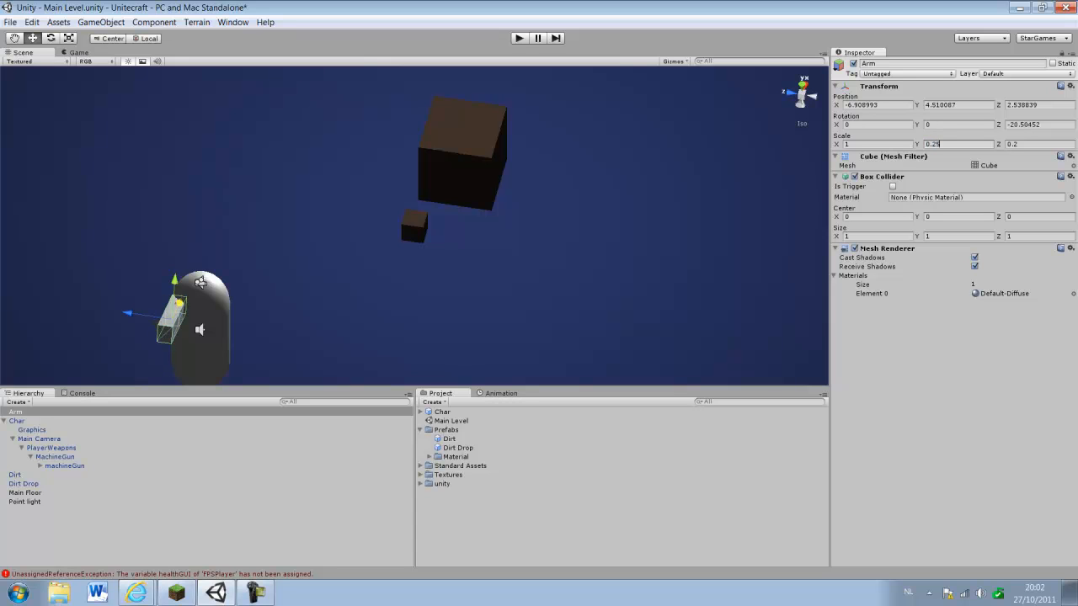
type("0.25")
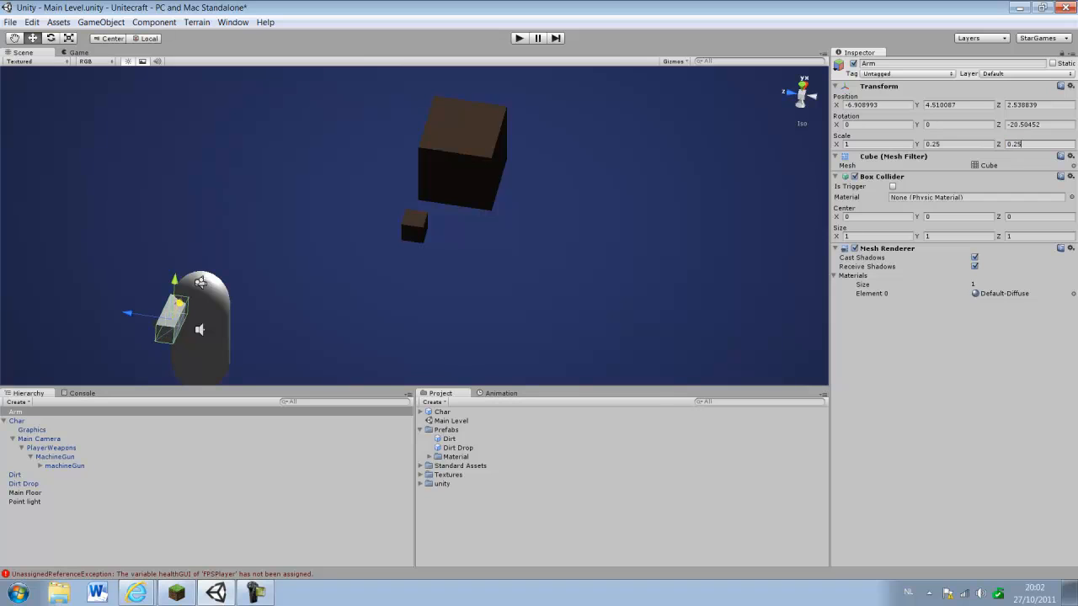